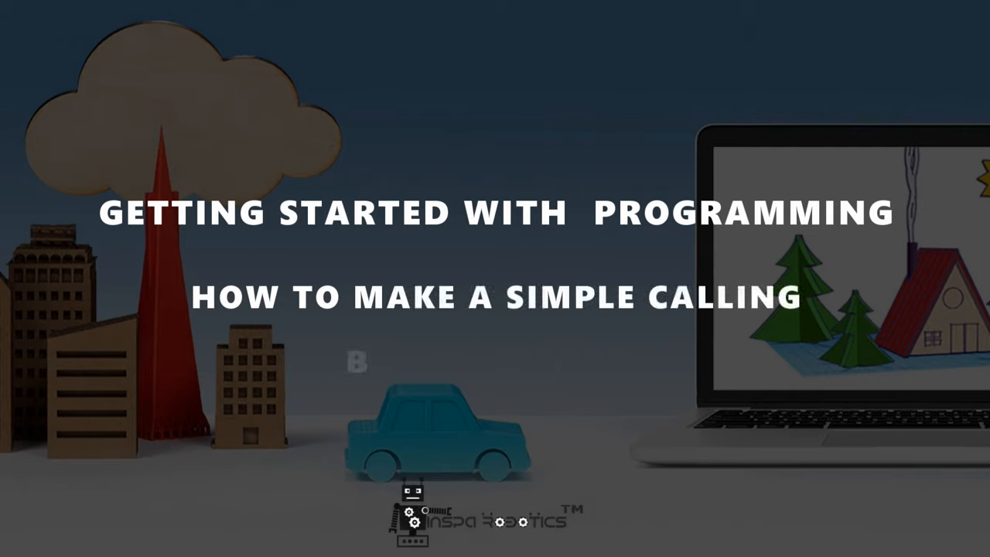
Bring up the blank 'Ingenious Inari' design in the Tinkercad Circuits editor.
type("BELL SY")
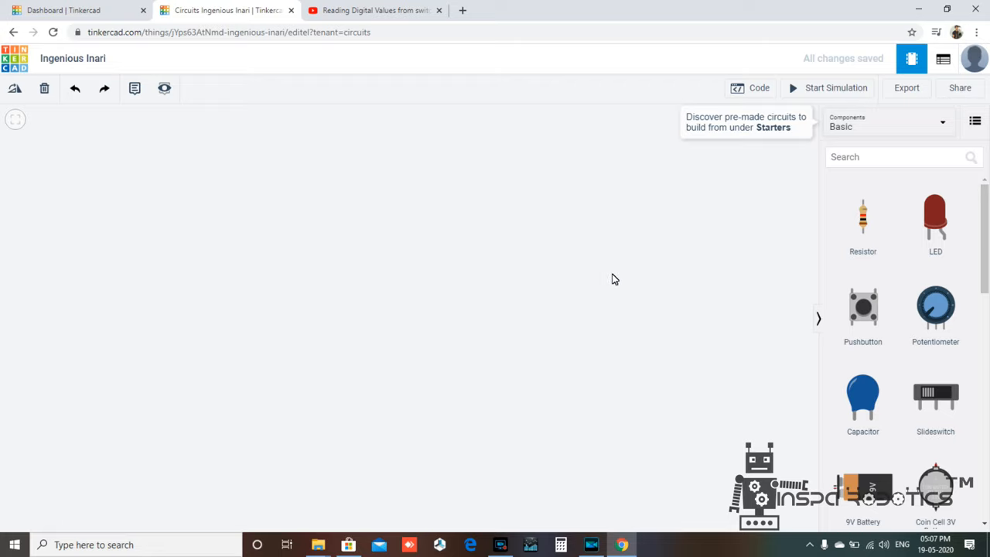
mouse_move(502, 199)
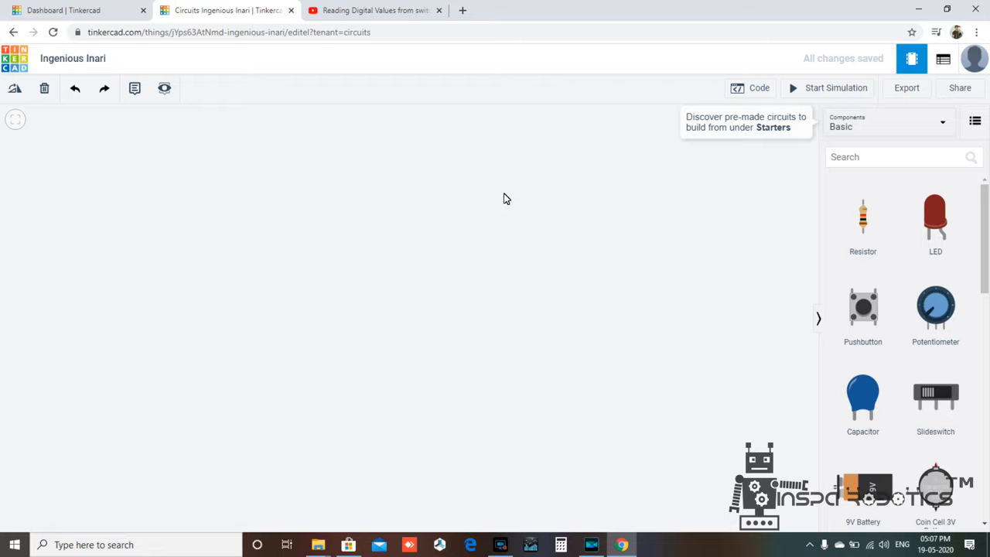
mouse_move(73, 59)
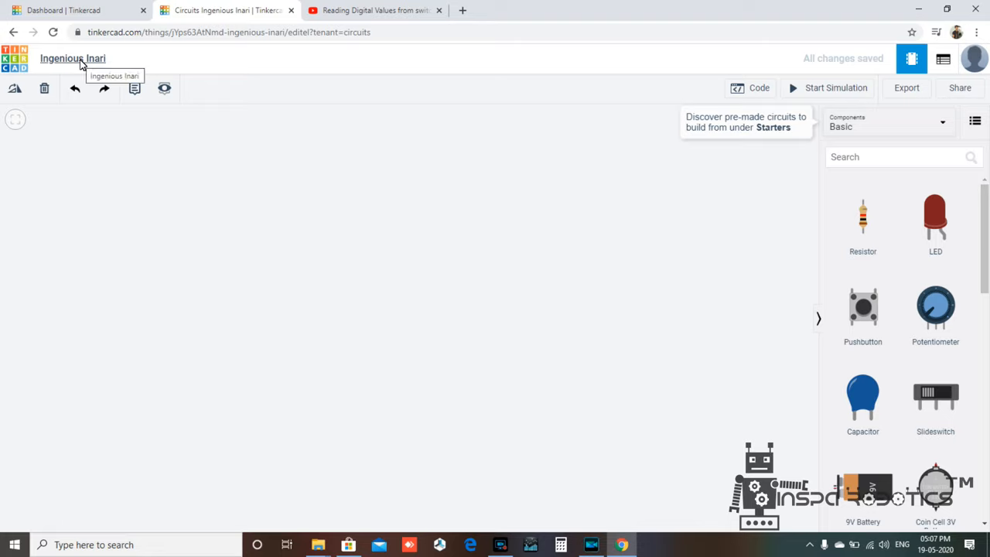
Replace the design title 'Ingenious Inari' with 'SIMPLE CALLING BELL SYSTEM'.
left_click(72, 58)
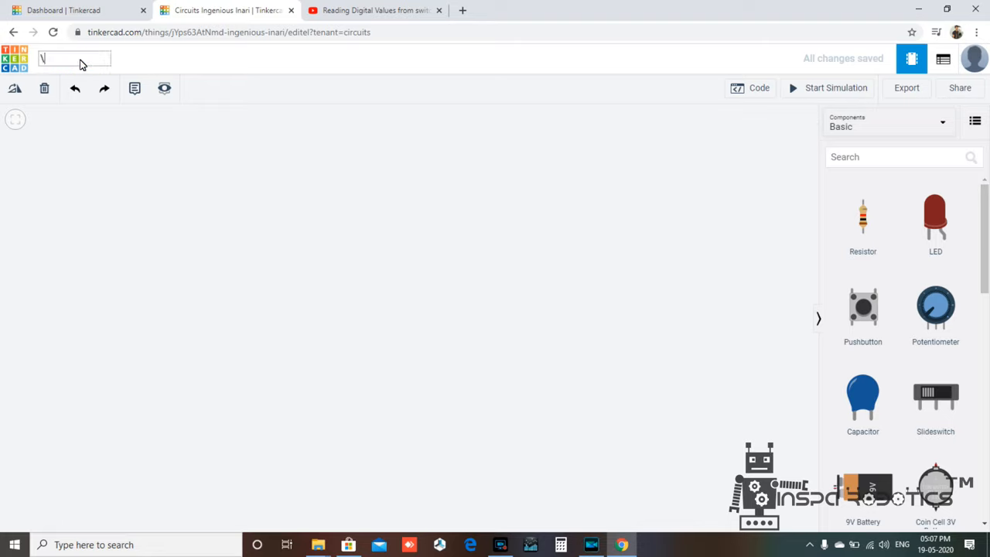
type("Sl")
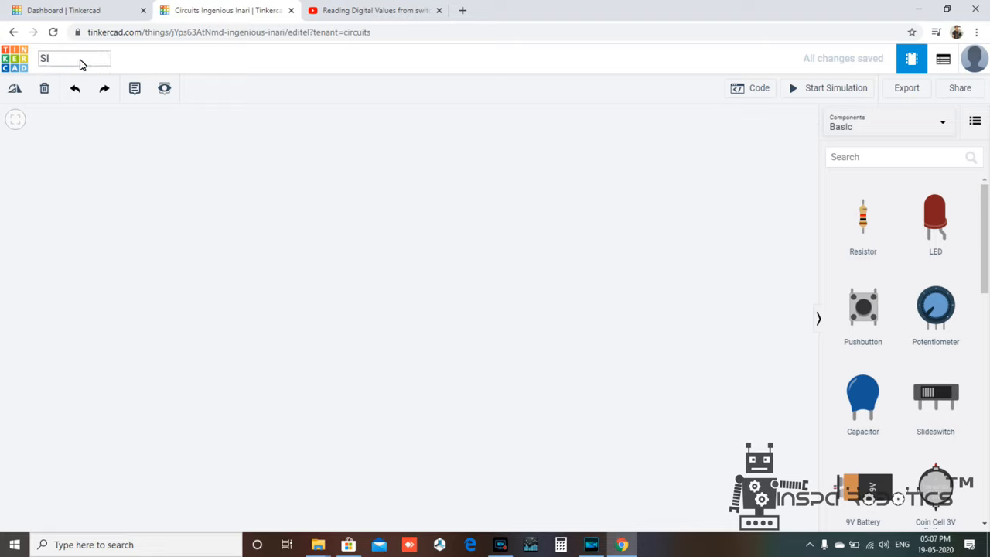
type("IMPLE COL")
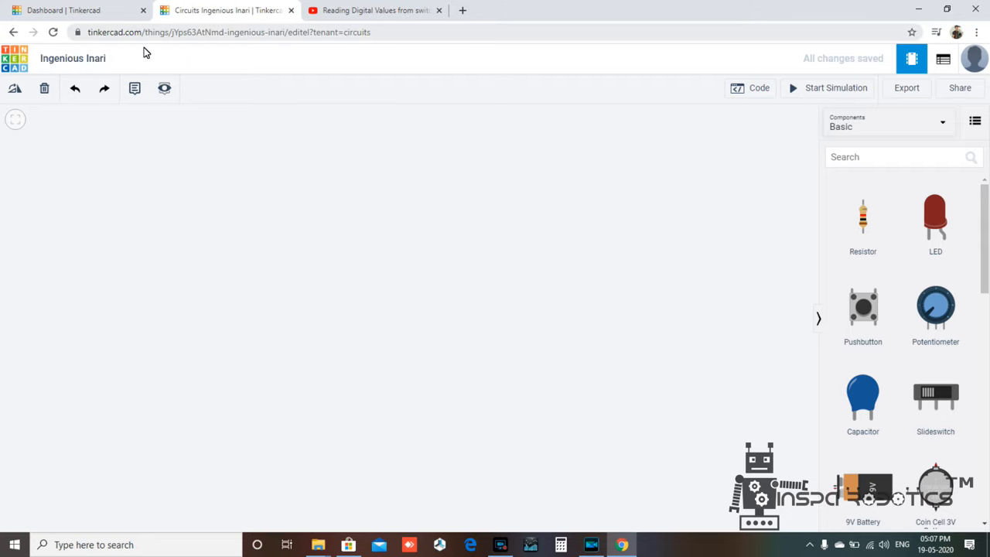
mouse_move(186, 66)
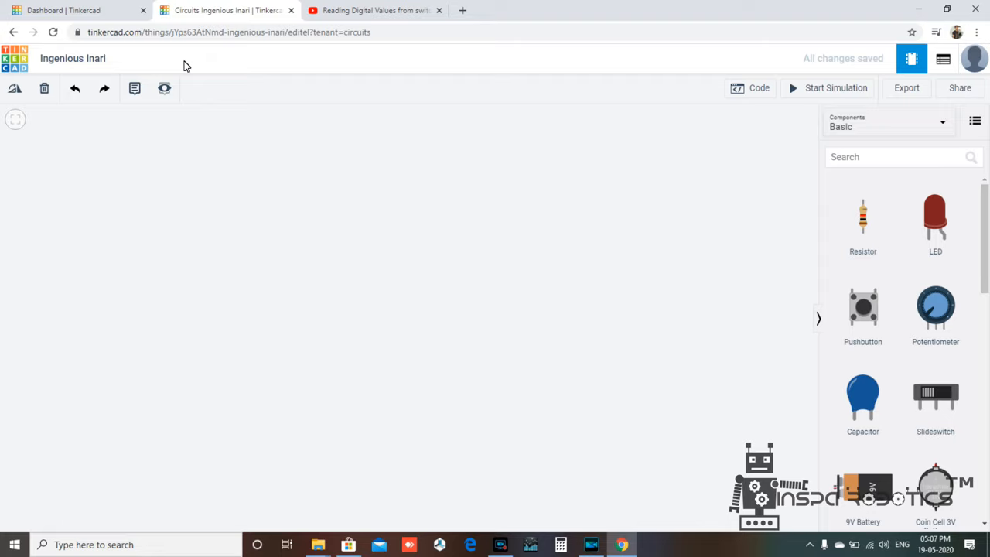
mouse_move(280, 114)
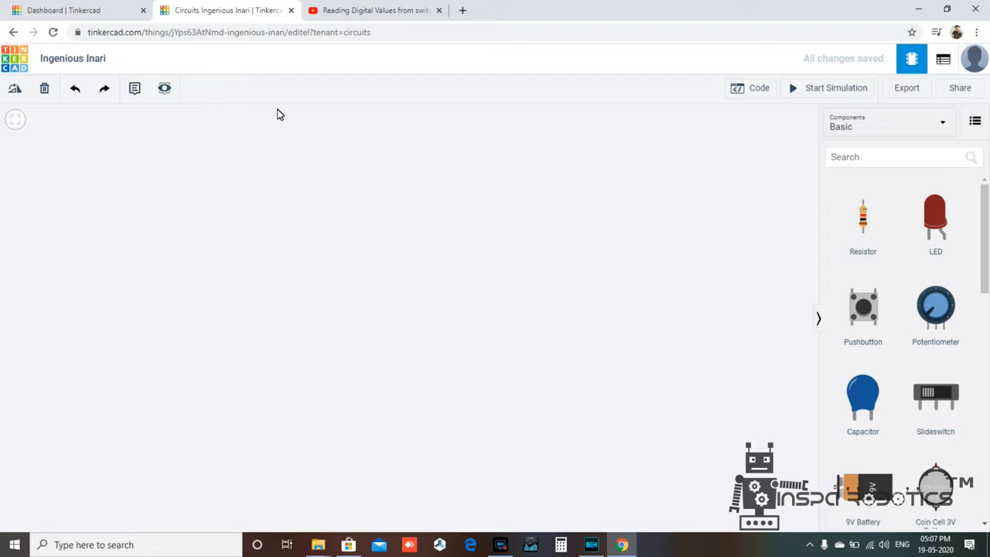
mouse_move(121, 73)
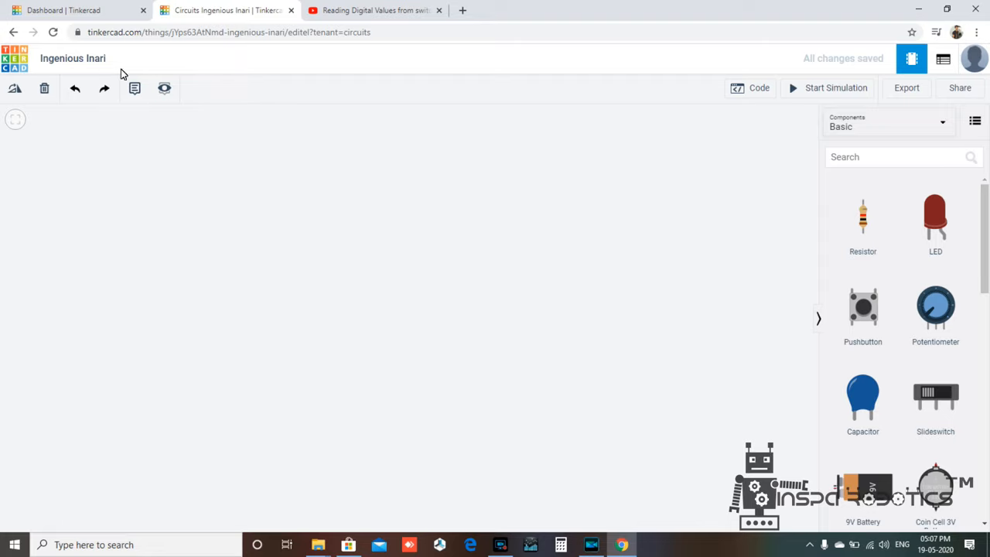
left_click(73, 58)
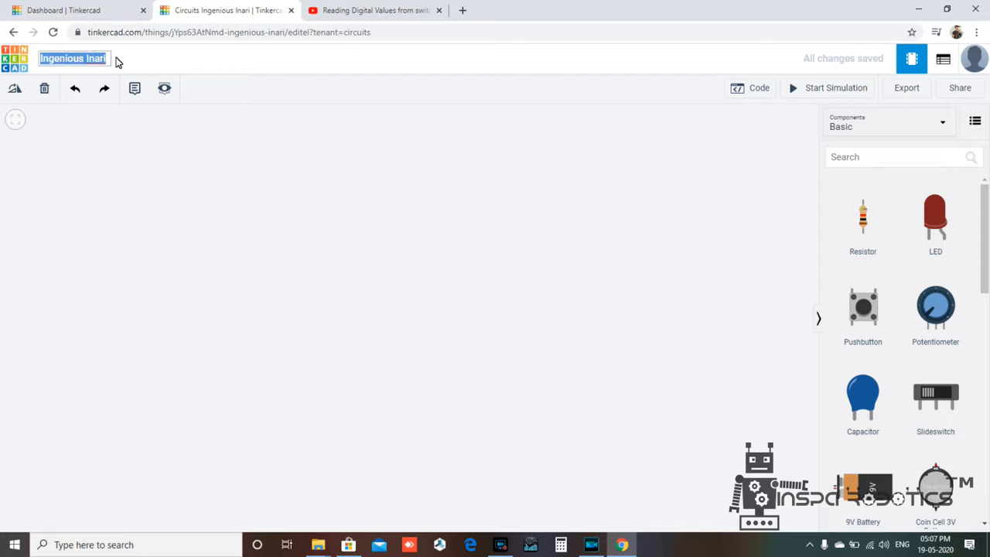
type("SY")
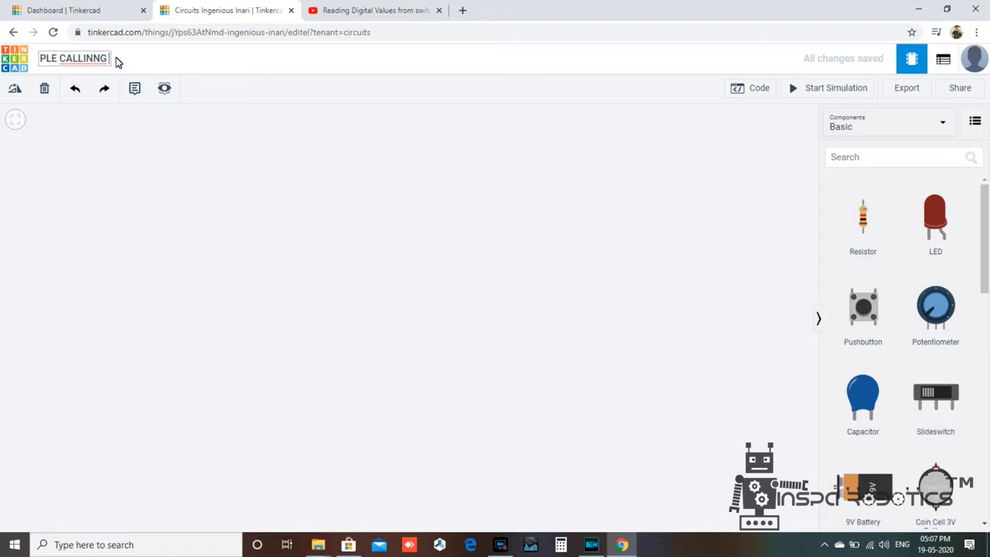
type("SIMPLE CALLIN")
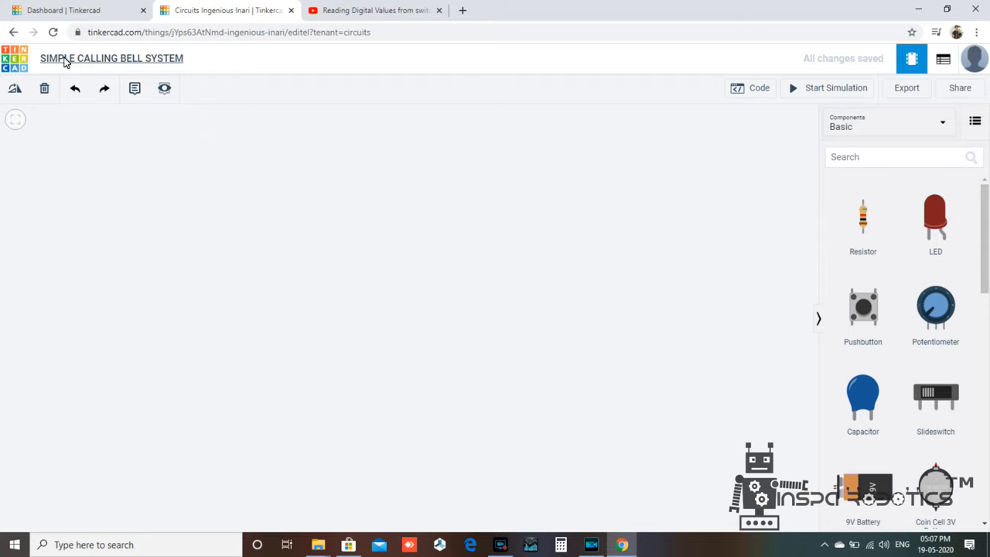
mouse_move(386, 138)
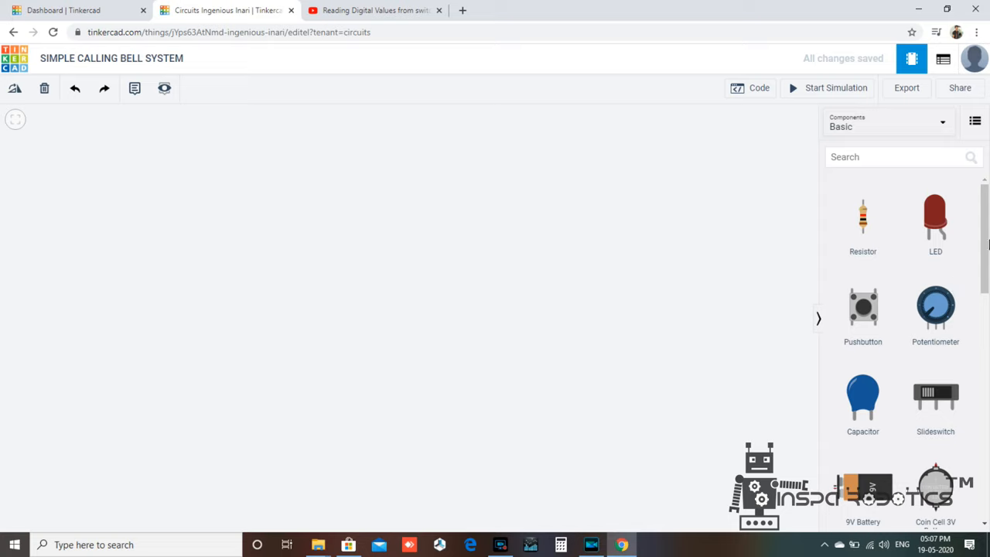
Place an Arduino Uno R3 and a pushbutton onto the canvas from Basic components.
scroll("down", 3)
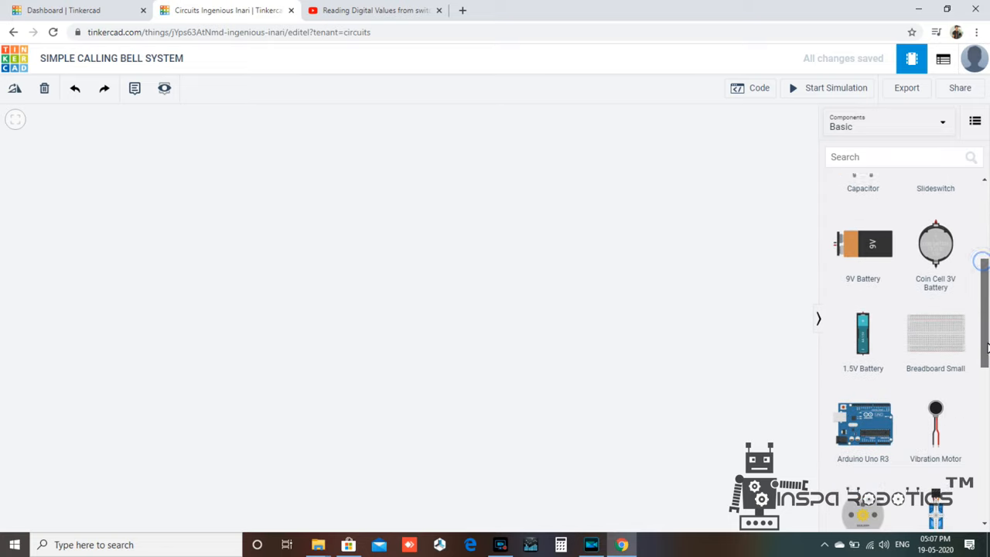
scroll("down", 3)
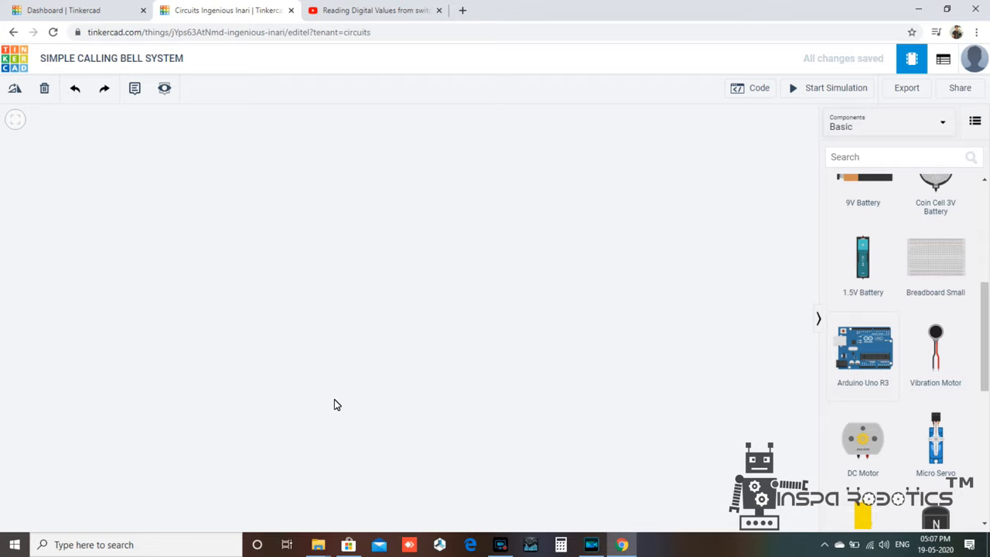
left_click_drag(862, 348, 329, 394)
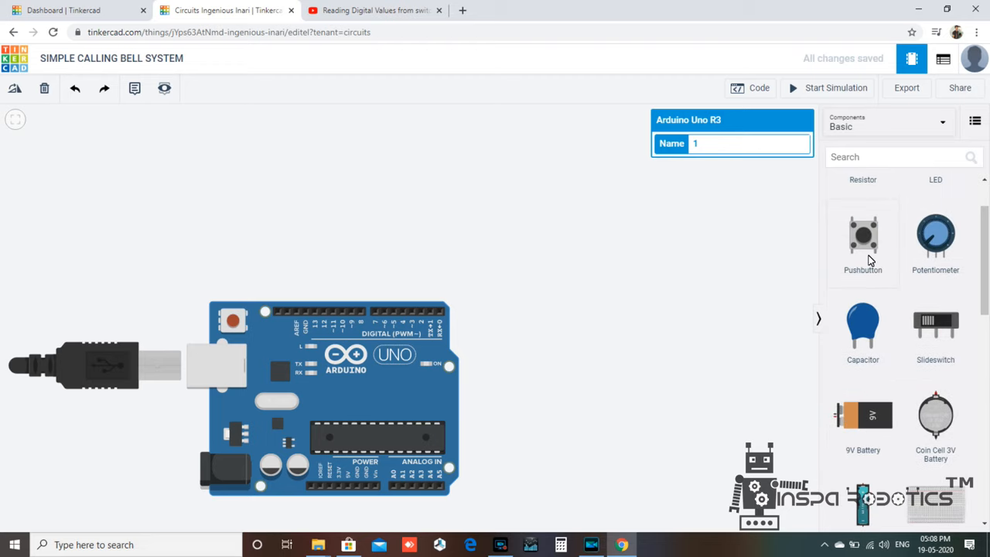
mouse_move(868, 241)
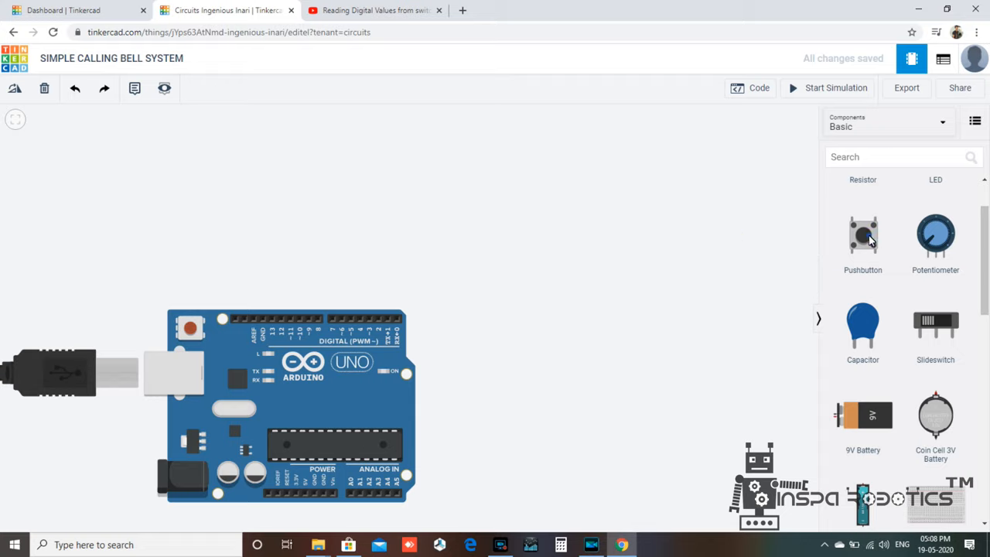
left_click_drag(862, 234, 195, 166)
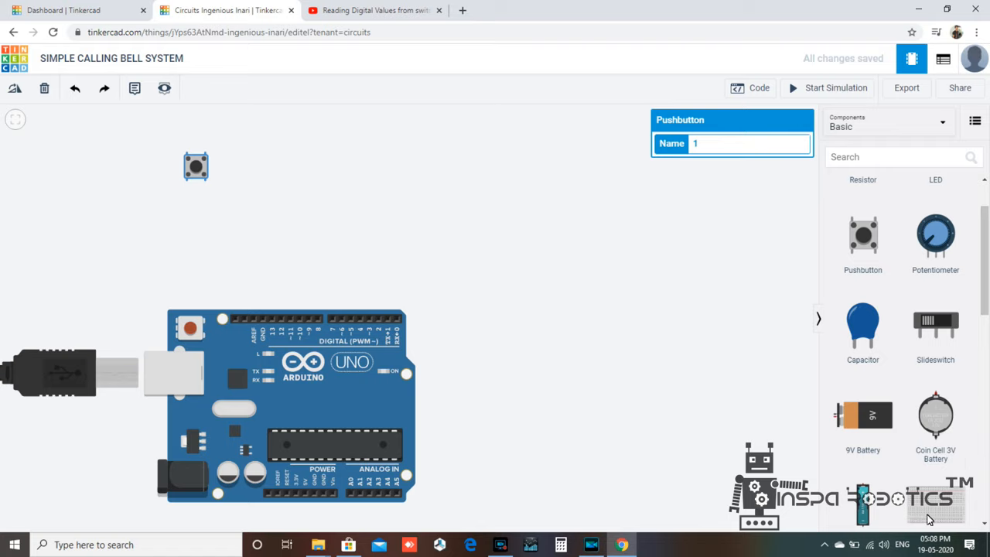
mouse_move(492, 179)
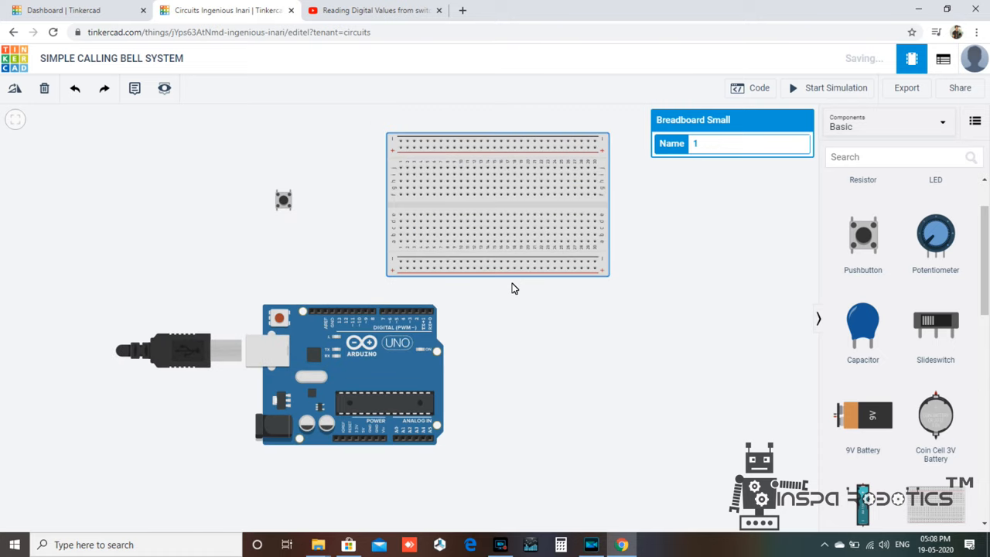
mouse_move(879, 217)
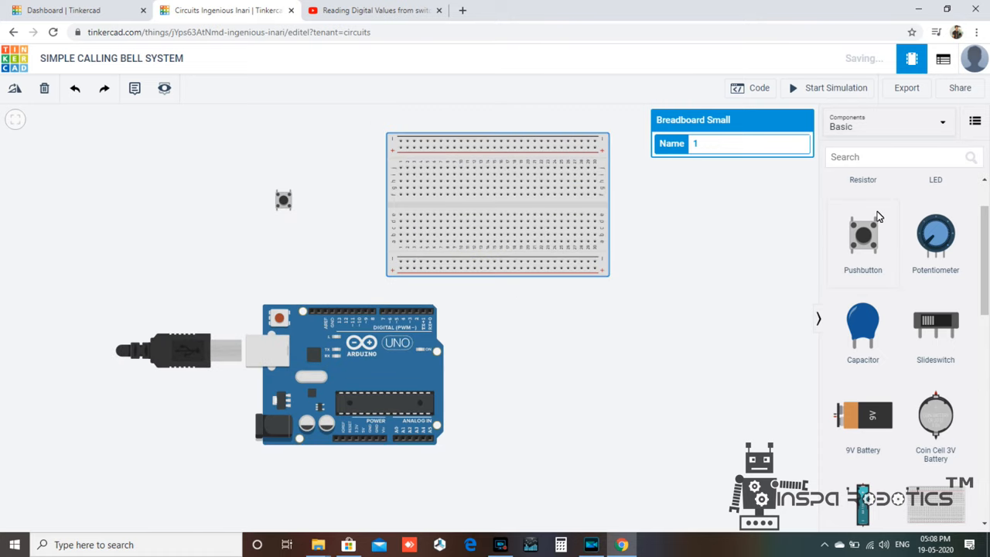
Search components for 'BUZZER' and seat the piezo buzzer on the breadboard.
left_click(901, 157)
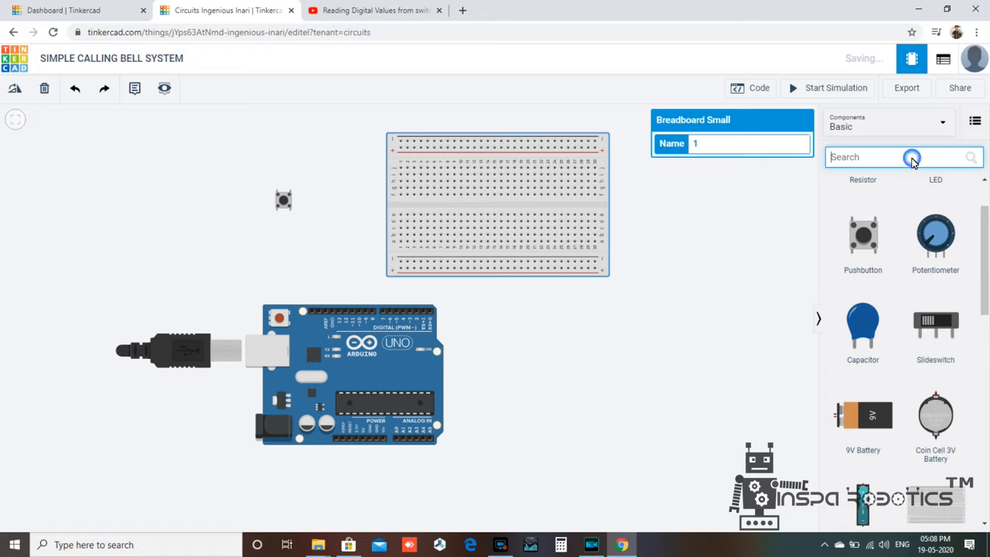
type("BUZZER")
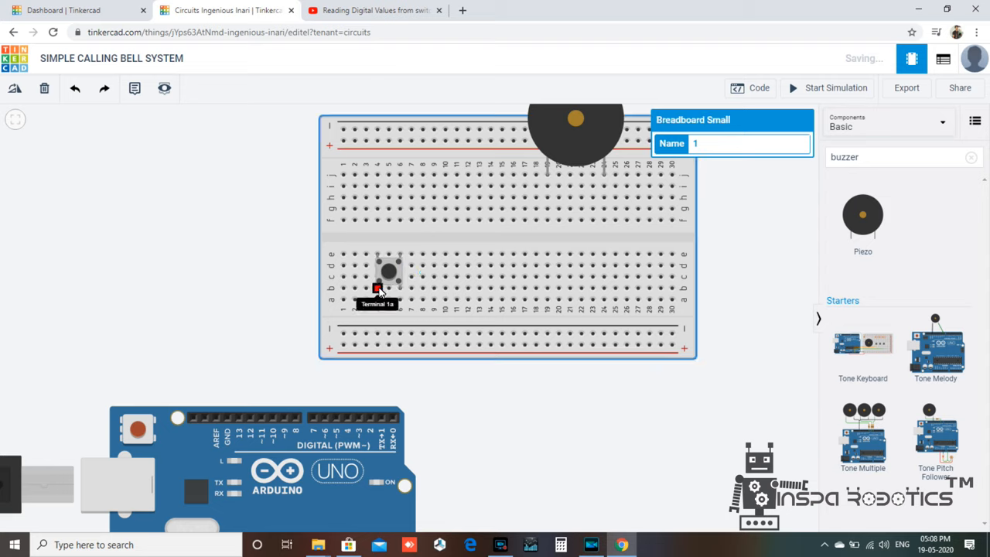
mouse_move(378, 255)
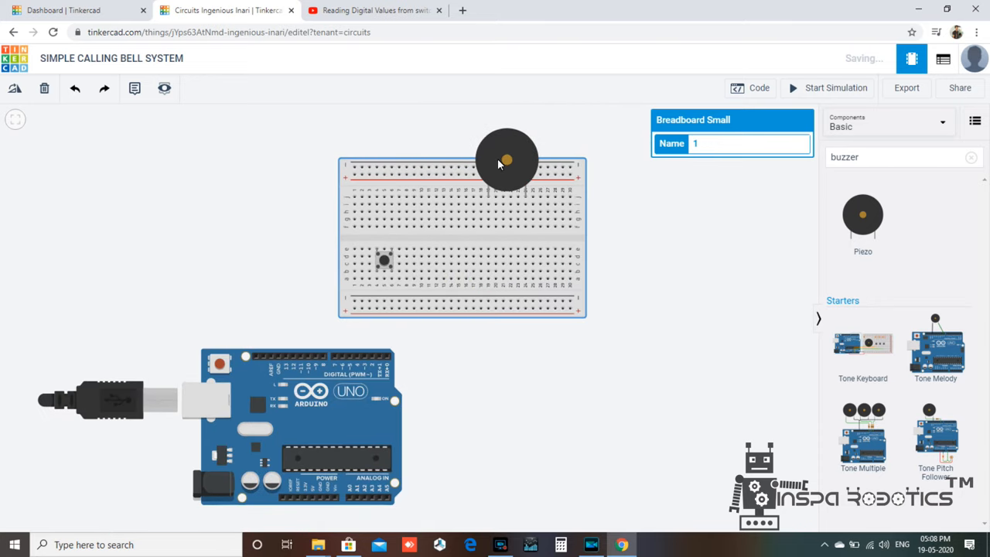
left_click_drag(507, 160, 492, 241)
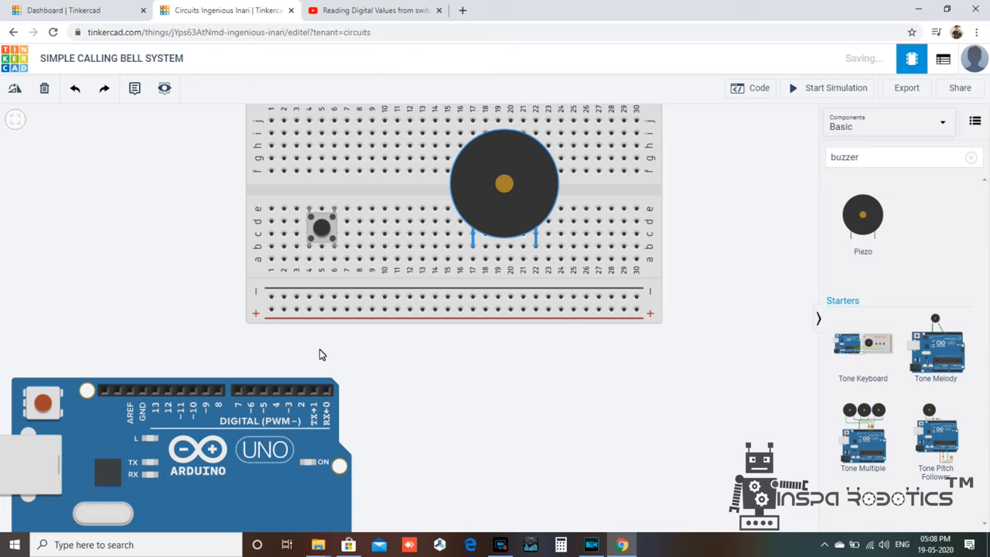
mouse_move(143, 392)
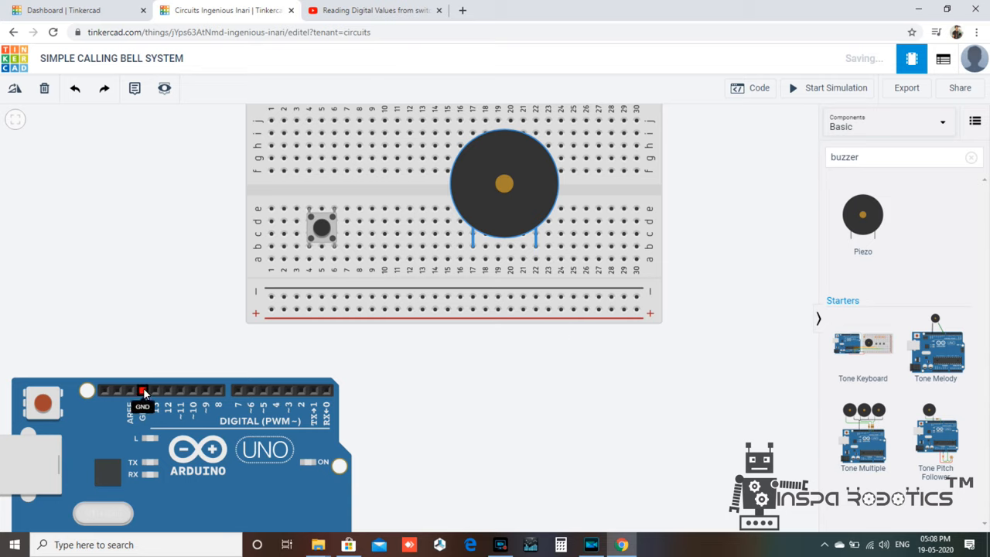
Draw a wire from the Arduino GND pin to the breadboard's negative rail.
left_click_drag(143, 390, 135, 299)
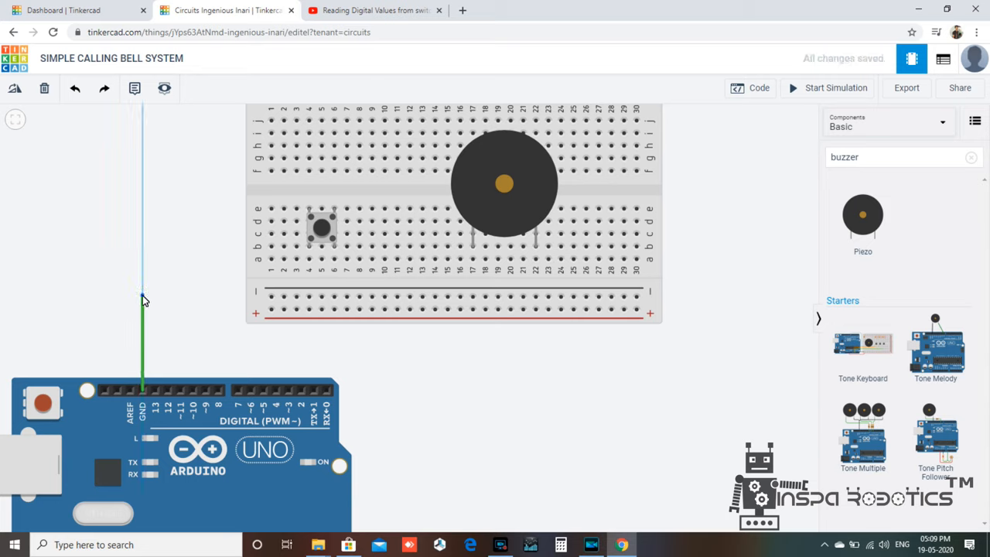
left_click_drag(143, 297, 269, 297)
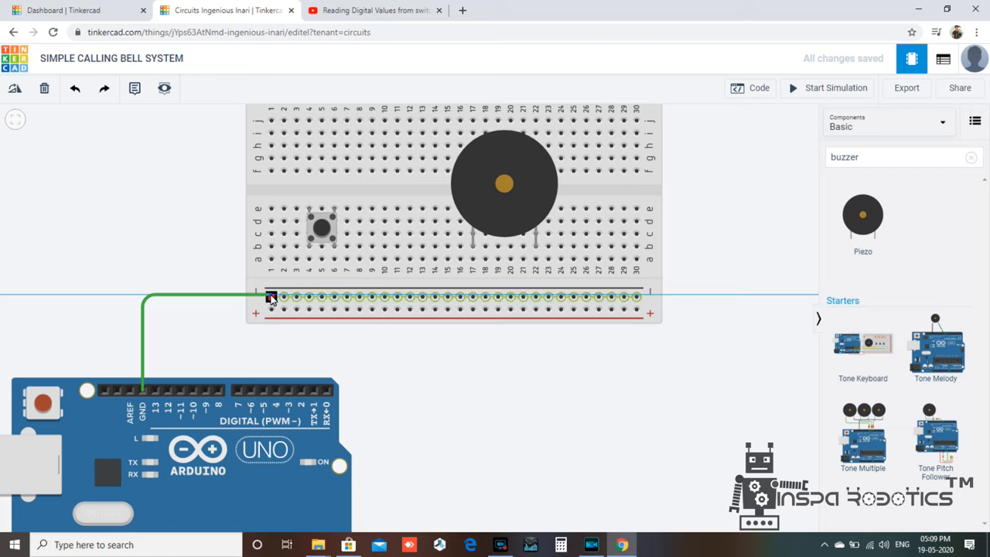
left_click(269, 297)
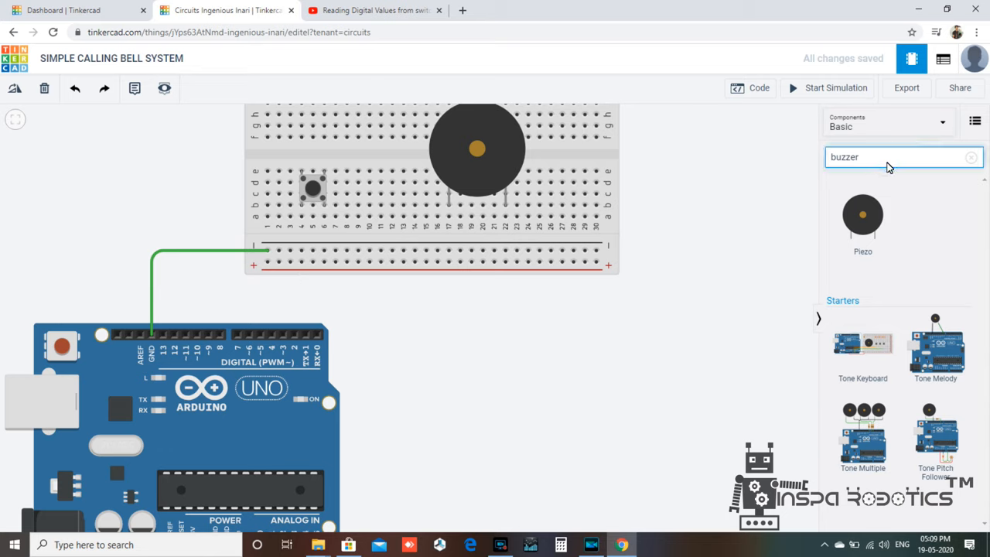
type("RE")
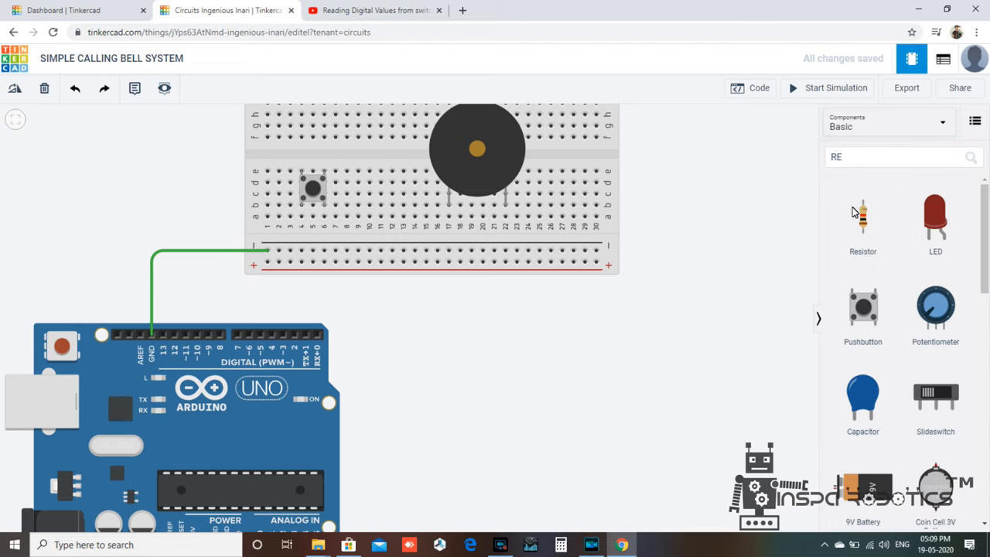
left_click_drag(862, 216, 436, 216)
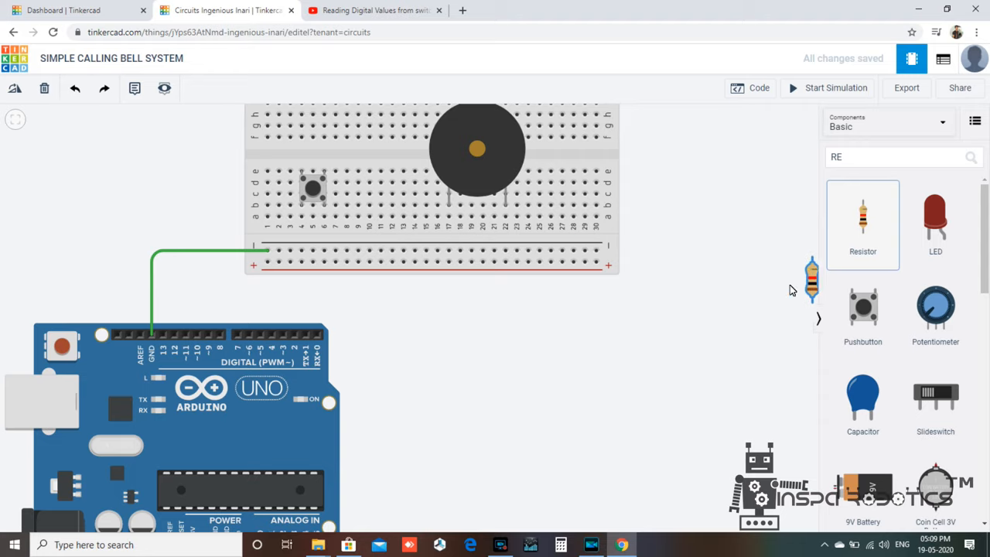
left_click_drag(812, 286, 705, 343)
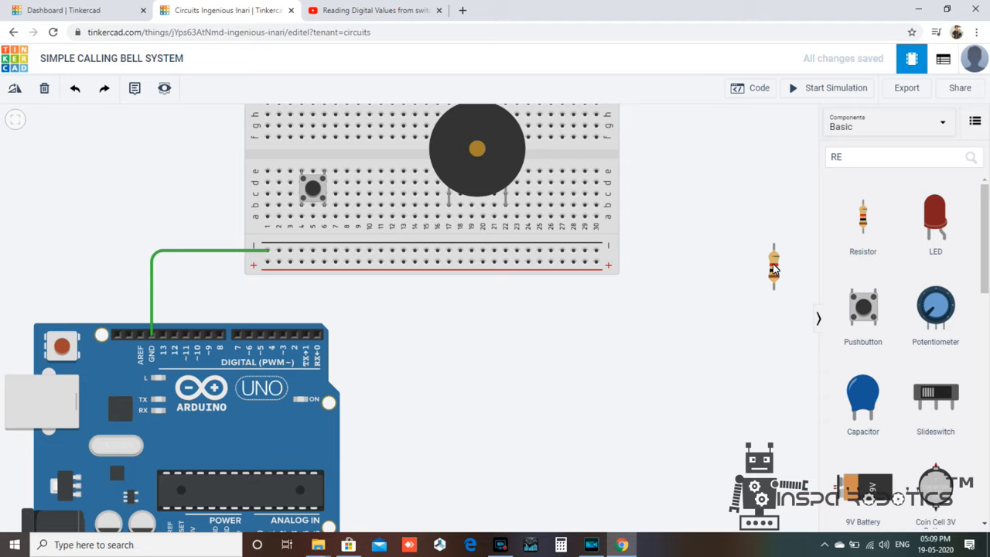
left_click(773, 266)
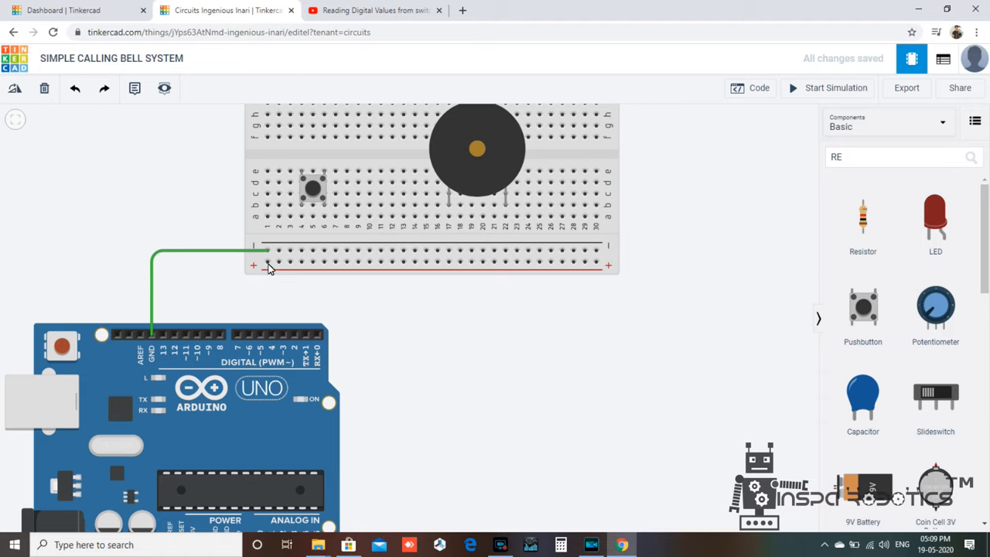
left_click(267, 250)
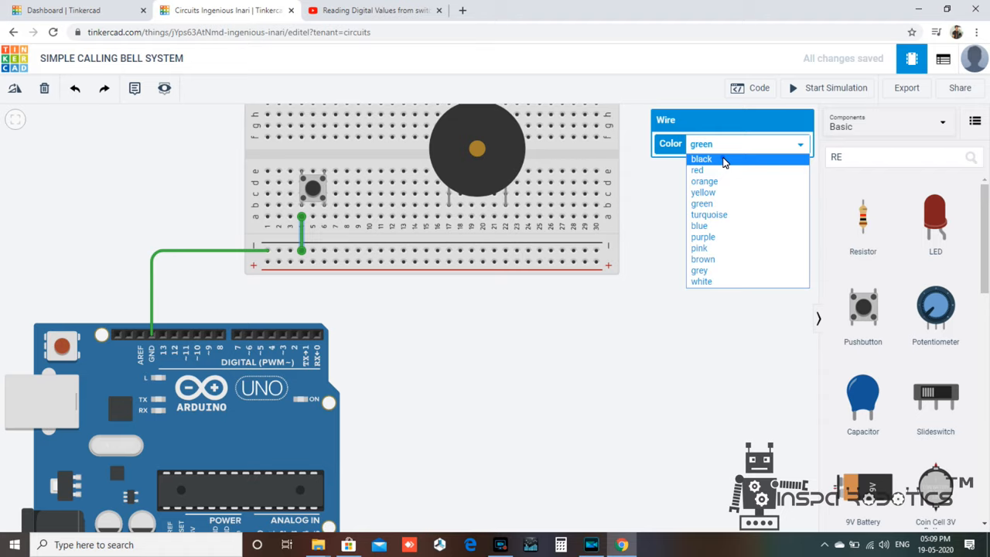
Colour the pushbutton and Arduino ground wires black, then select the buzzer's ground wire.
left_click(701, 158)
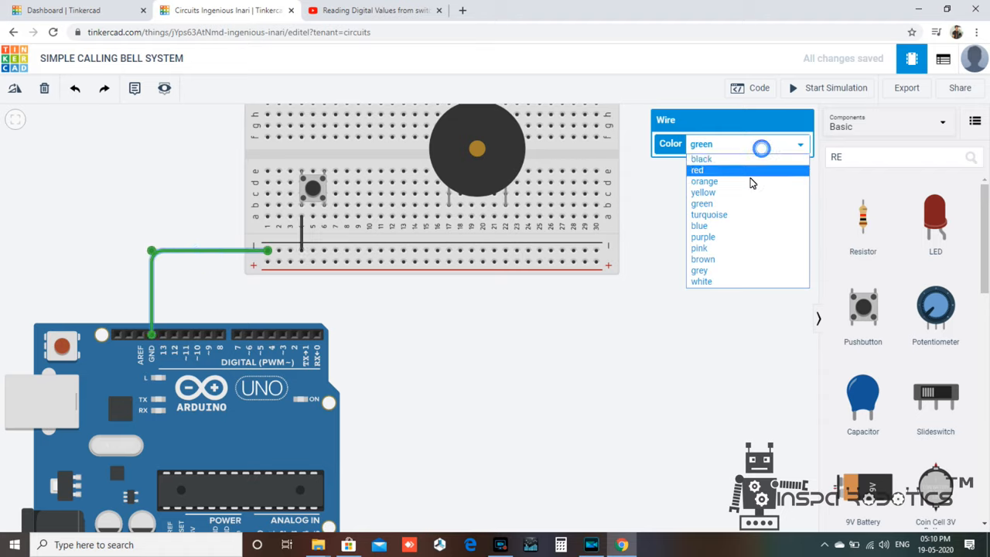
left_click(700, 159)
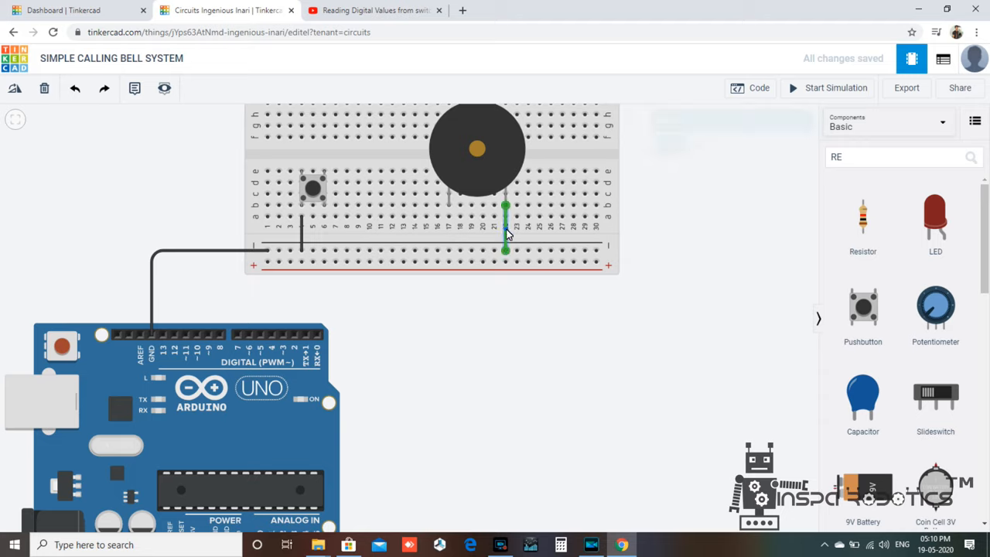
left_click(744, 144)
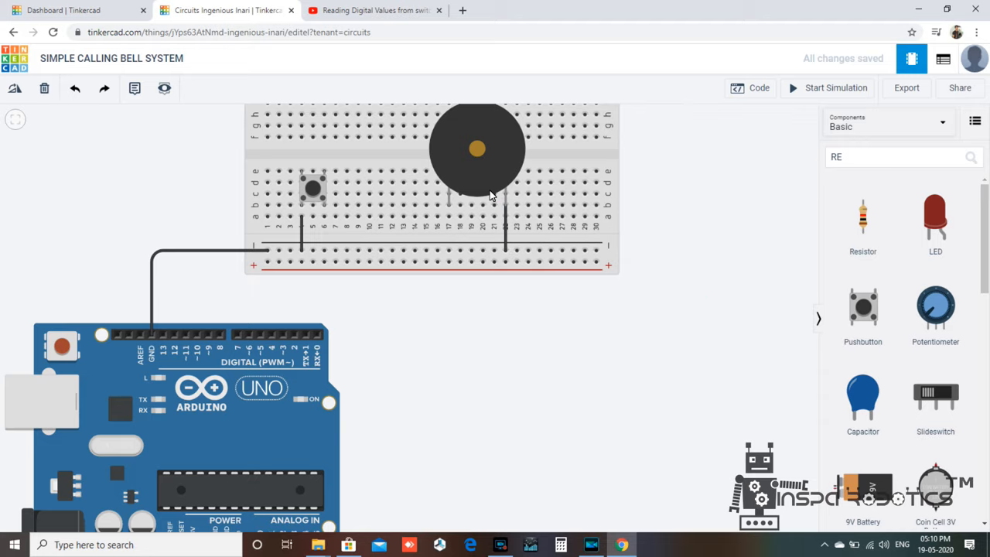
mouse_move(359, 303)
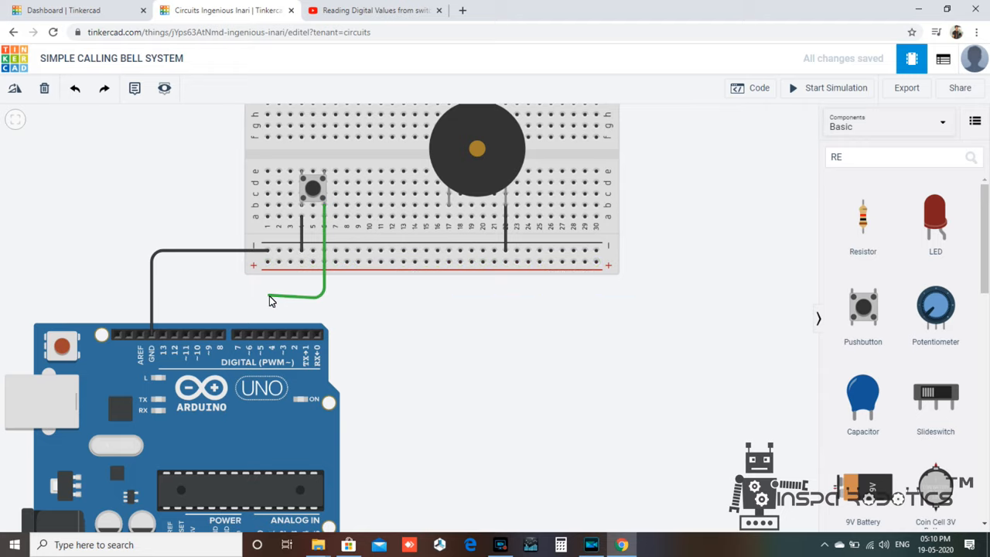
Wire the pushbutton to pin 3 (orange) and buzzer positive to pin 2 (red).
left_click(284, 300)
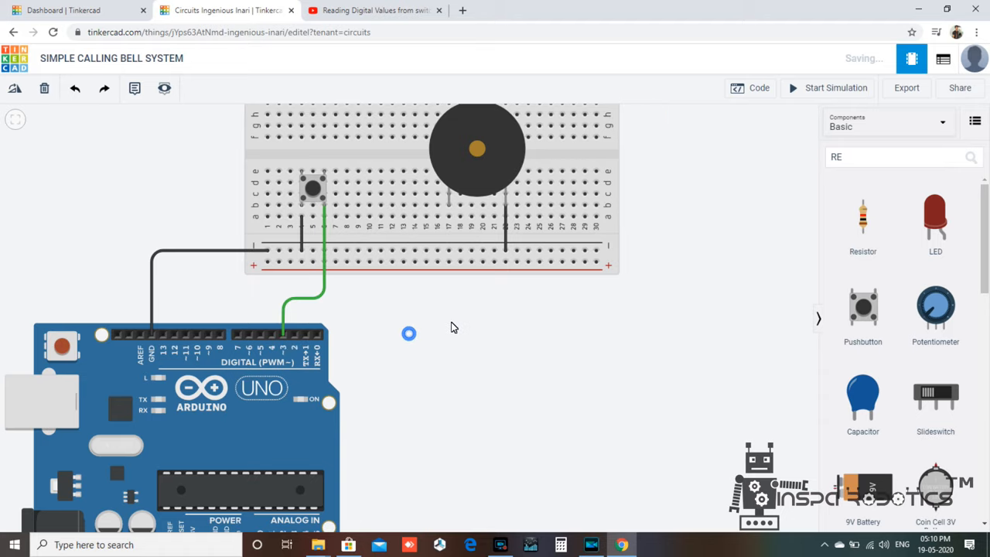
mouse_move(449, 207)
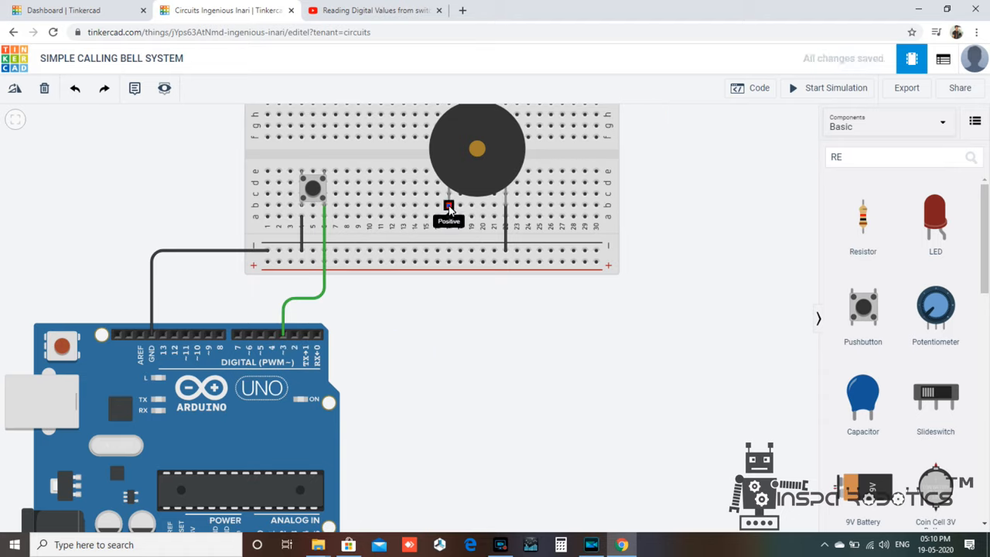
left_click_drag(449, 204, 451, 321)
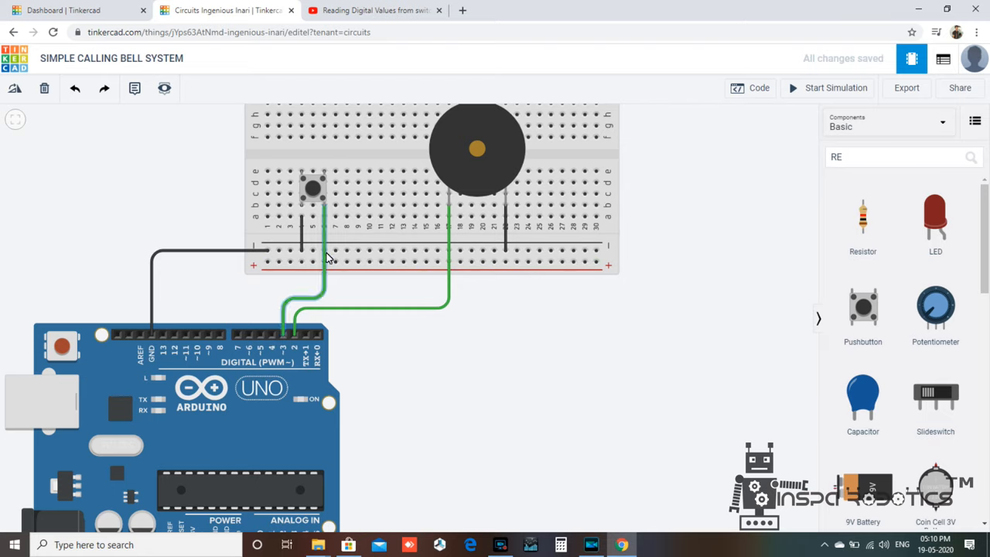
left_click(769, 143)
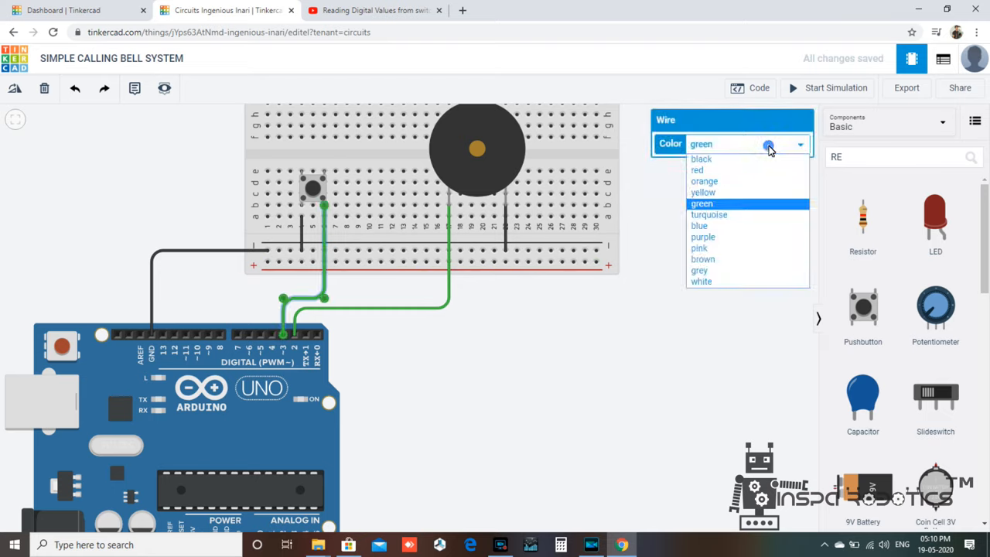
left_click(704, 181)
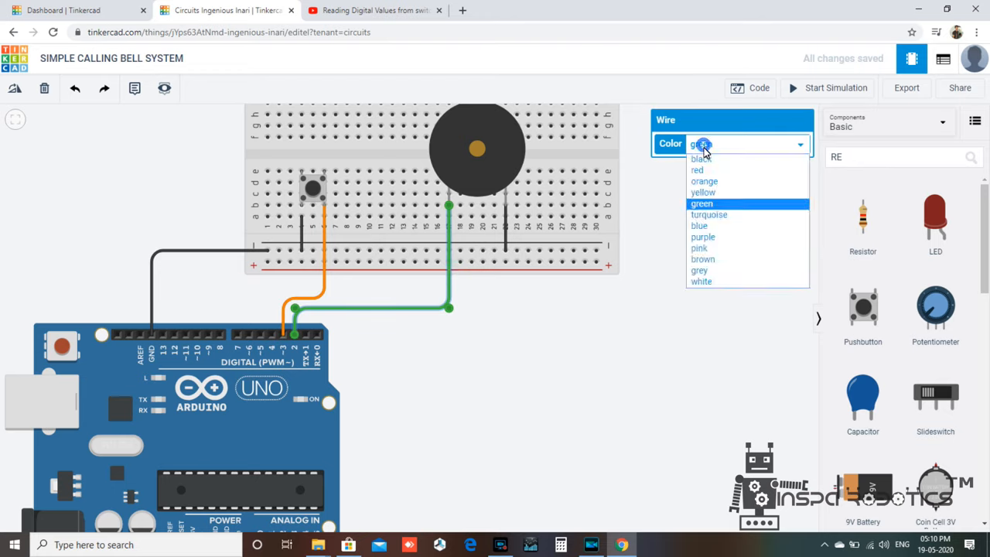
left_click(697, 169)
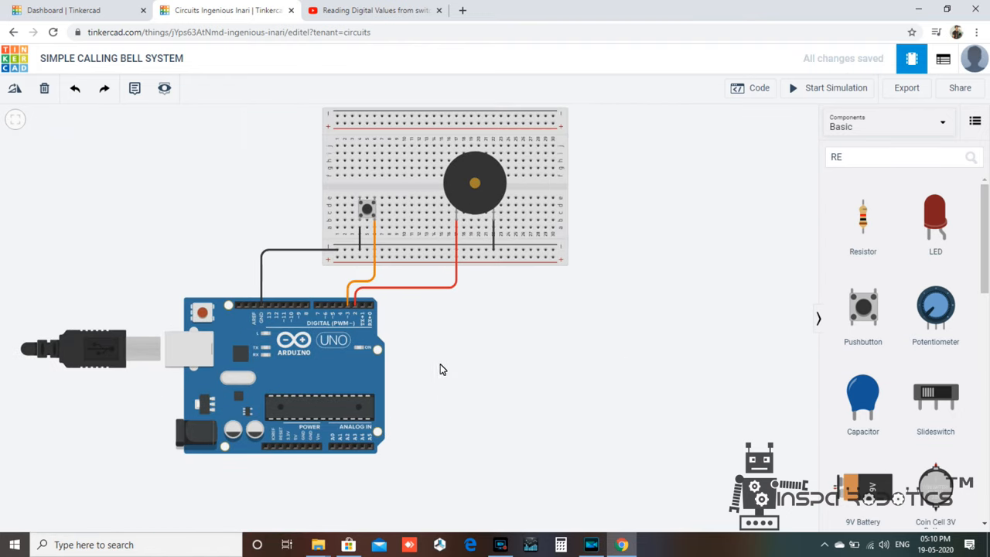
mouse_move(495, 303)
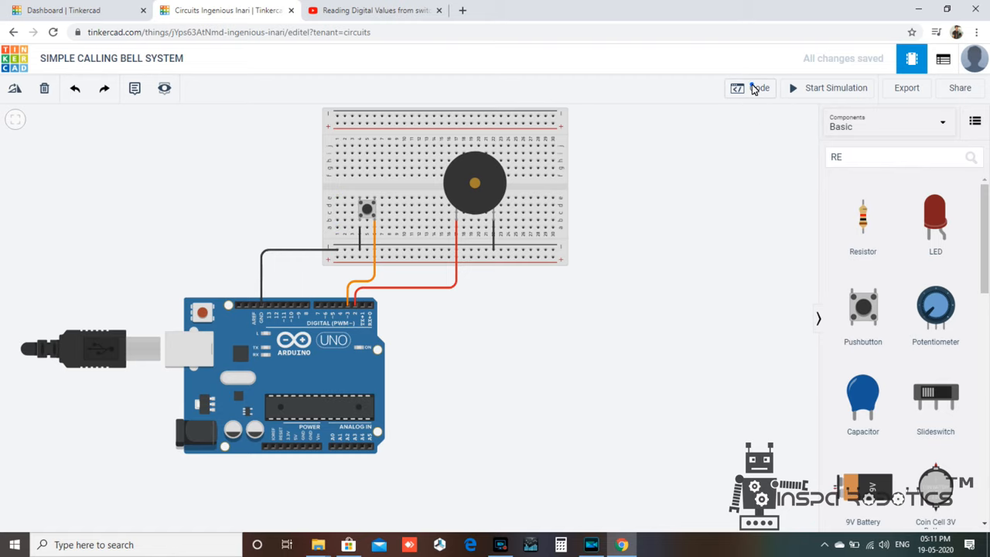
Switch the Arduino code editor to Text mode, discarding the blocks code.
left_click(758, 87)
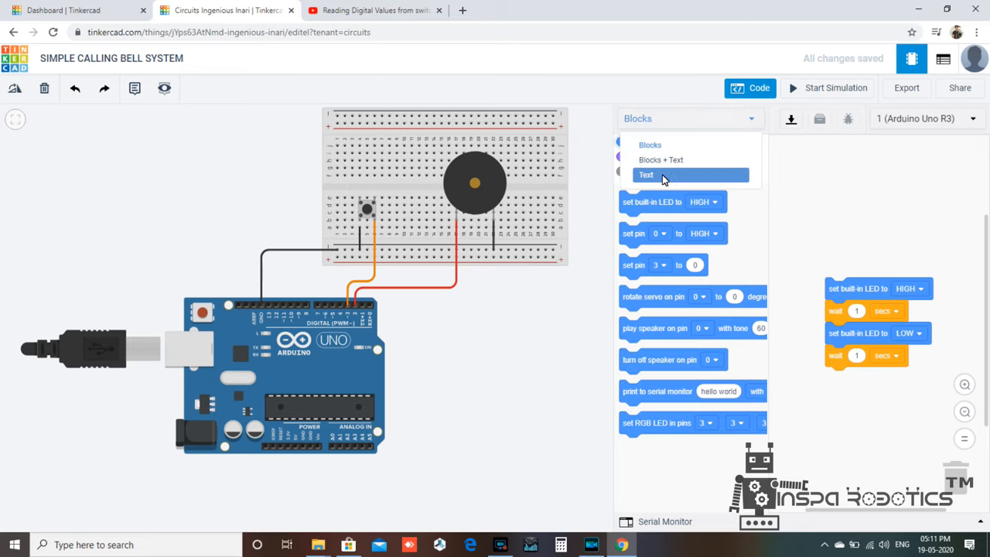
left_click(645, 174)
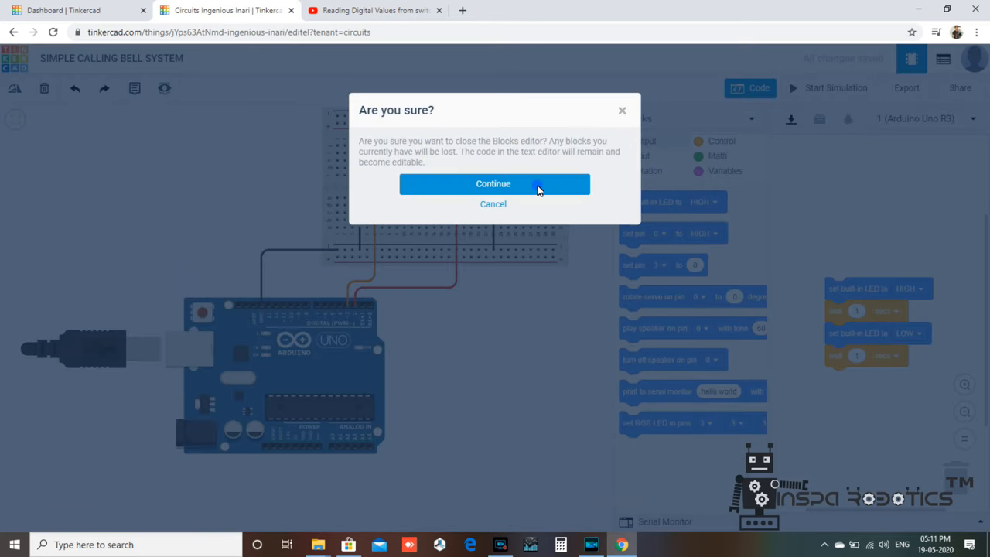
left_click(493, 183)
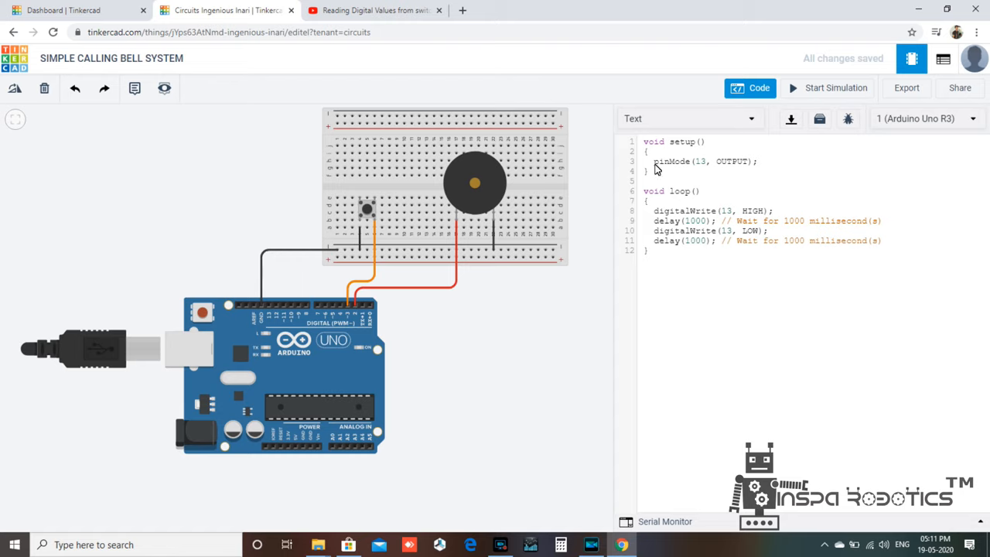
Select and delete the sample pinMode and blink statements in setup() and loop().
left_click_drag(654, 161, 758, 161)
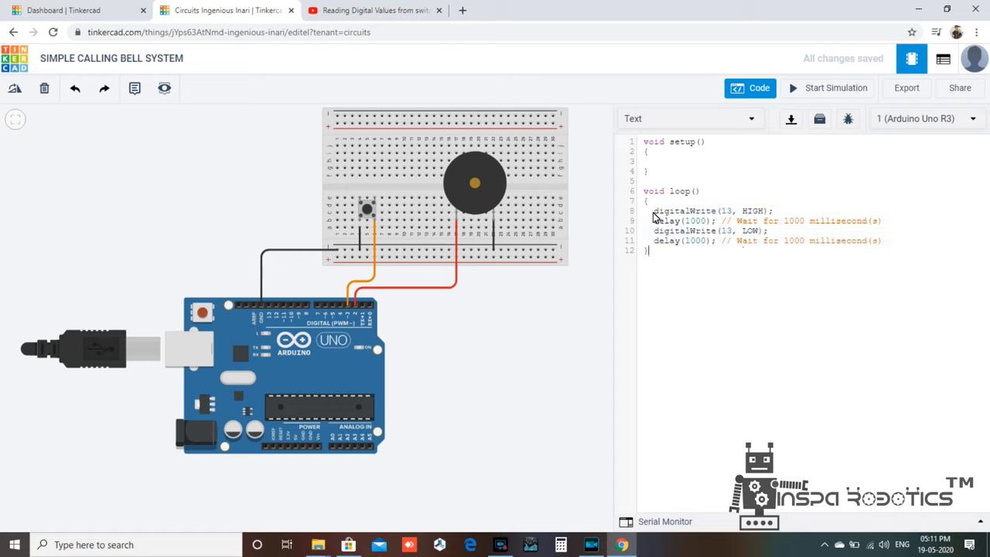
left_click_drag(654, 211, 880, 240)
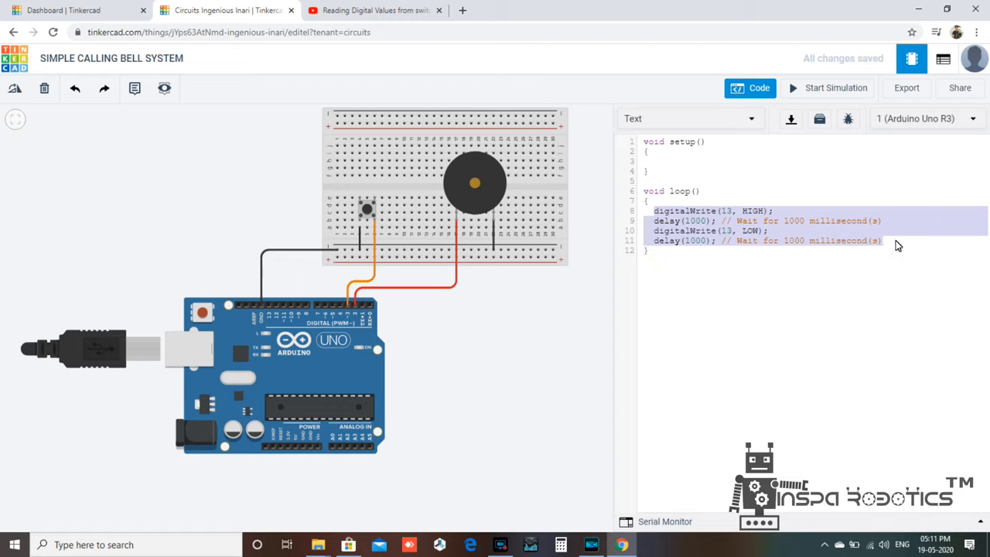
right_click(895, 239)
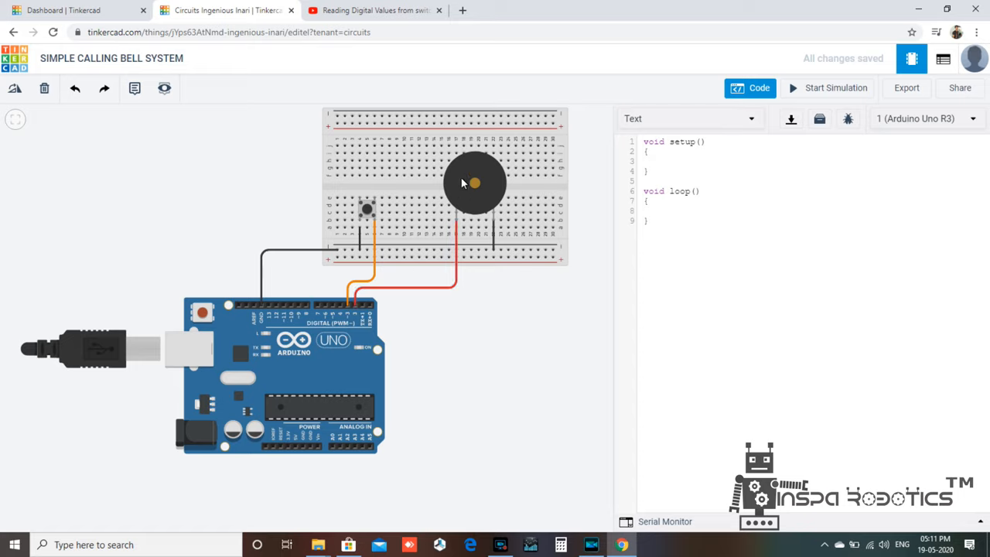
mouse_move(366, 216)
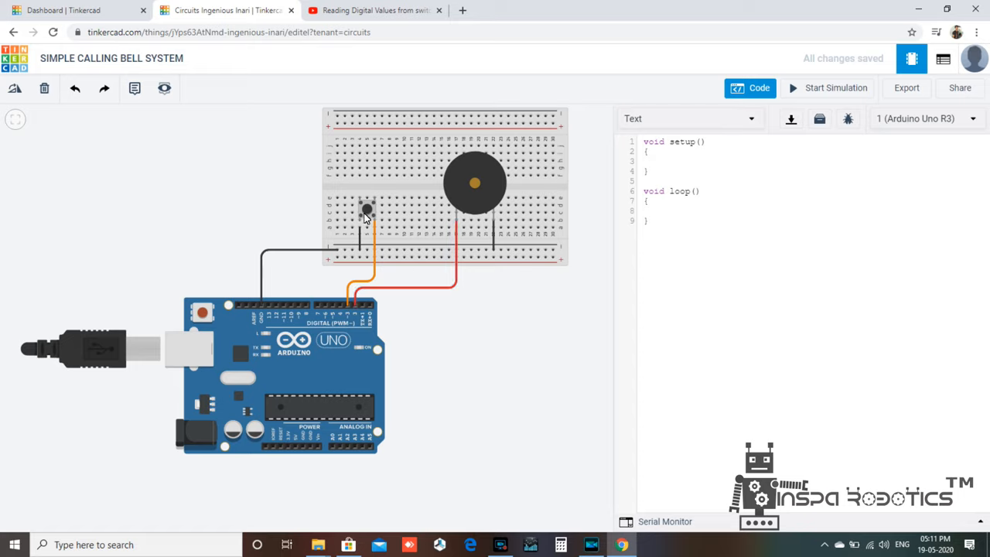
mouse_move(629, 159)
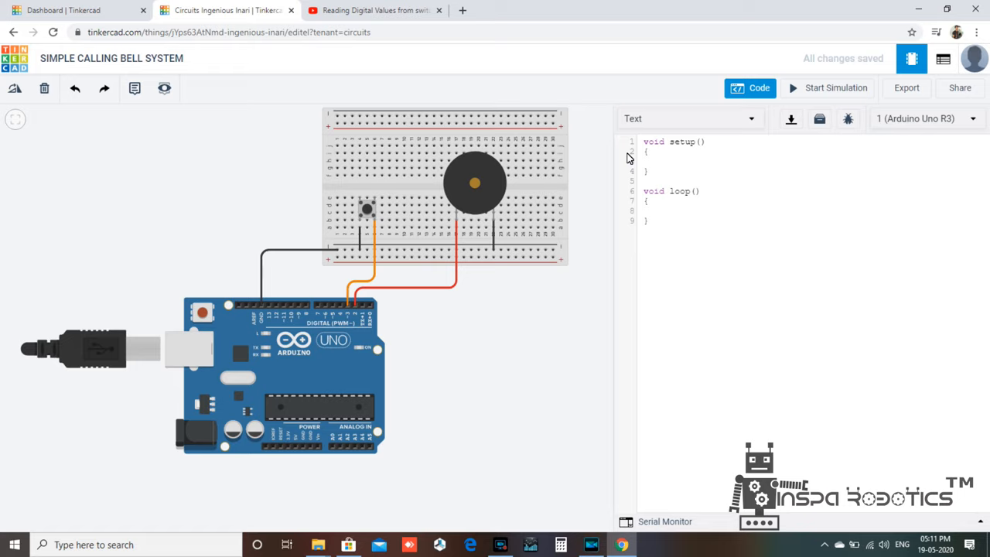
Write pinMode statements in setup() setting pin 3 as INPUT and pin 2 as OUTPUT.
left_click(653, 161)
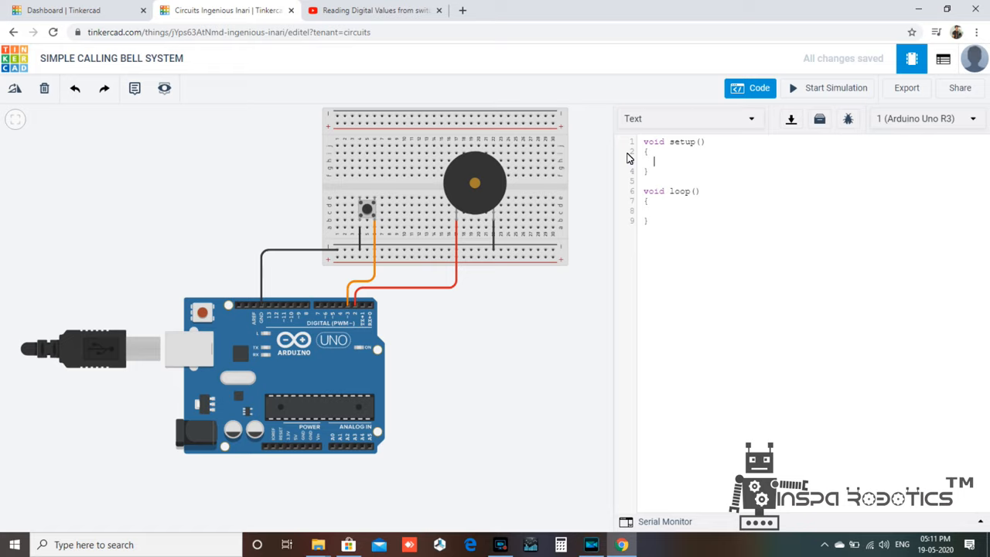
type("pin")
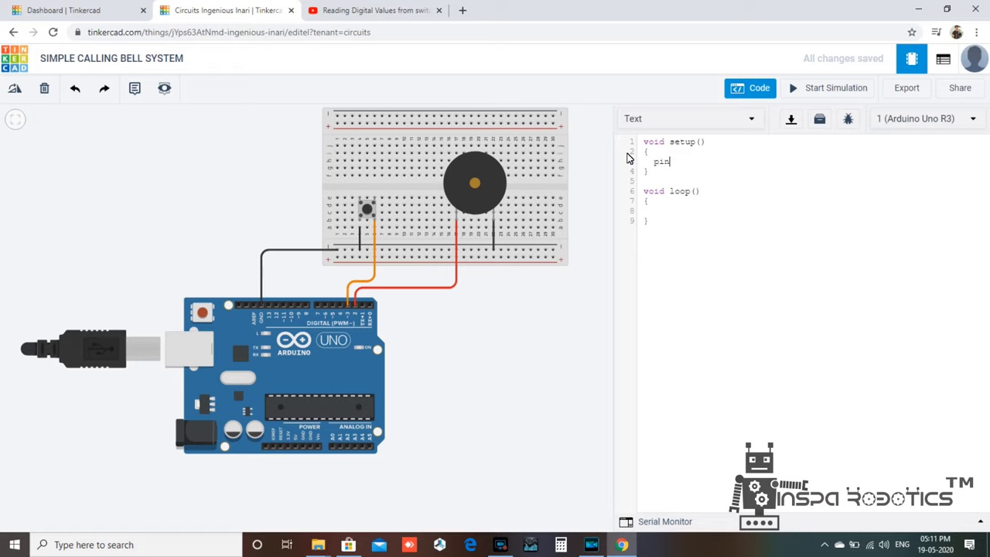
type("Mod")
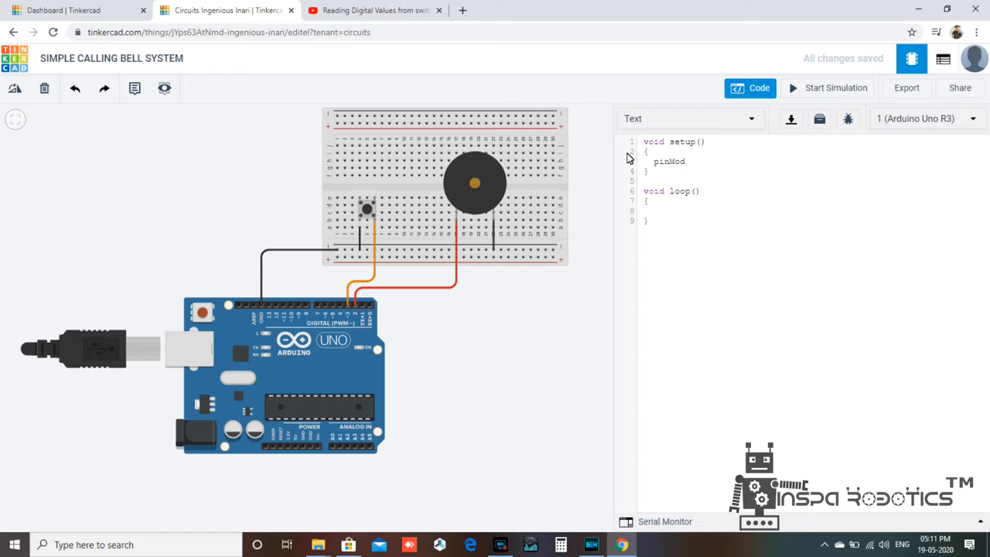
type("e (")
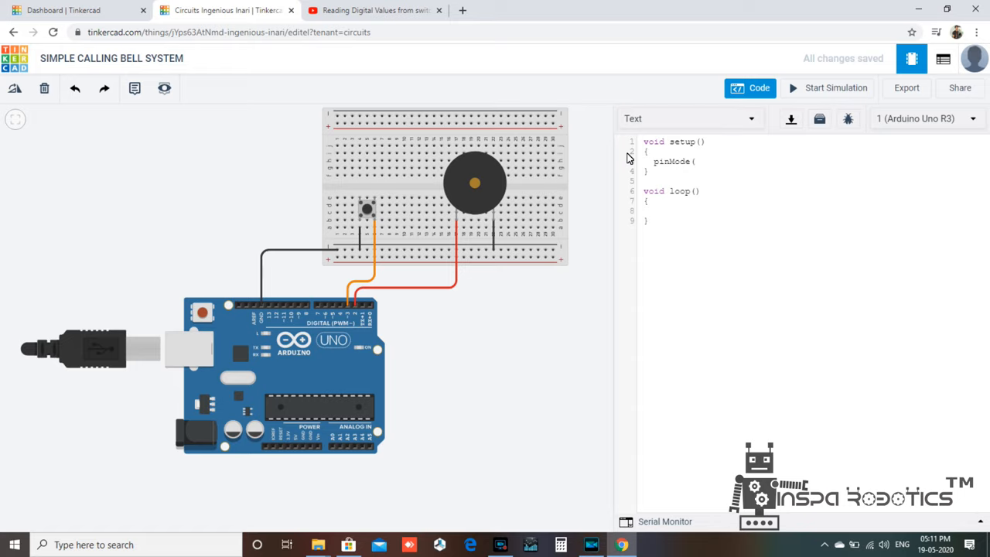
type("2,INPUT")
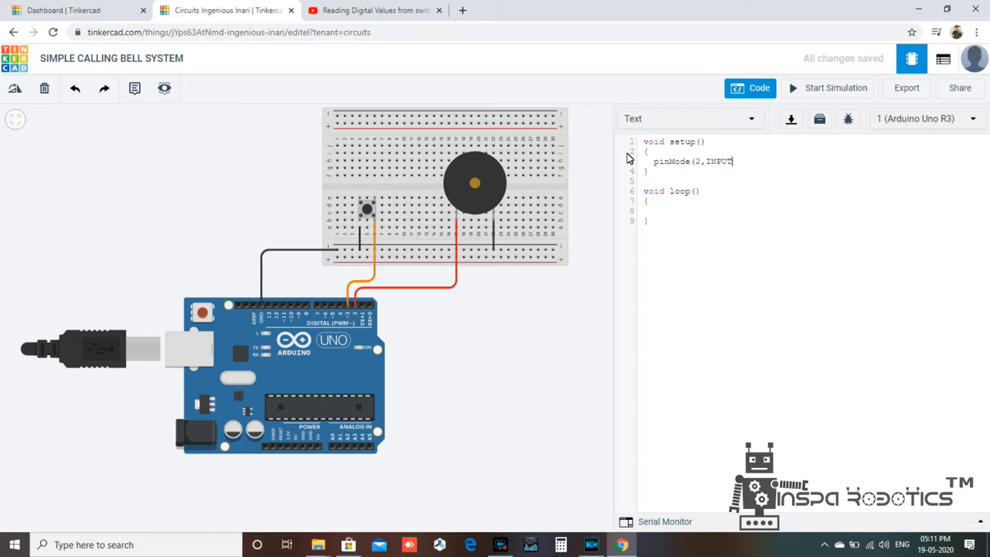
type(");")
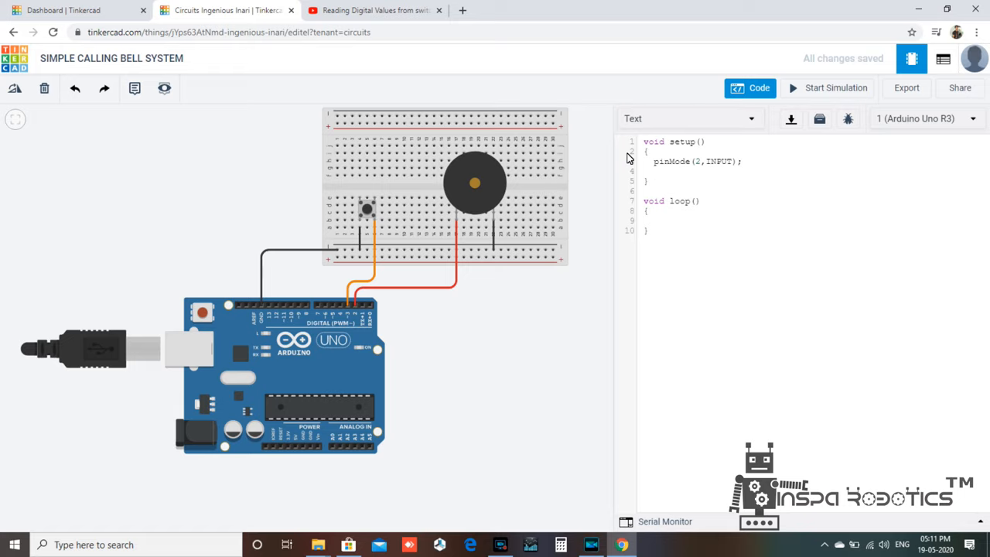
type("pinMo")
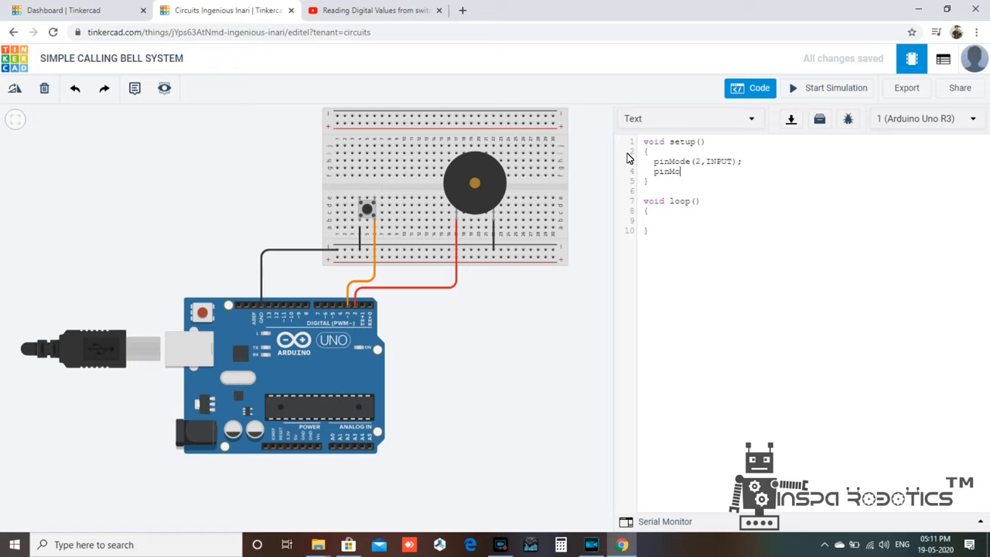
type("de")
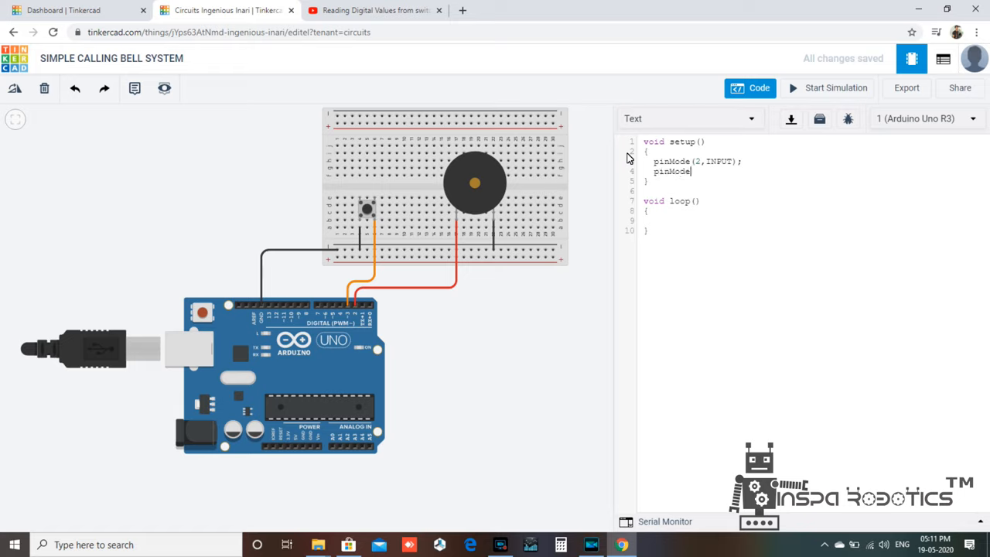
type("(3")
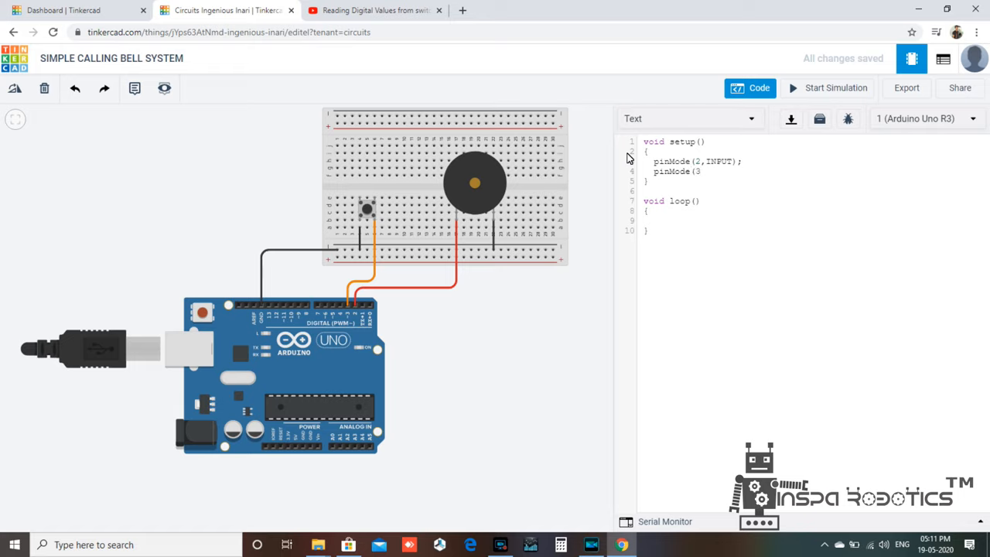
type("<")
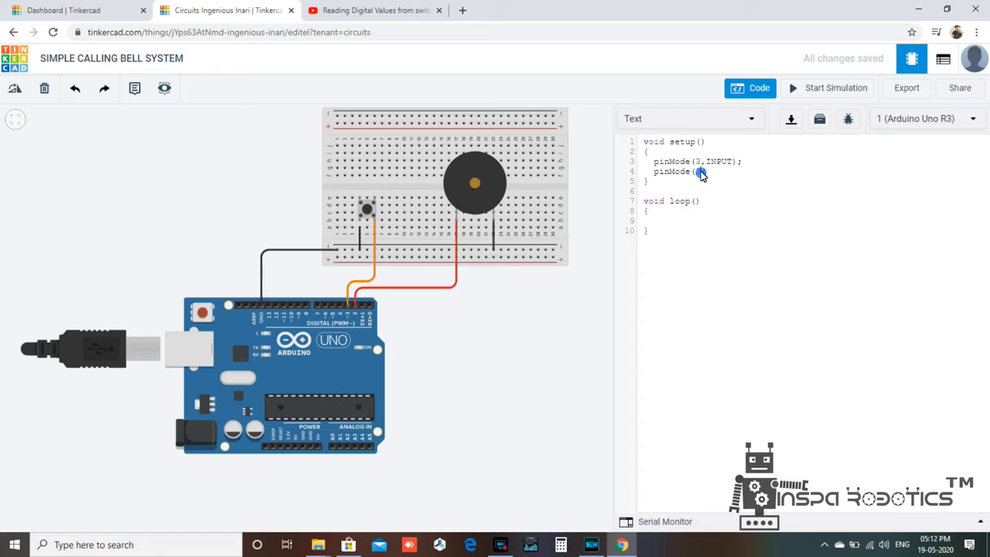
type("2<")
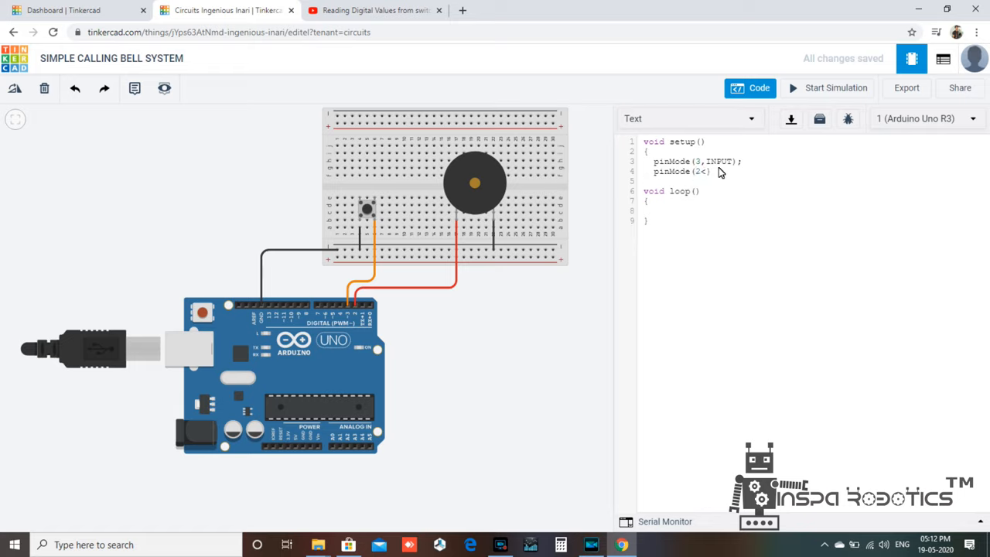
key("Backspace")
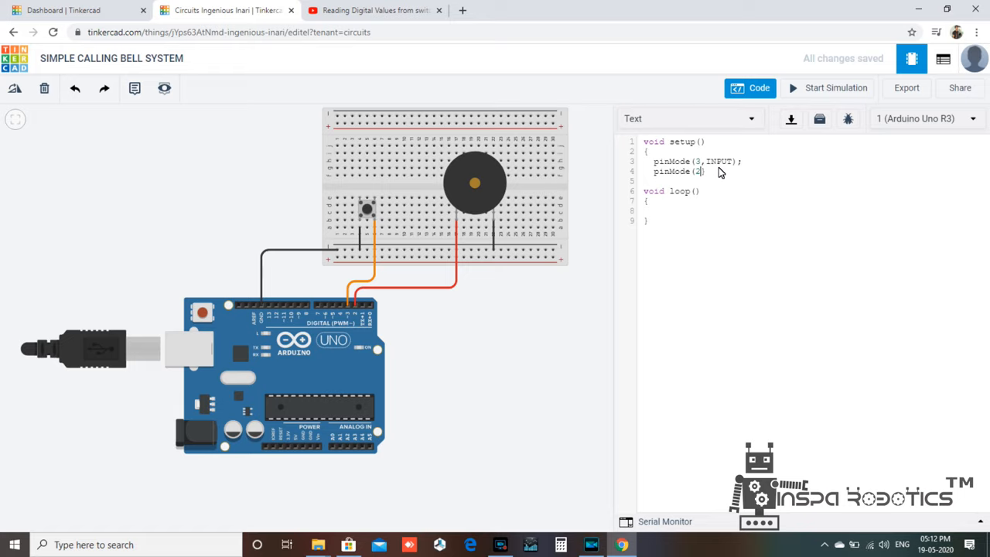
type(",")
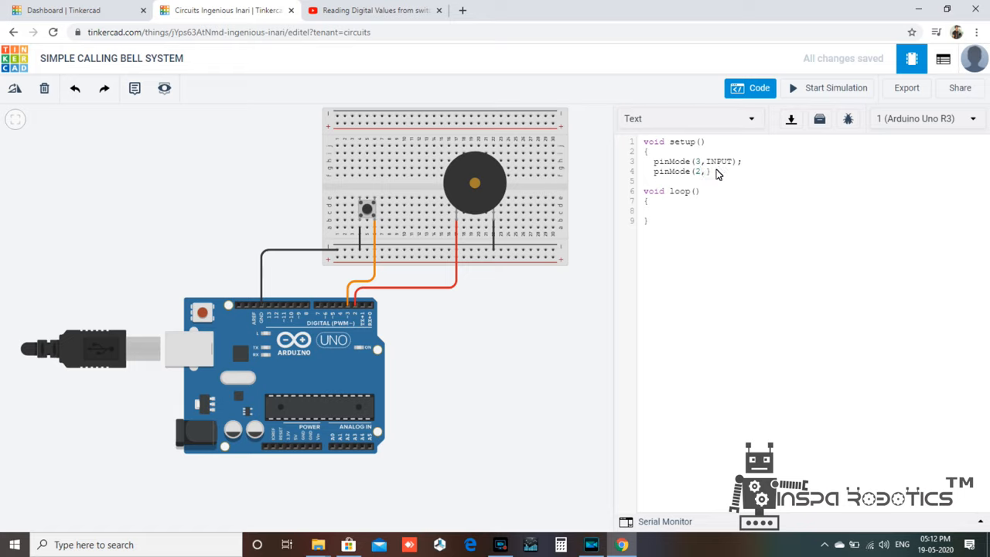
type("up")
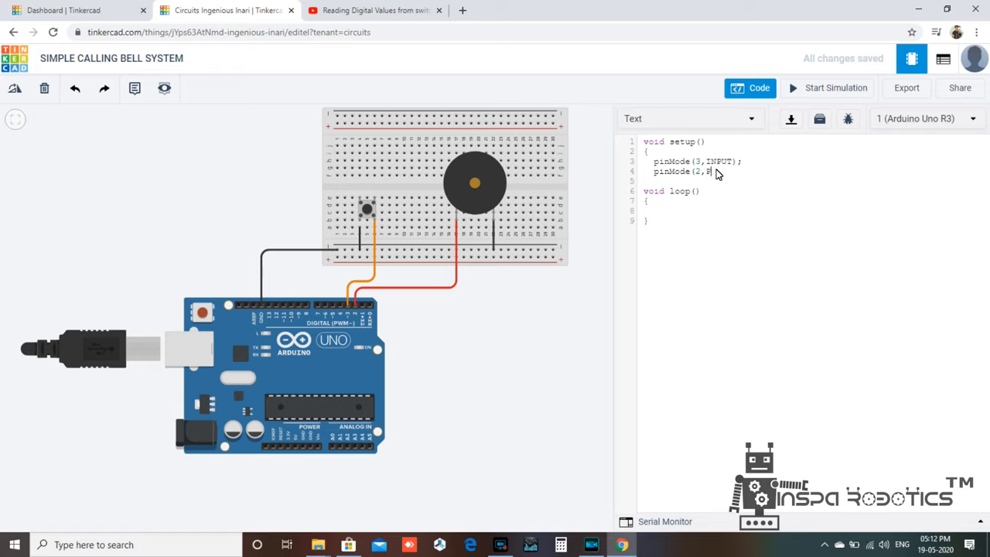
type("OUTPUT")
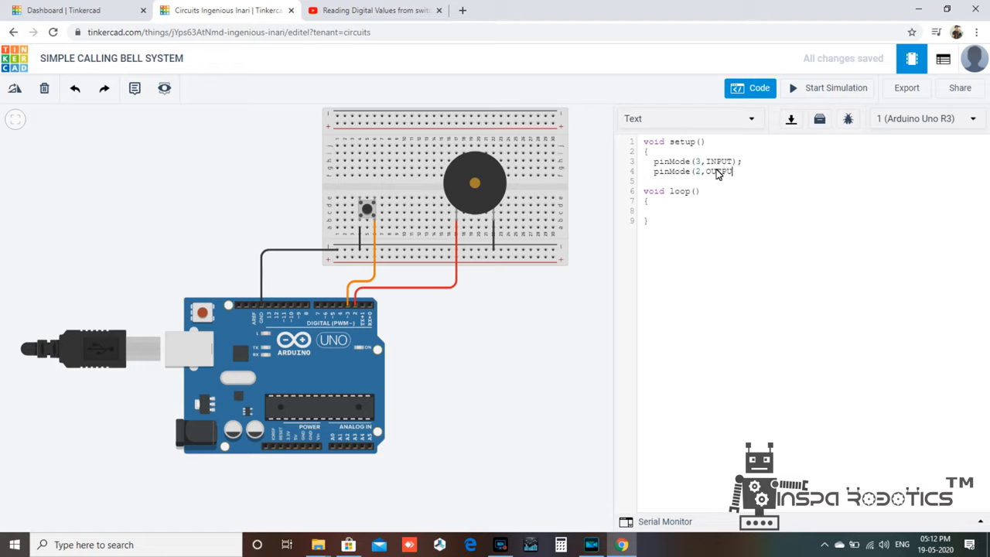
type(");")
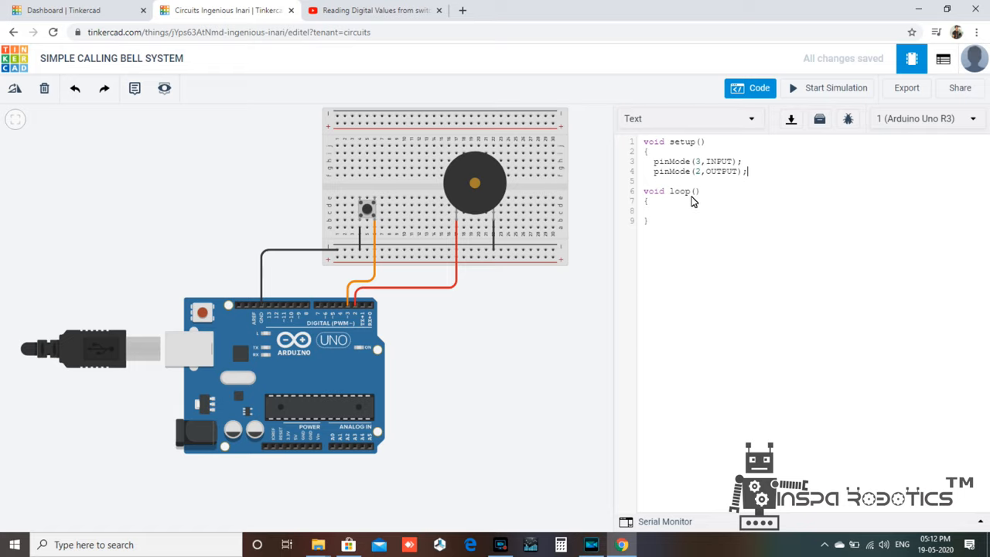
mouse_move(745, 183)
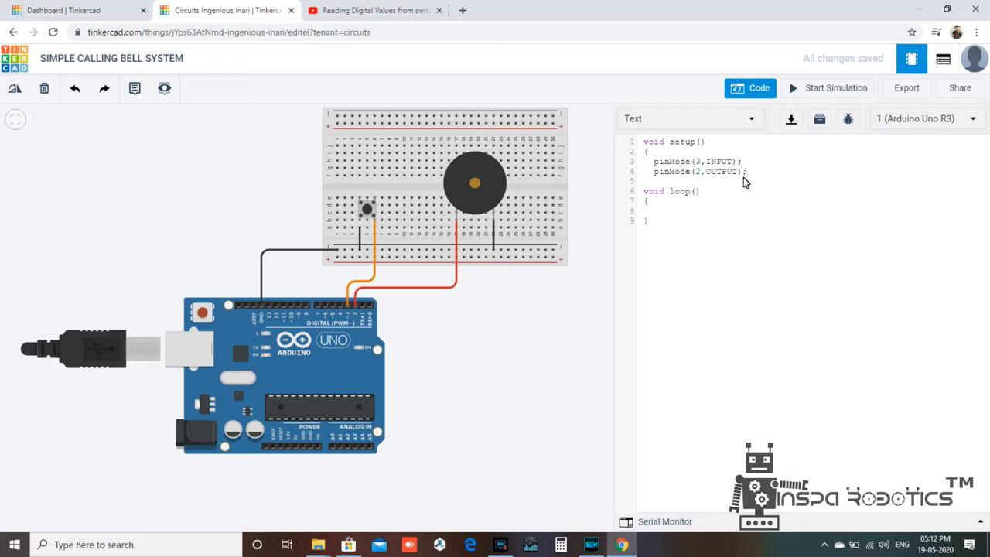
Add Serial.begin(9600); as the last statement in setup().
type("sER")
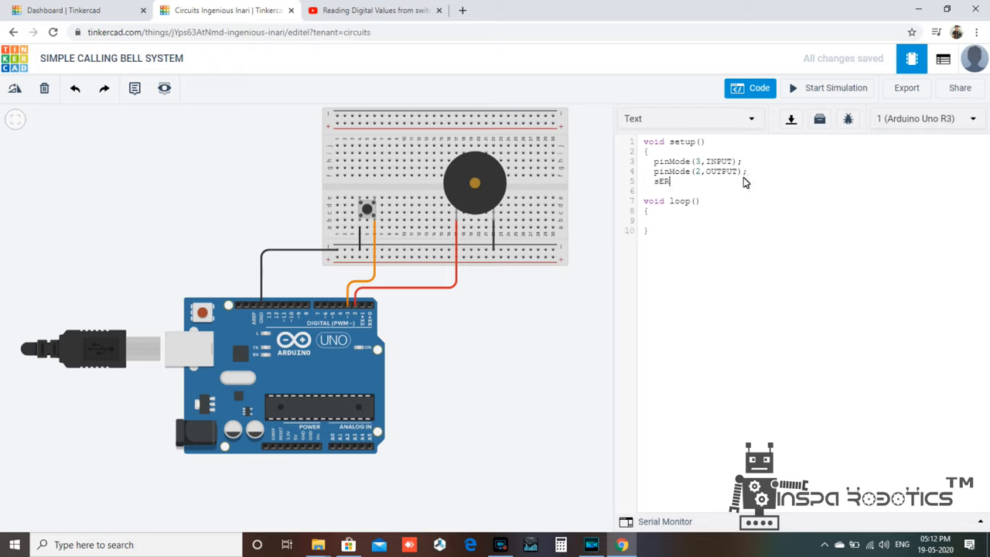
key("Backspace")
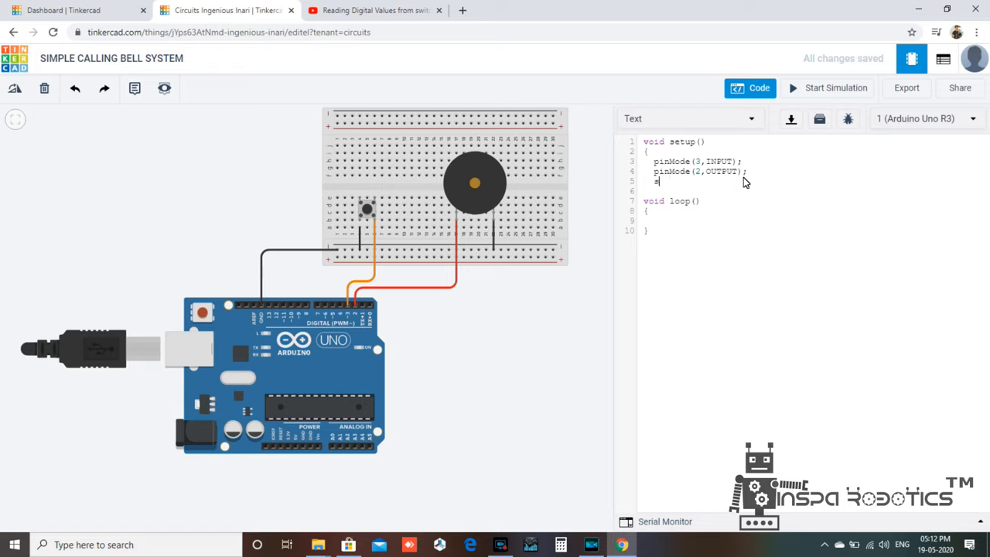
type("Seri")
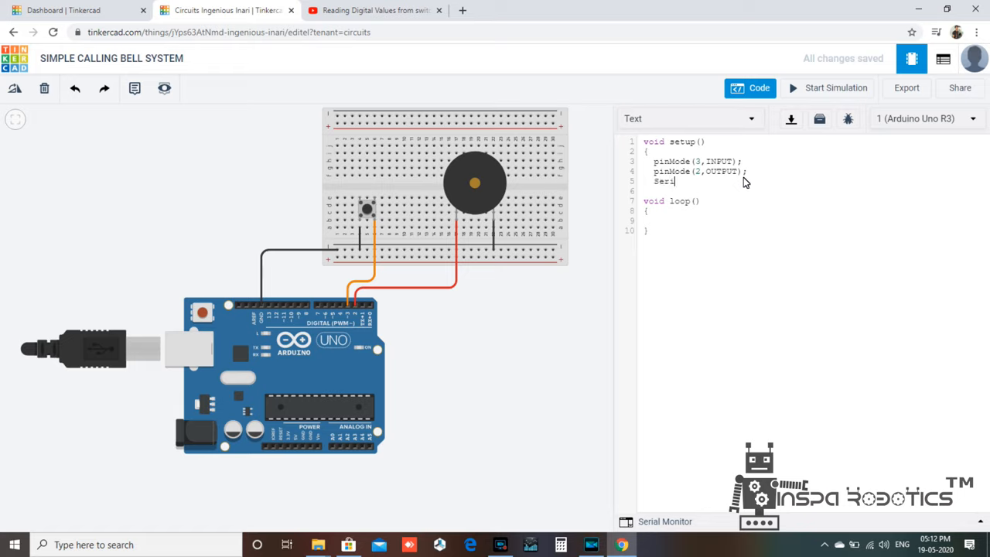
type("al.be")
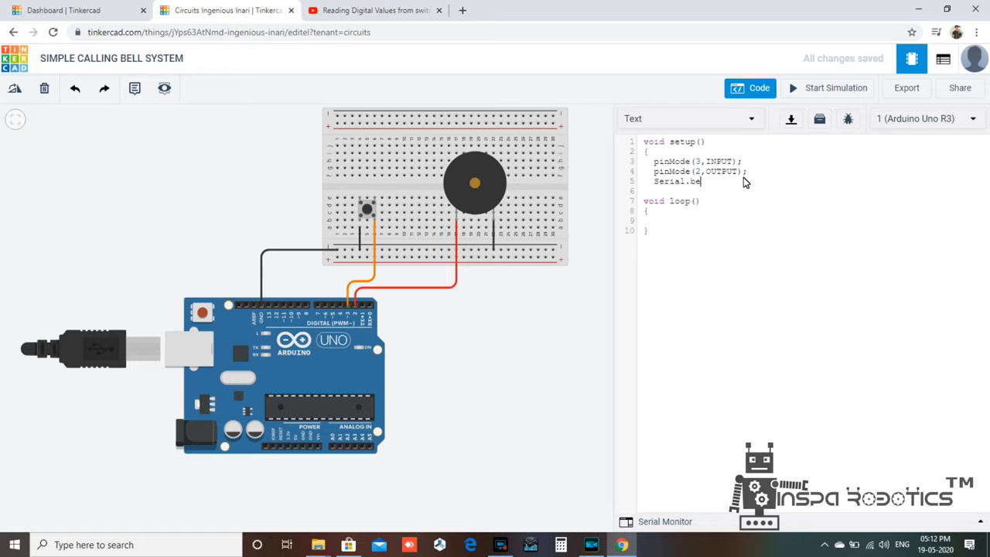
type("gin")
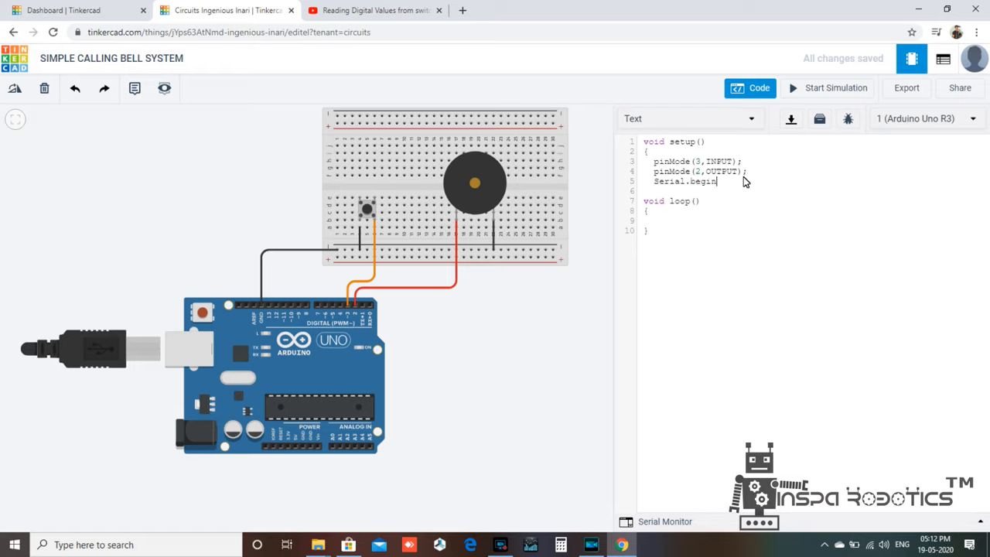
mouse_move(615, 233)
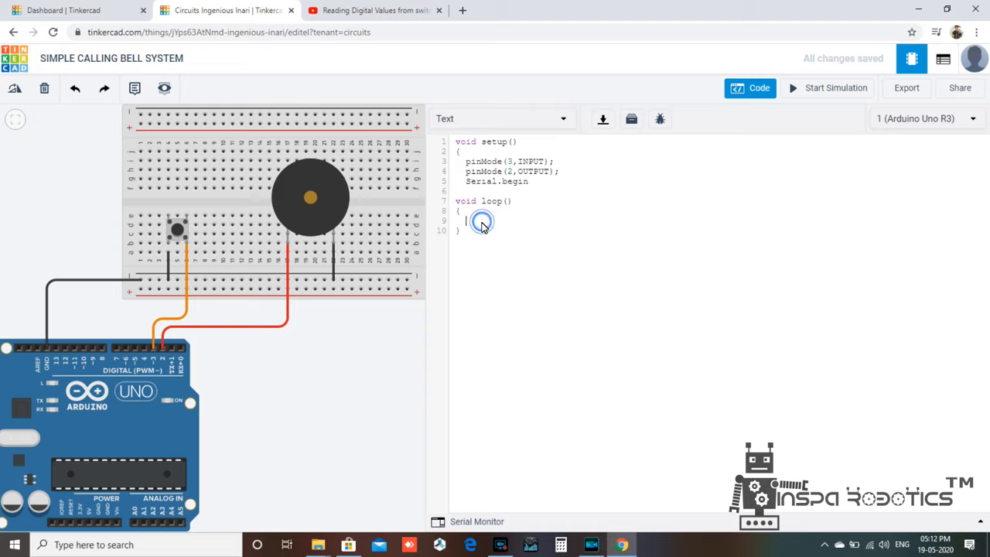
left_click(529, 181)
type("(")
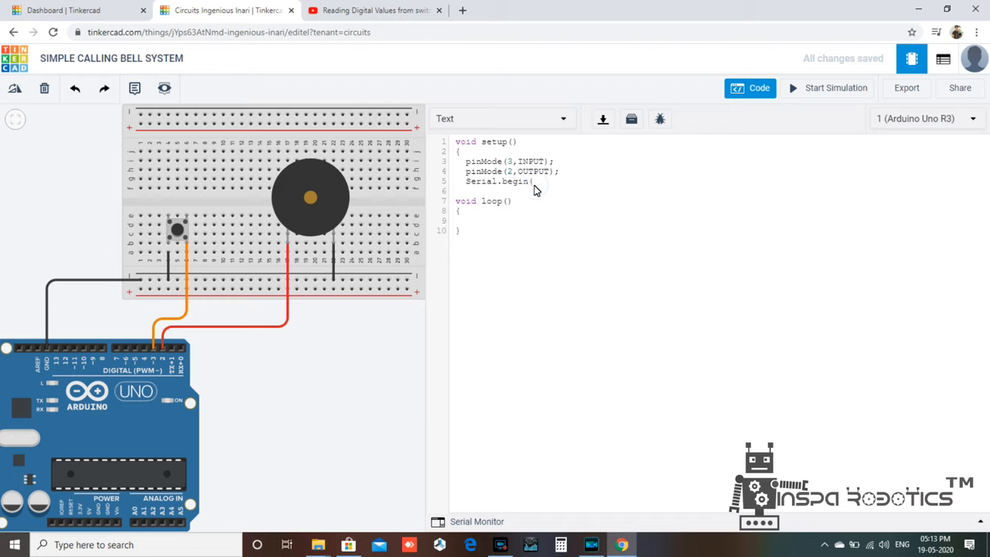
type("9600)")
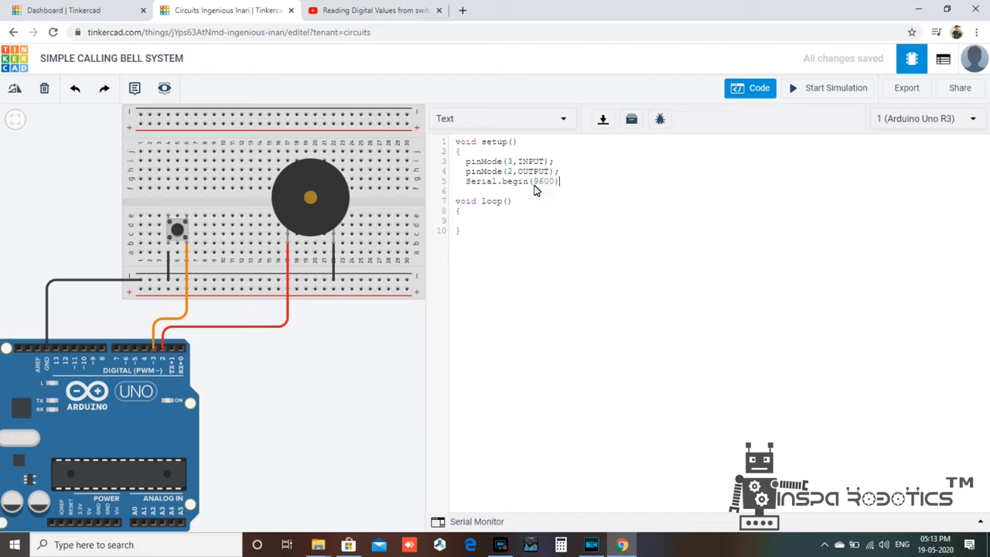
type(";")
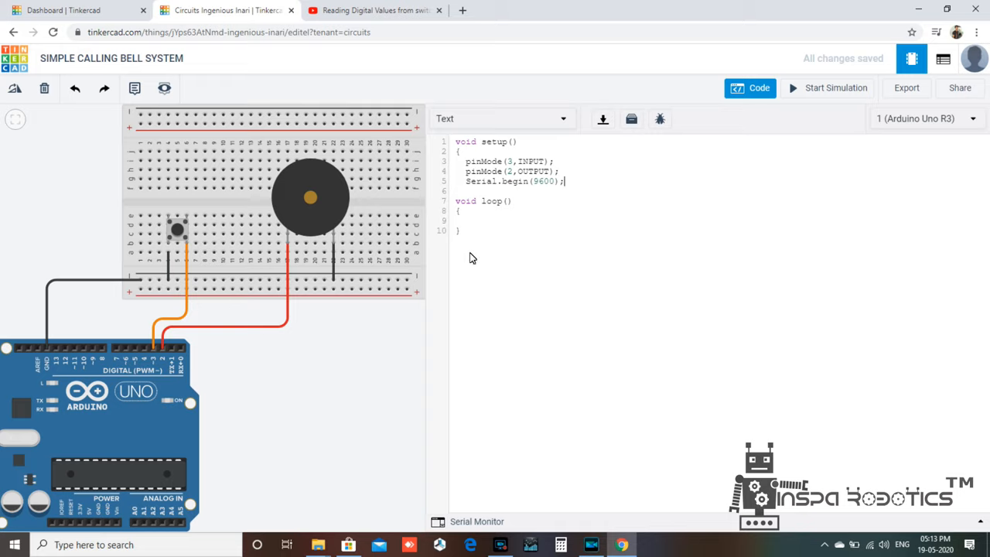
left_click(479, 221)
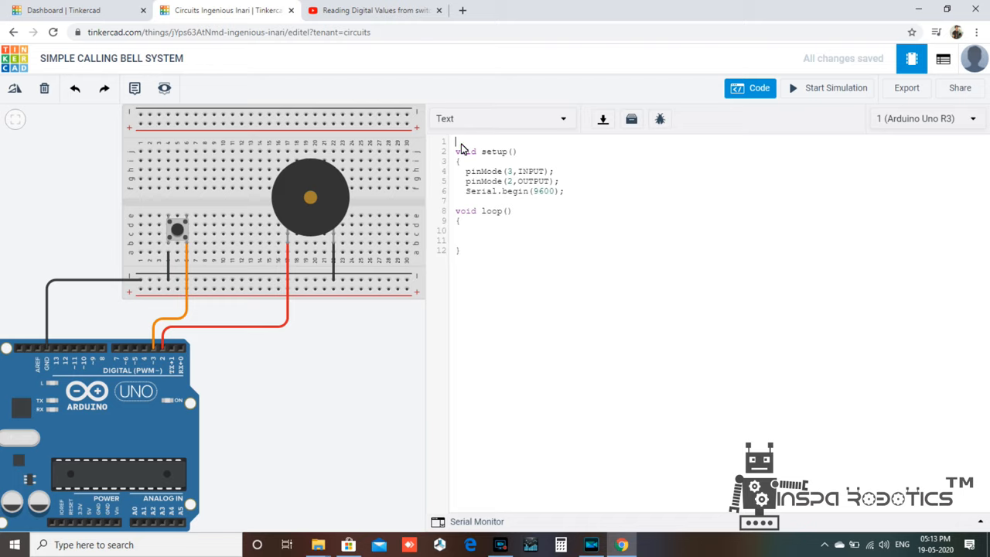
Declare 'int val;' at the top and add val=digitalRead(3); inside loop().
type("int va")
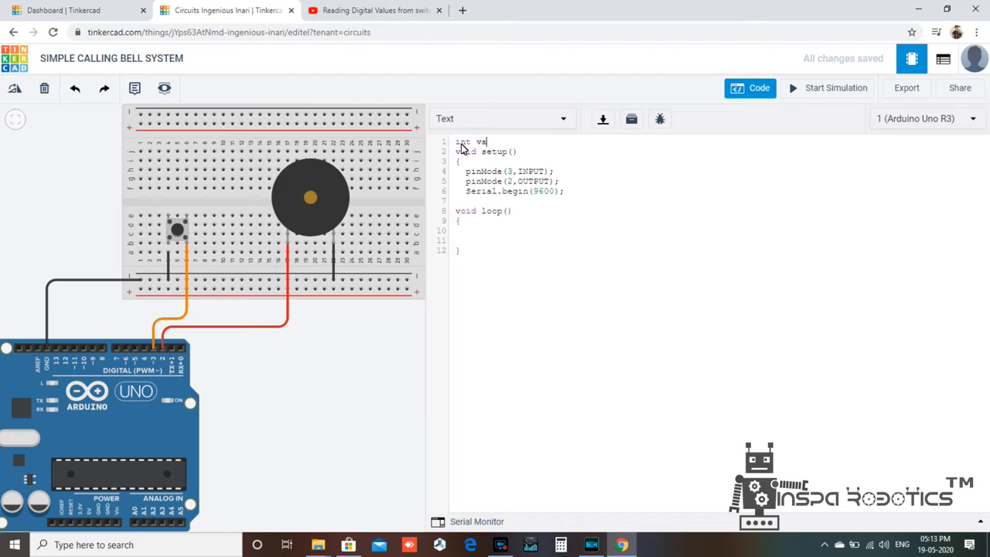
type("l;")
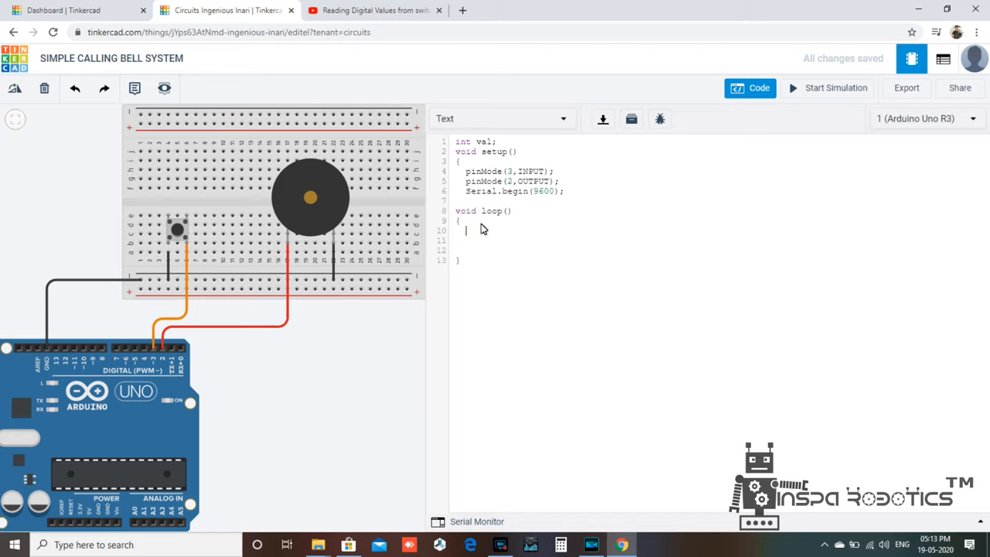
type("val")
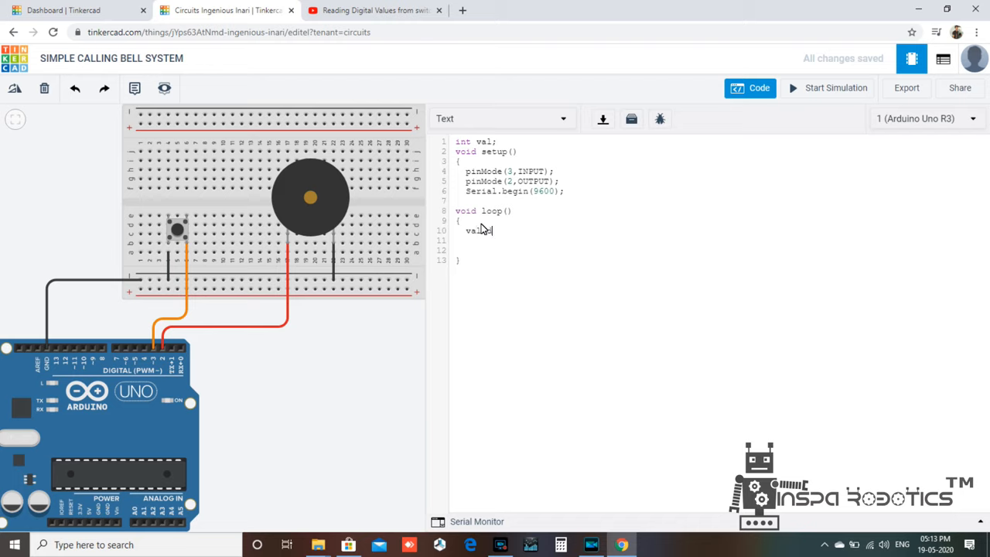
type("=digital")
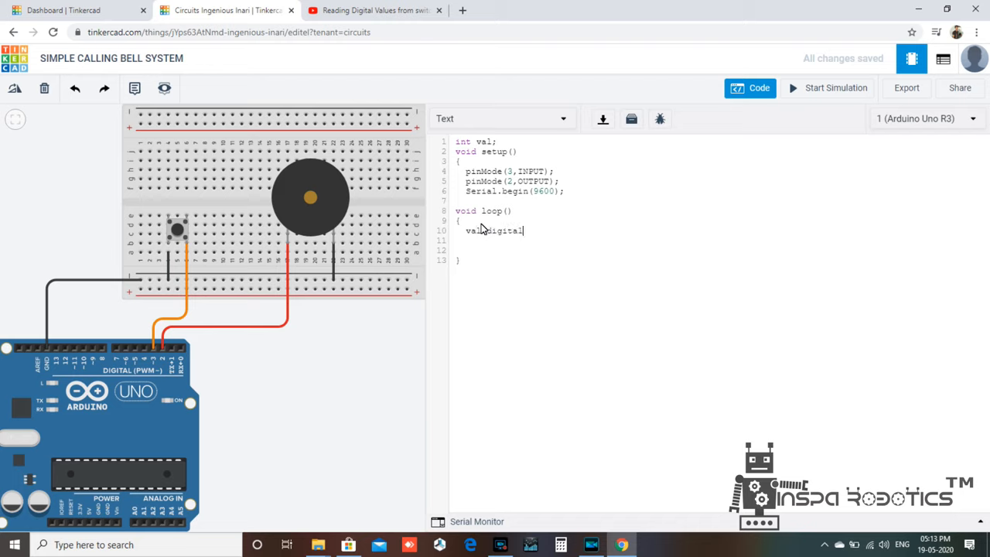
type("Read")
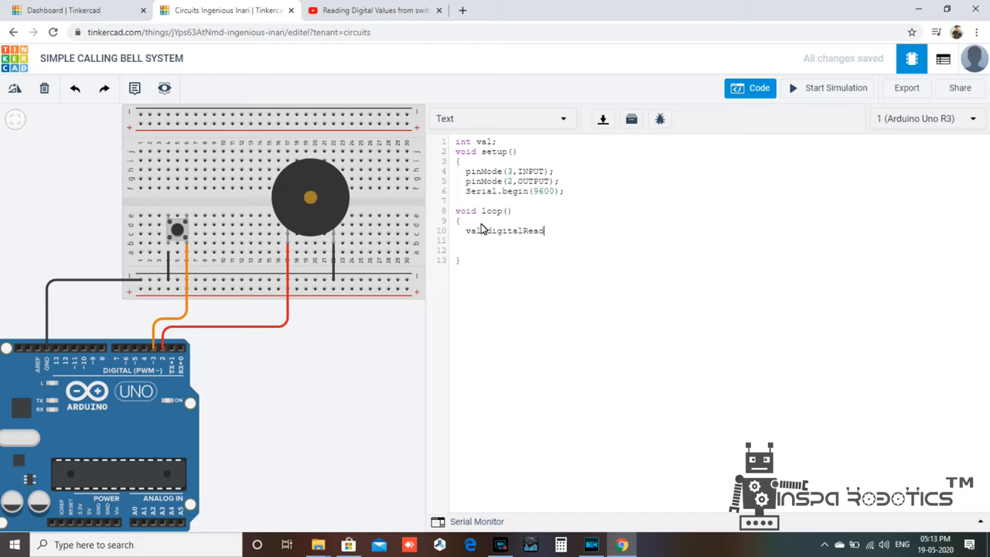
type("()")
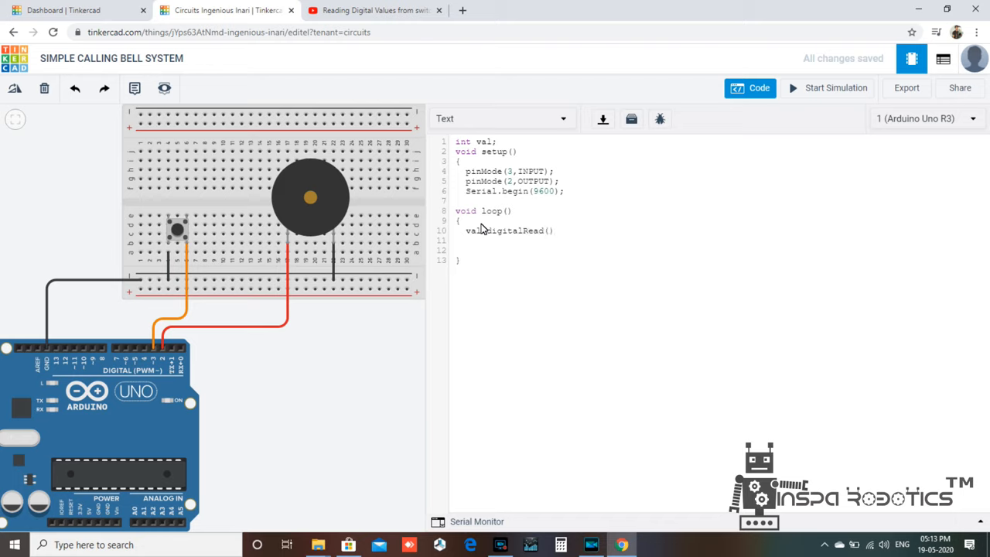
type(";")
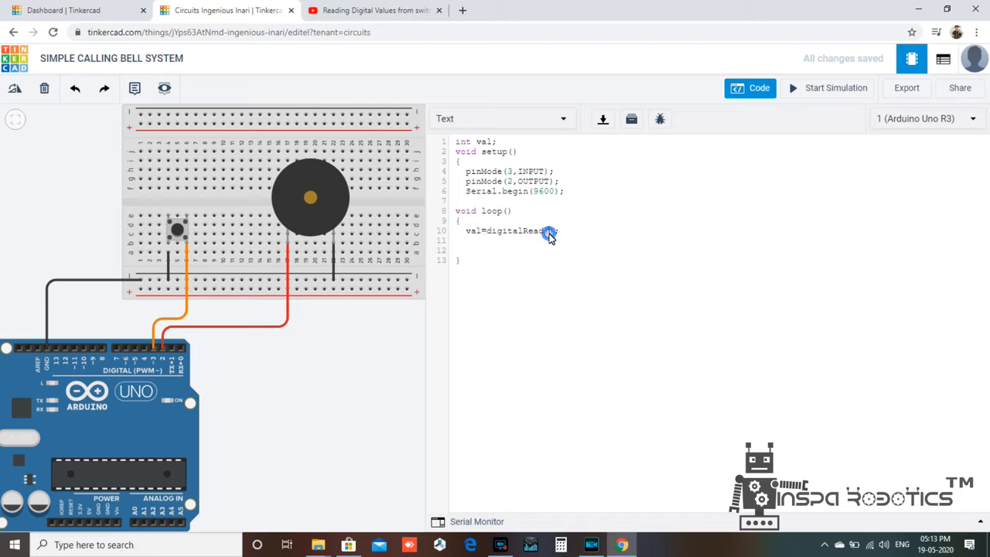
type("(")
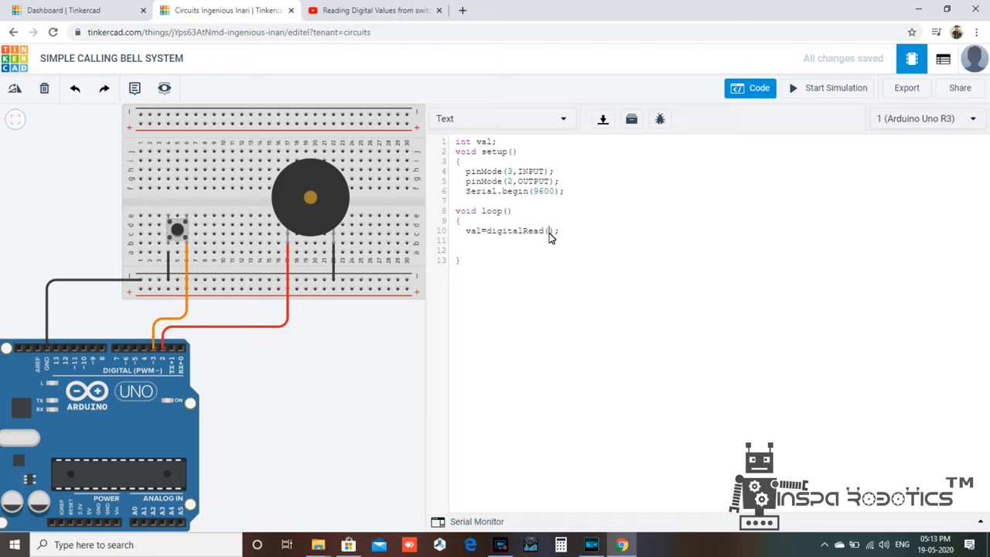
type("3")
left_click(510, 171)
type("_")
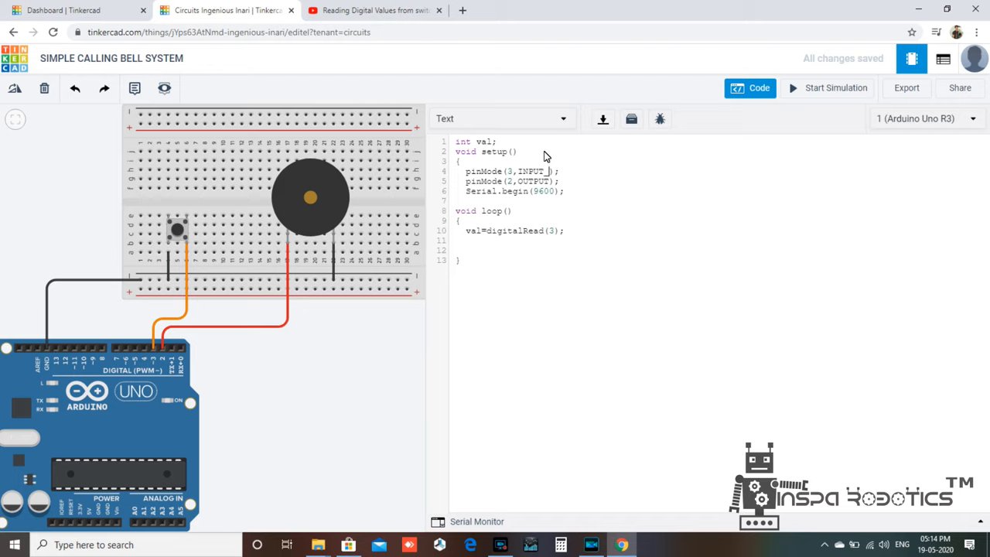
Complete pin 3's pinMode argument as INPUT_PULLUP.
type("pu")
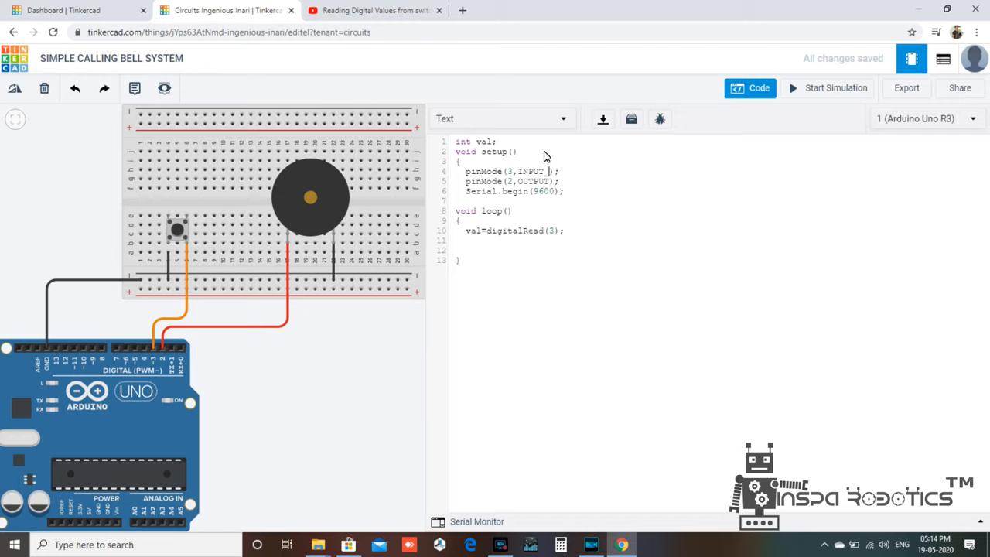
type("_PULL")
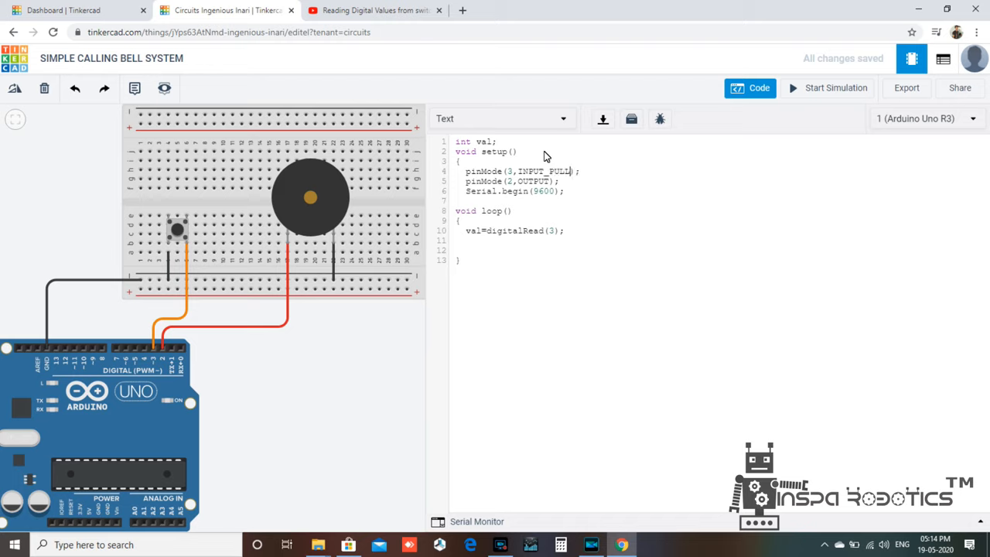
type("UP")
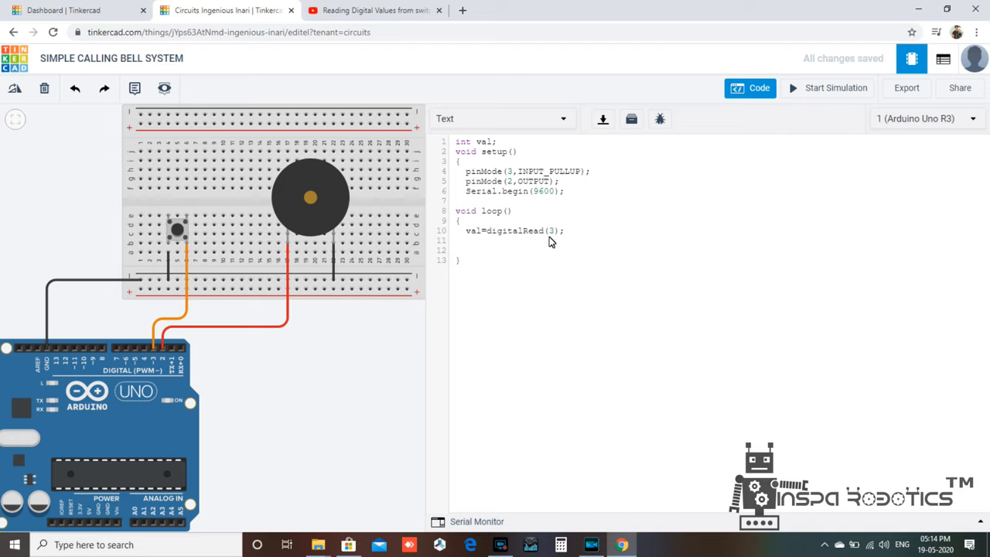
right_click(541, 240)
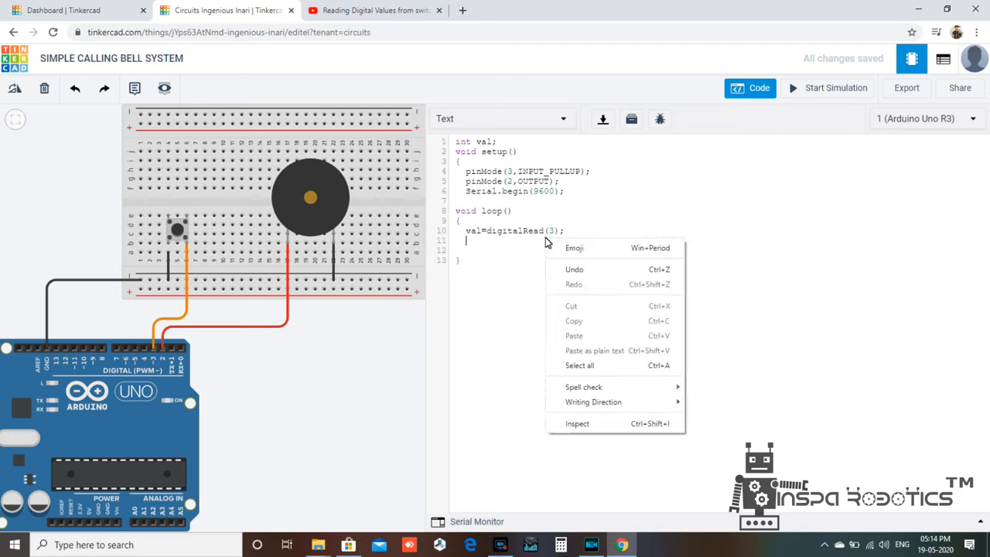
mouse_move(492, 278)
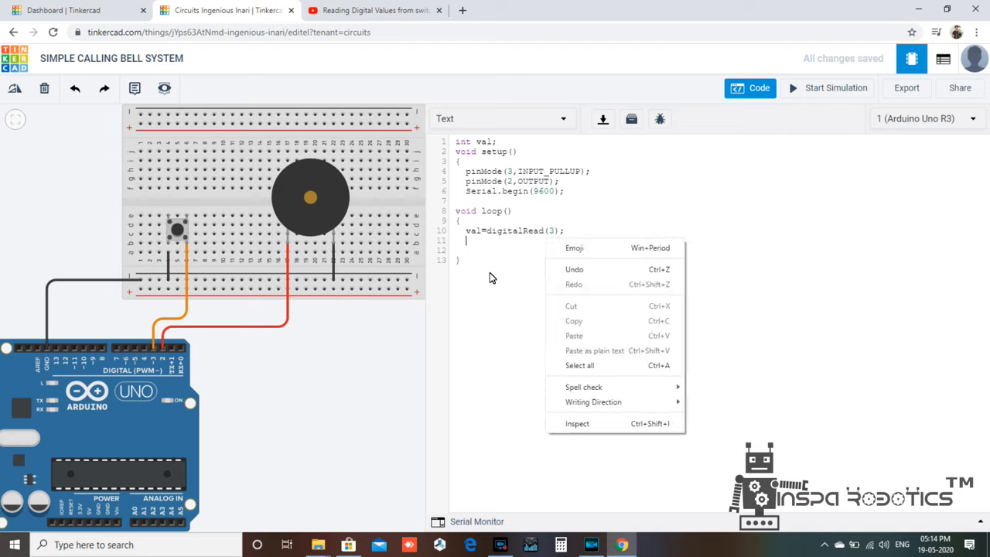
mouse_move(485, 259)
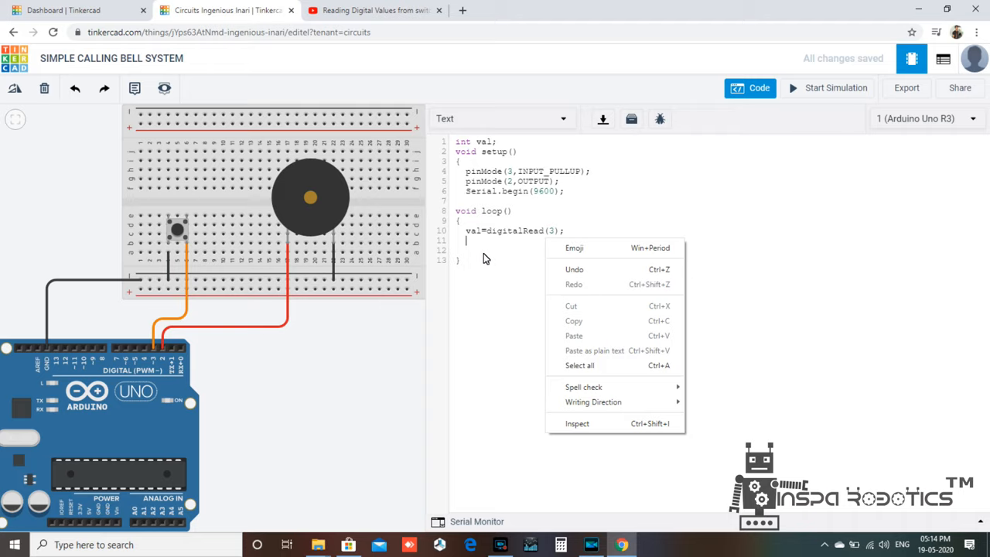
left_click(485, 259)
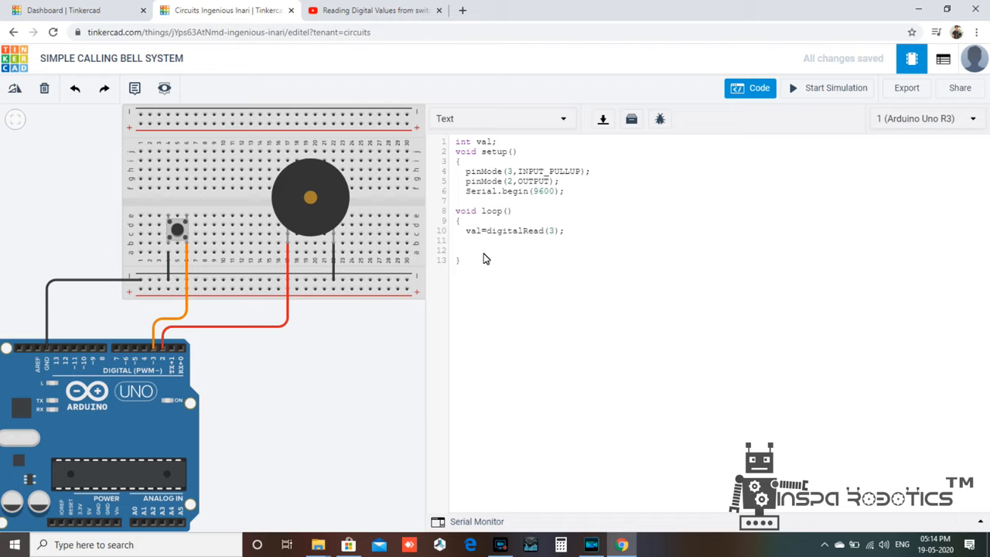
Add Serial.println(val) to loop() to print the button reading.
type("a")
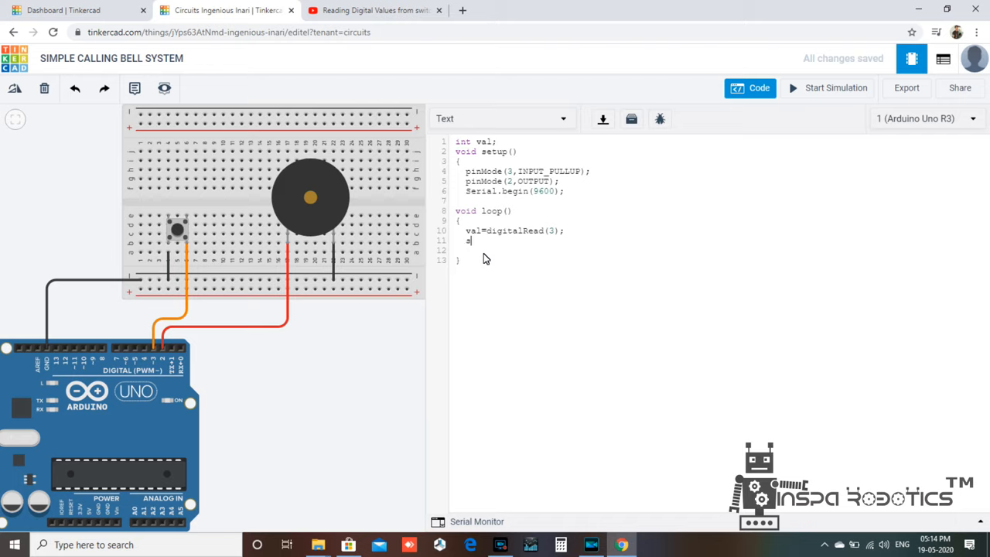
type("Se")
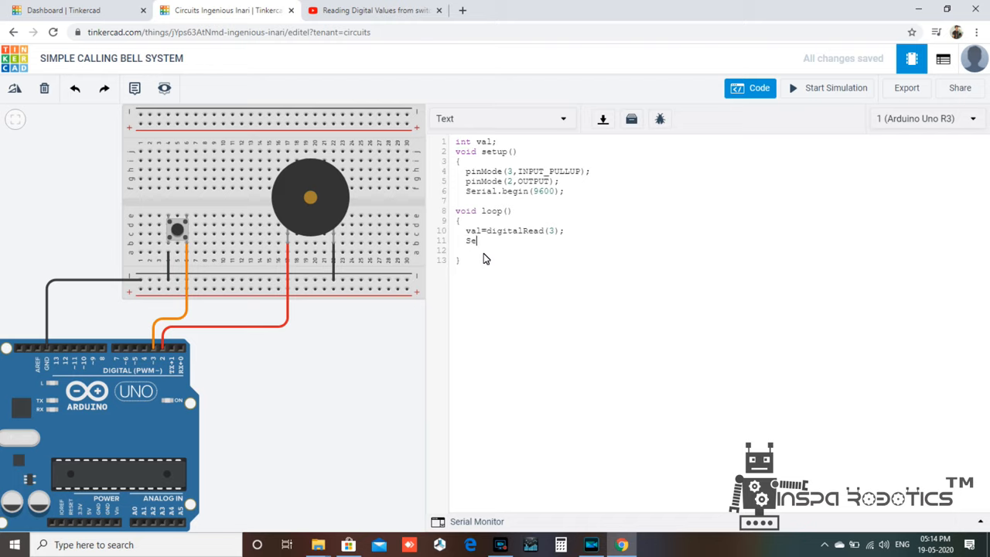
type("rial")
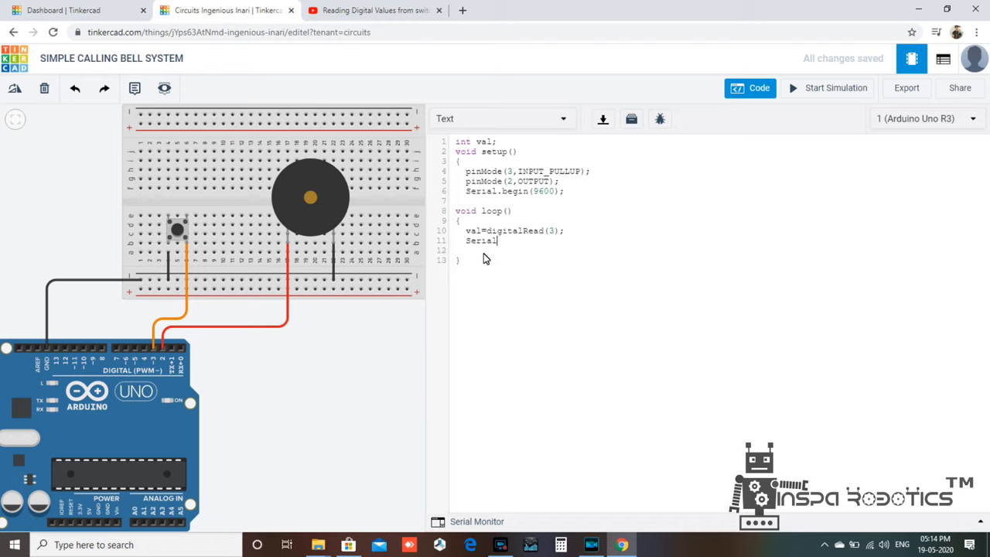
type(".pr")
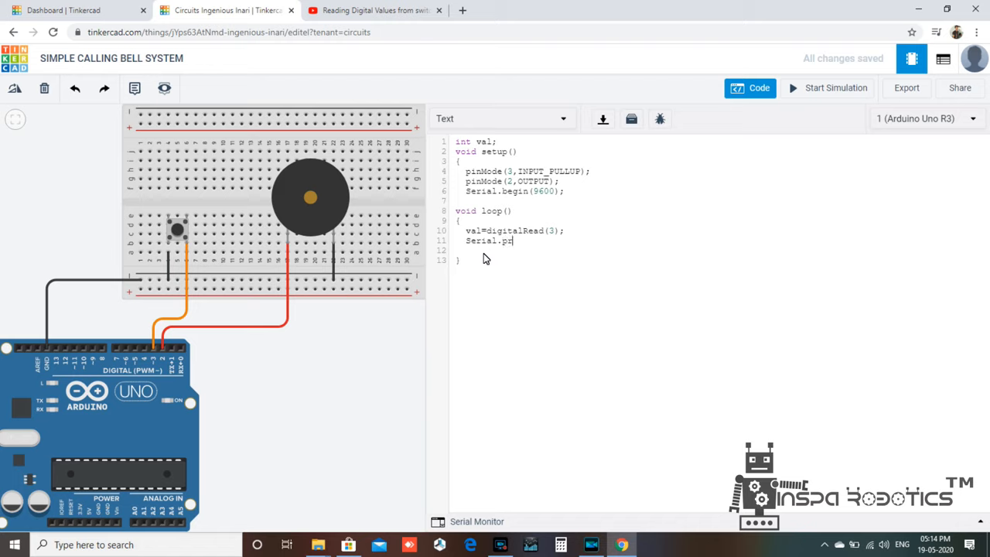
type("int")
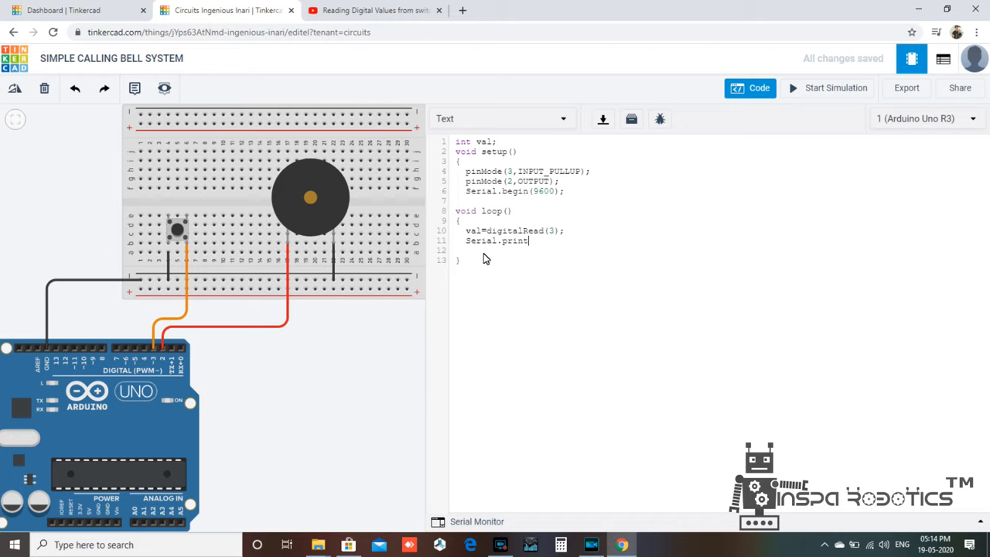
type("ln(")
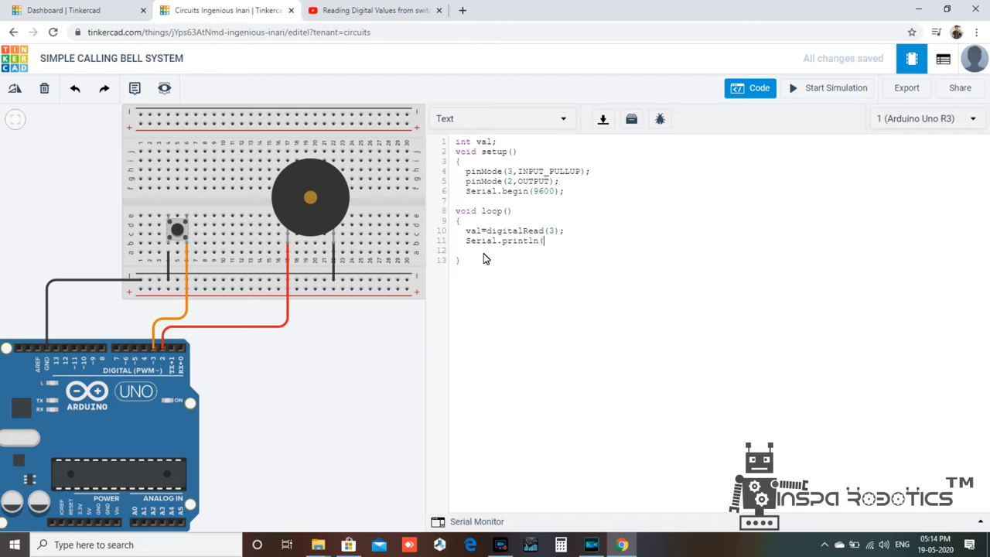
type("va")
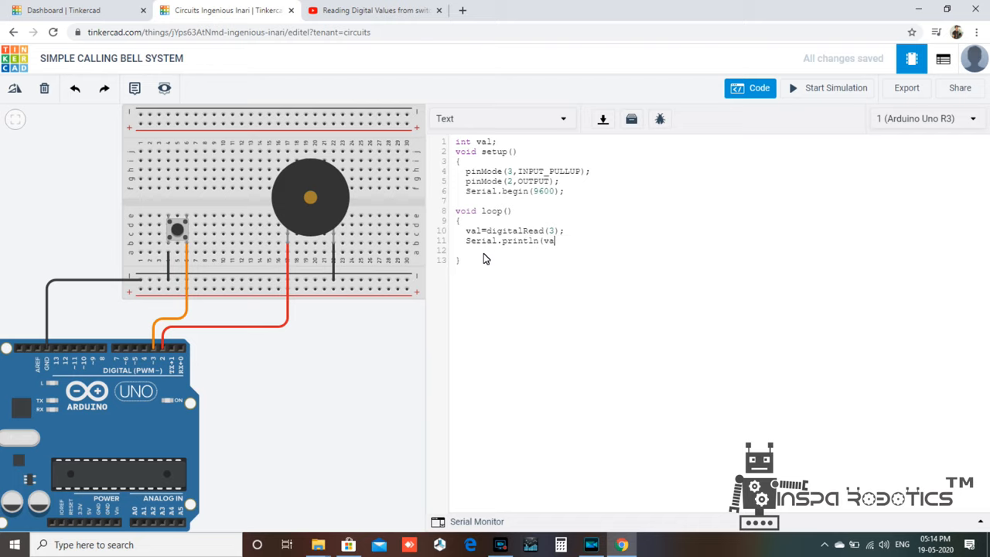
type("l);")
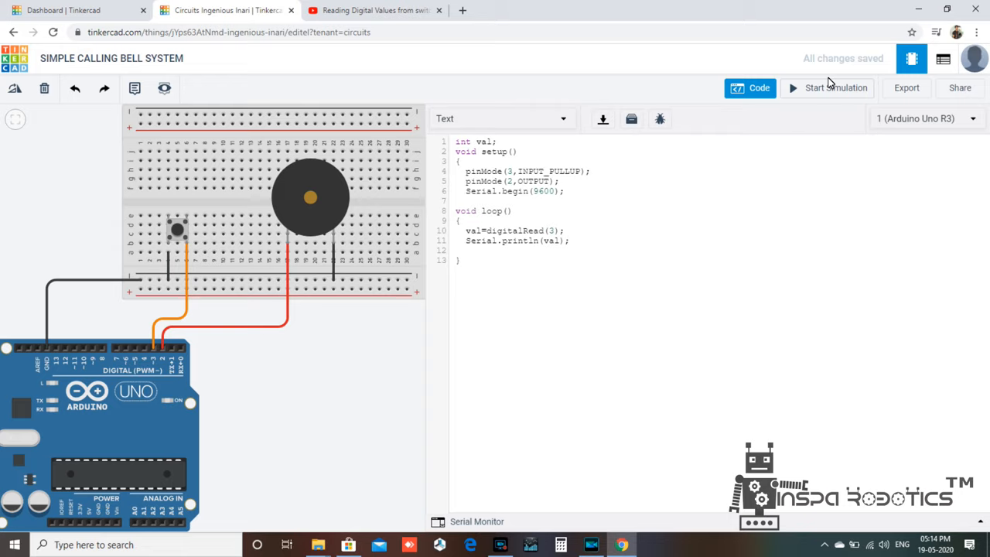
Start the simulation, add setup()'s missing closing brace from the compile errors, and restart.
left_click(835, 88)
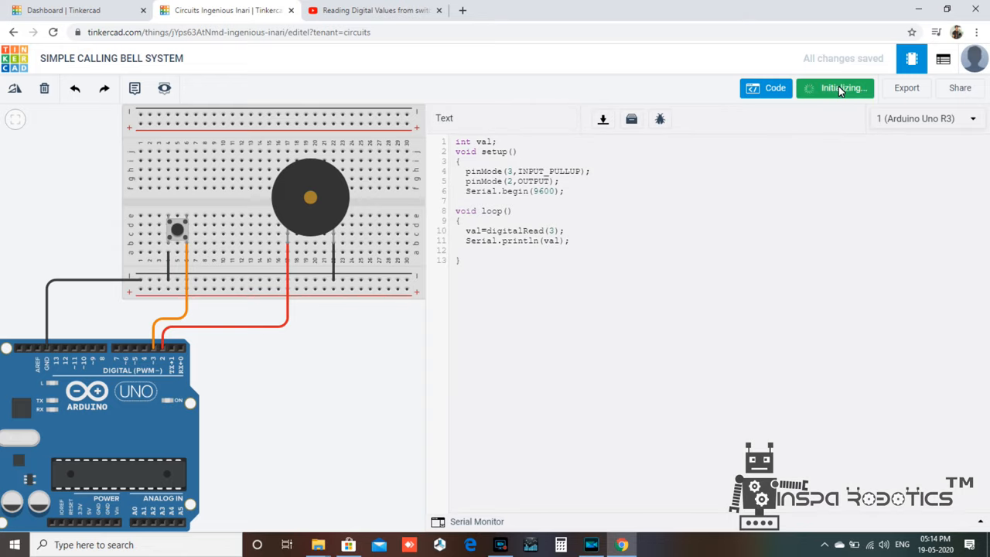
left_click(835, 87)
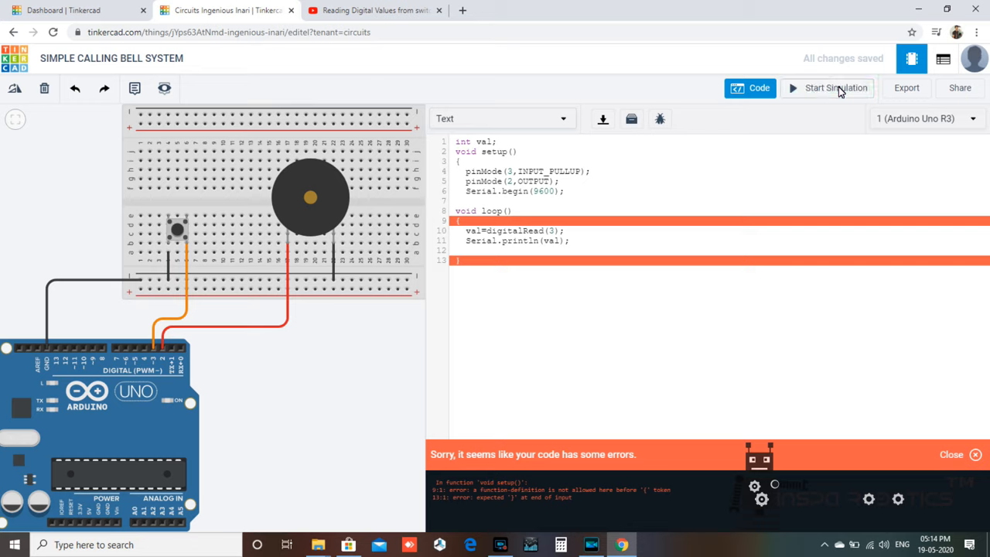
mouse_move(509, 259)
type("}")
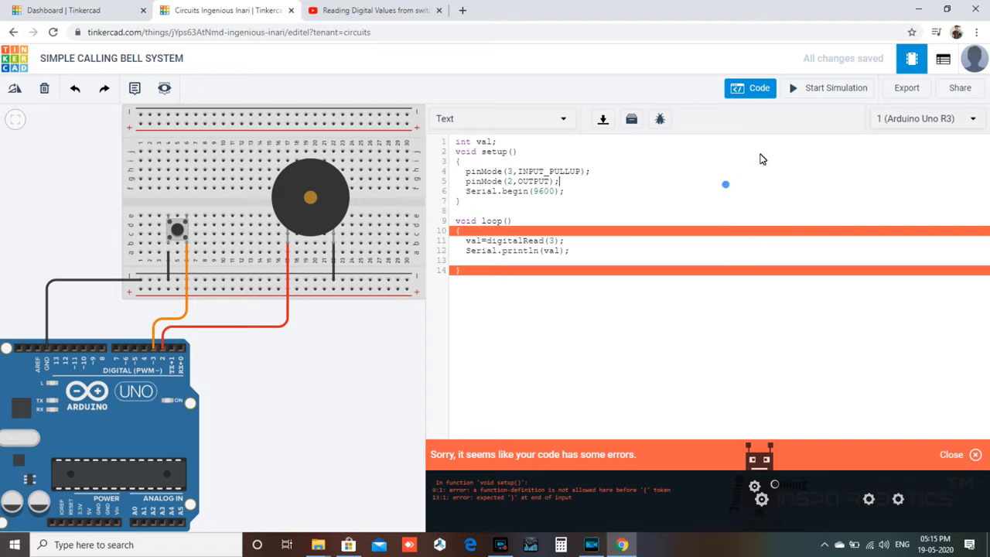
left_click(836, 87)
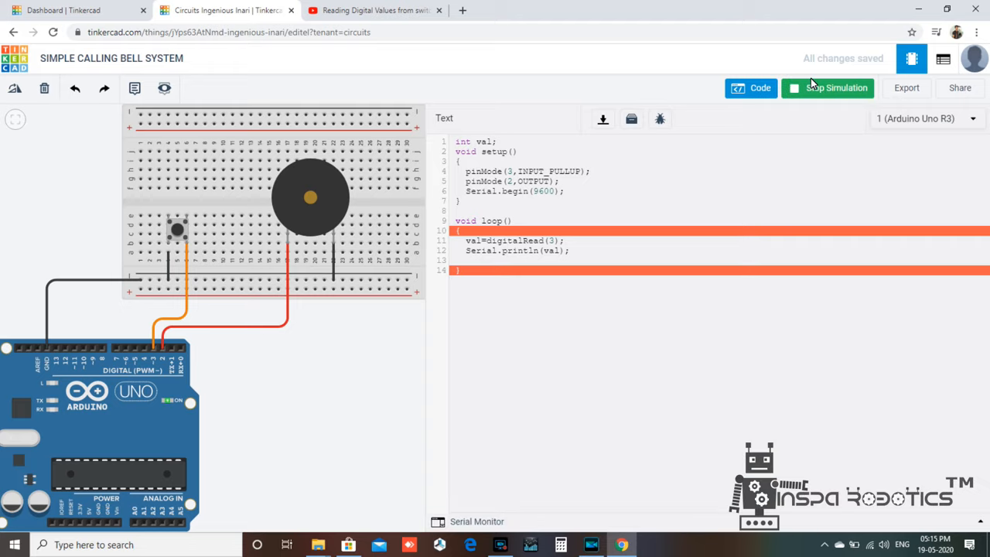
Run the simulation, open Serial Monitor, press the pushbutton, then stop the simulation.
left_click(827, 88)
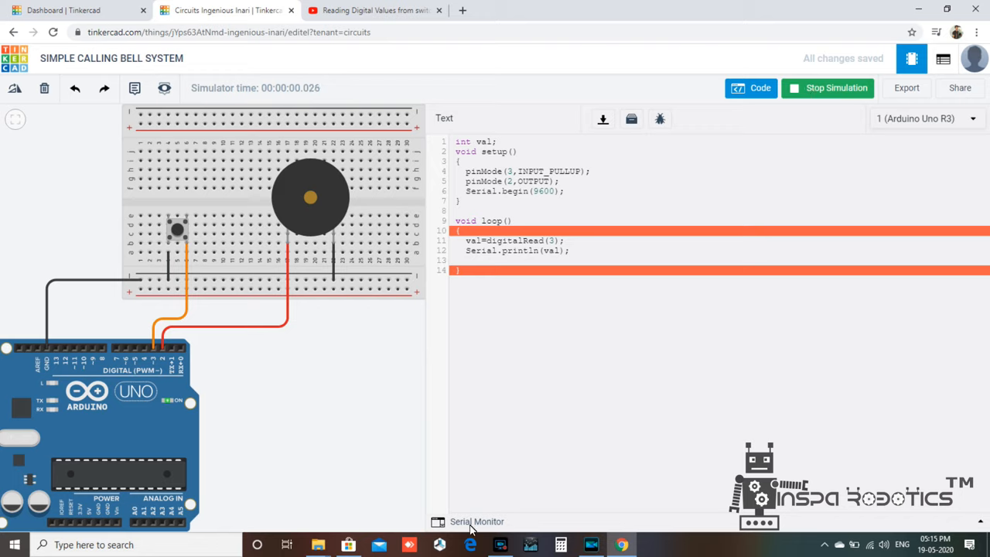
left_click(476, 520)
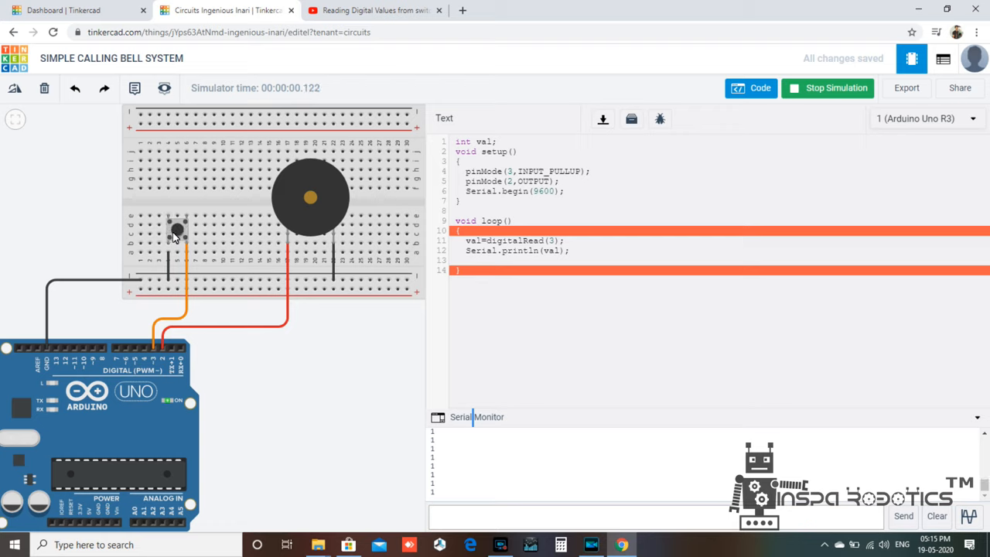
left_click(176, 228)
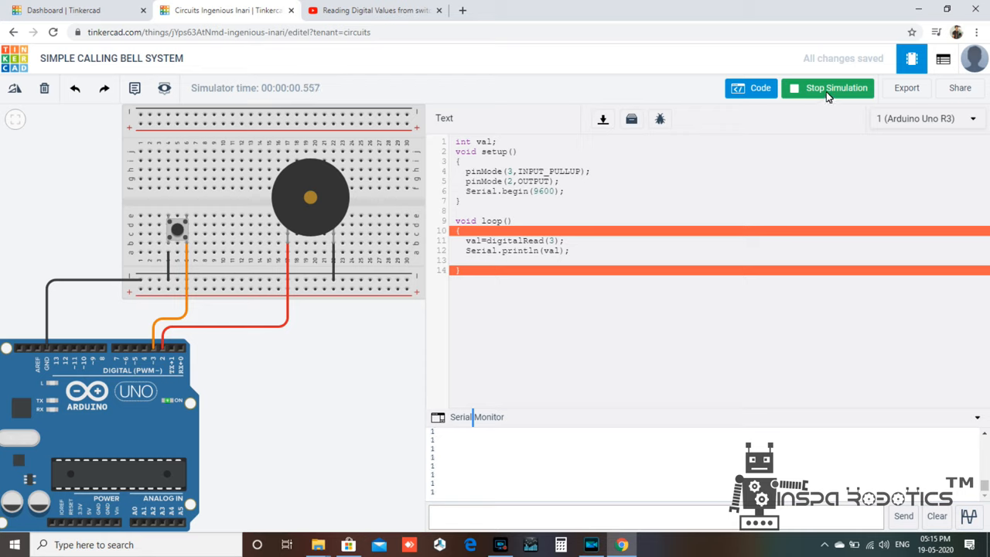
left_click(828, 87)
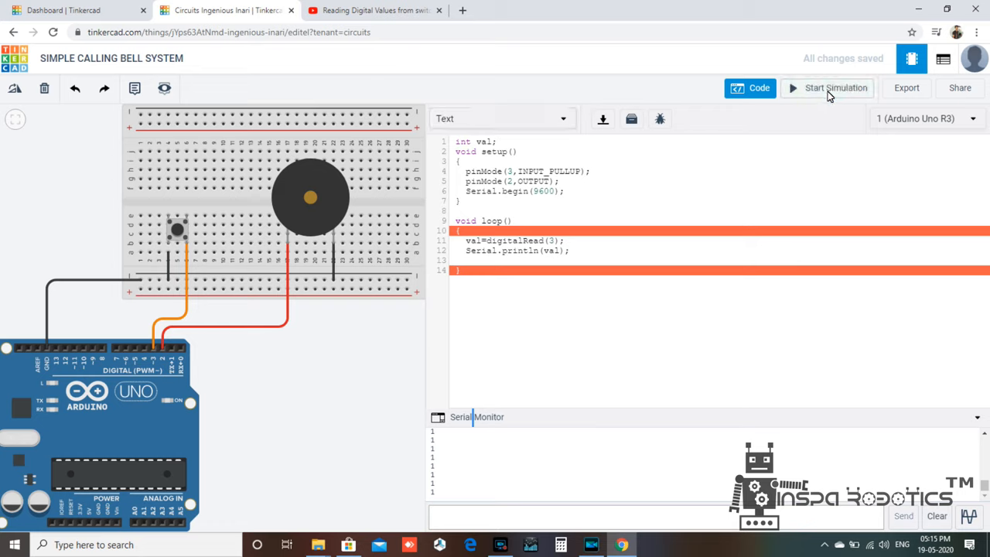
mouse_move(549, 274)
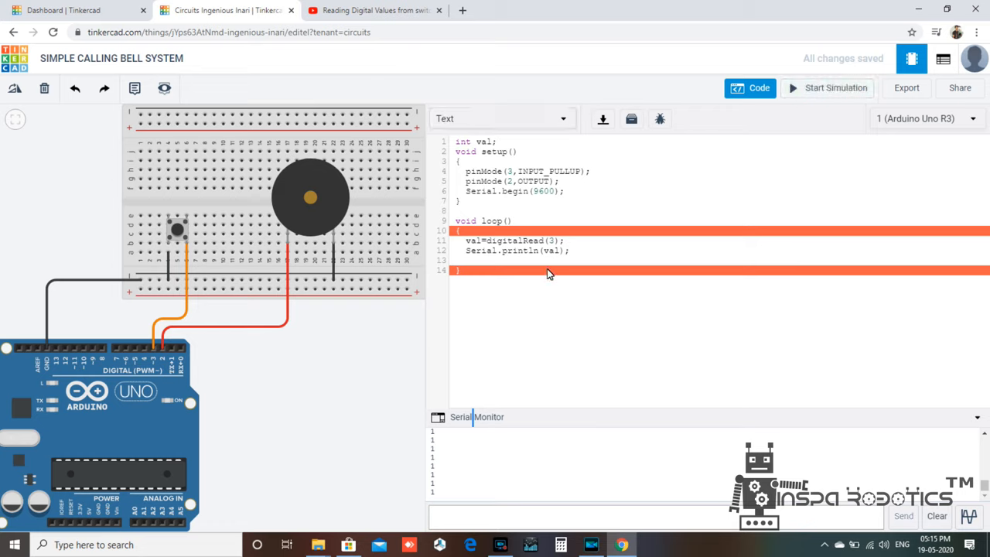
mouse_move(560, 266)
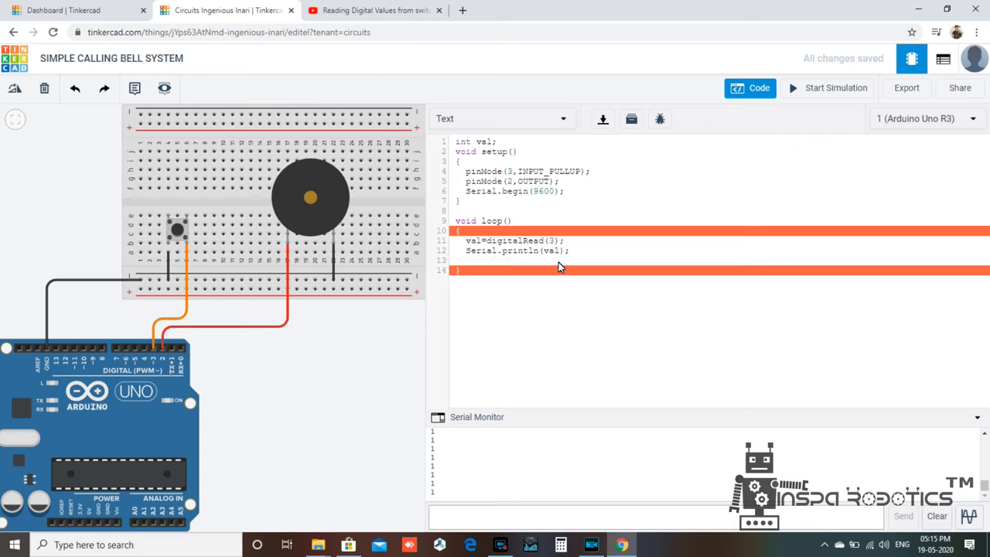
mouse_move(549, 268)
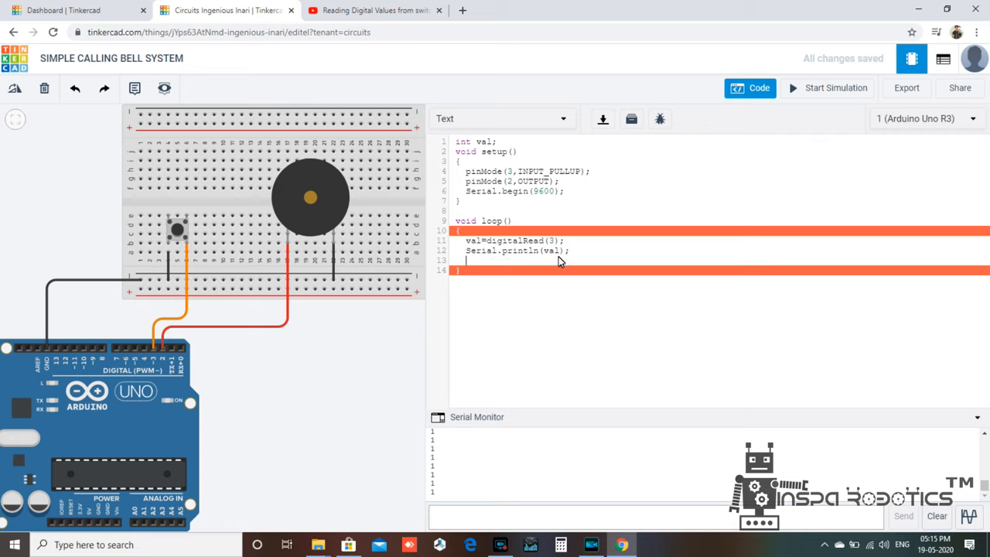
Begin an if (val==HIGH) condition in loop().
type("if(")
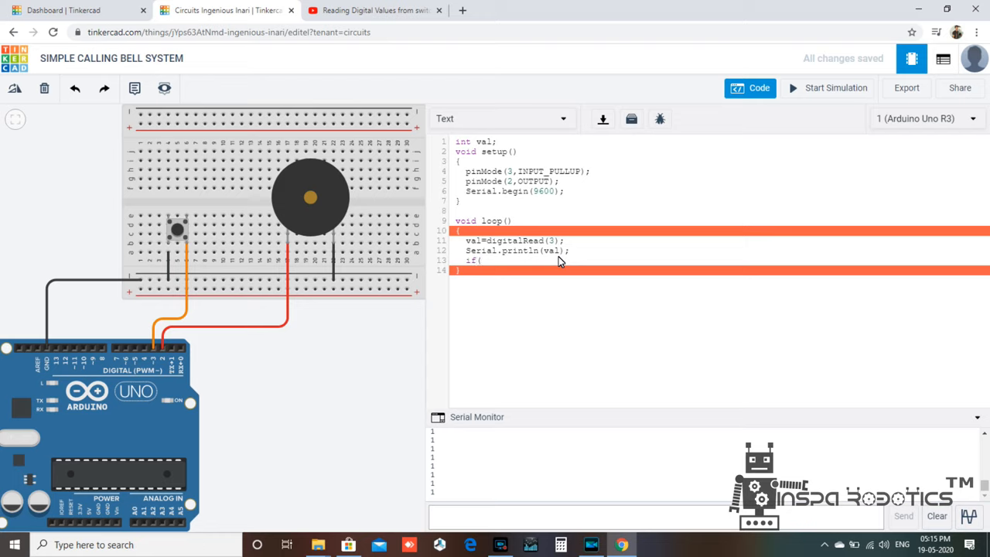
type("val==")
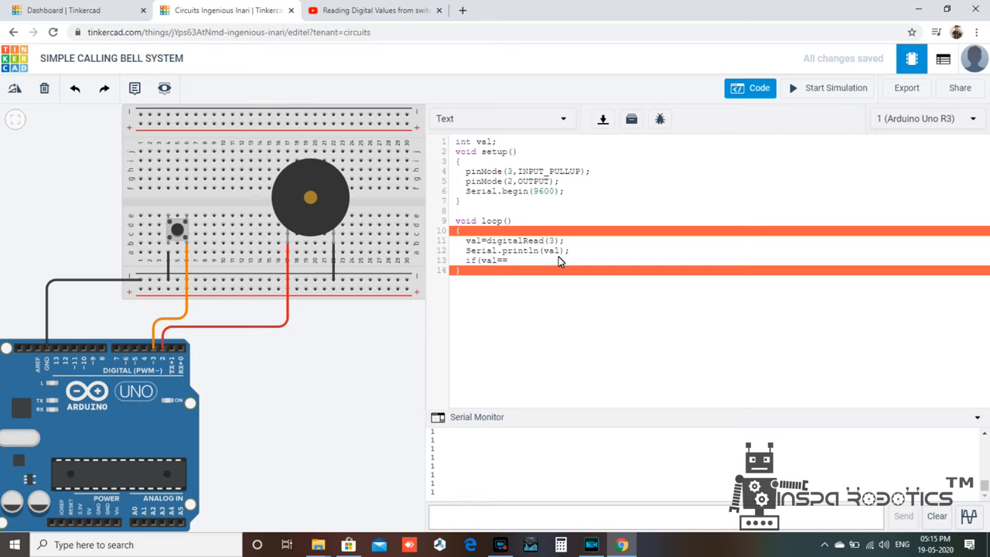
type("HIGH)")
type("{")
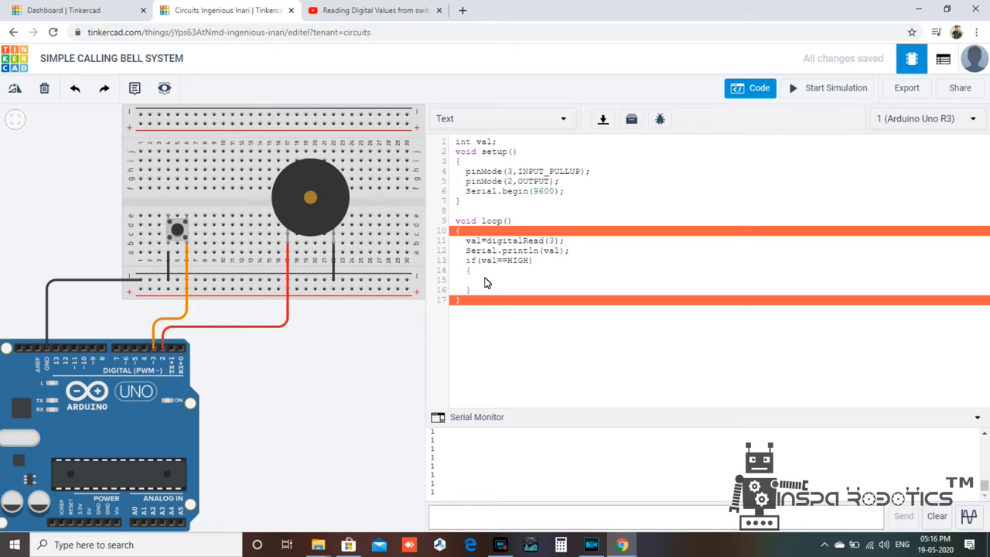
Write digitalWrite(2,LOW); inside the if block, correcting a stray 1.
type("DIGIT")
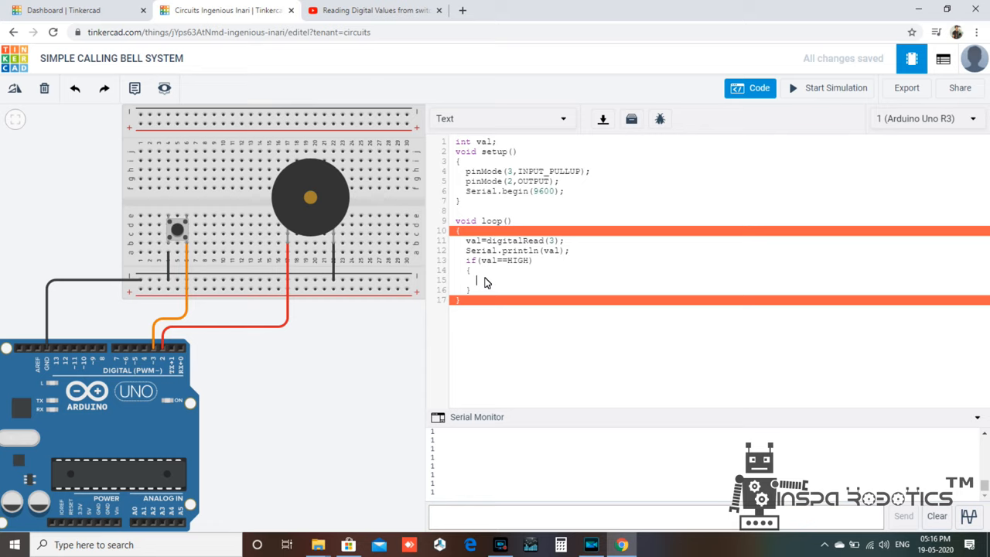
type("d")
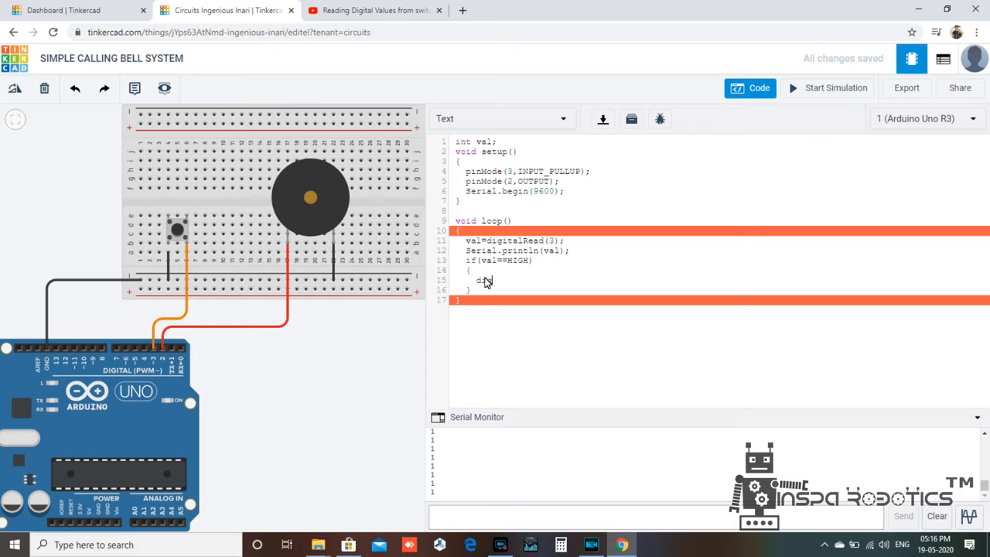
type("gital")
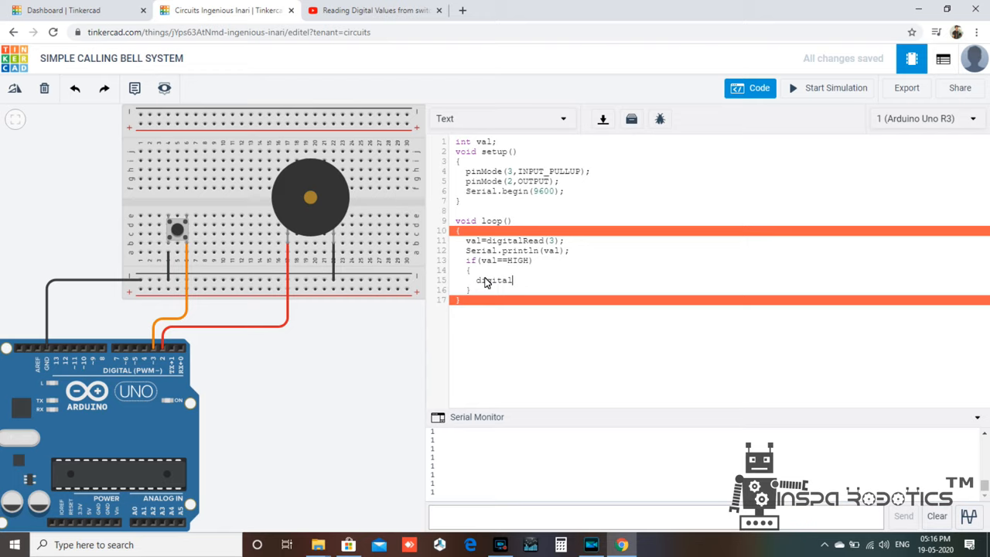
type("W")
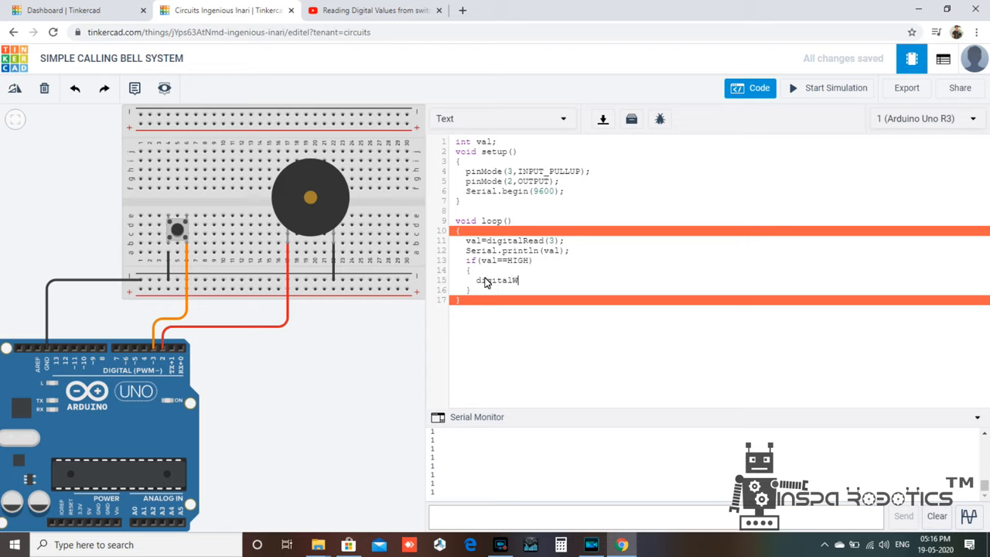
type("rite")
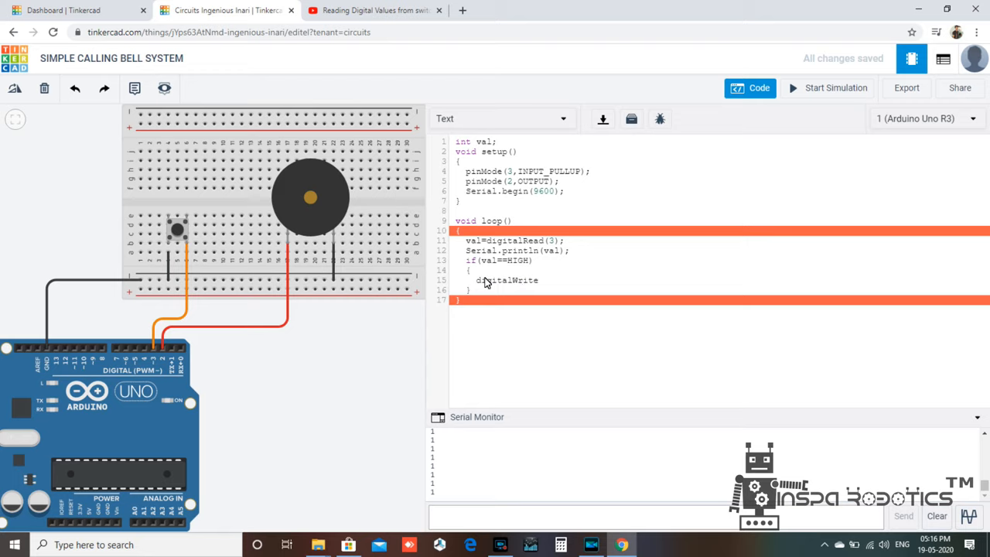
type("(")
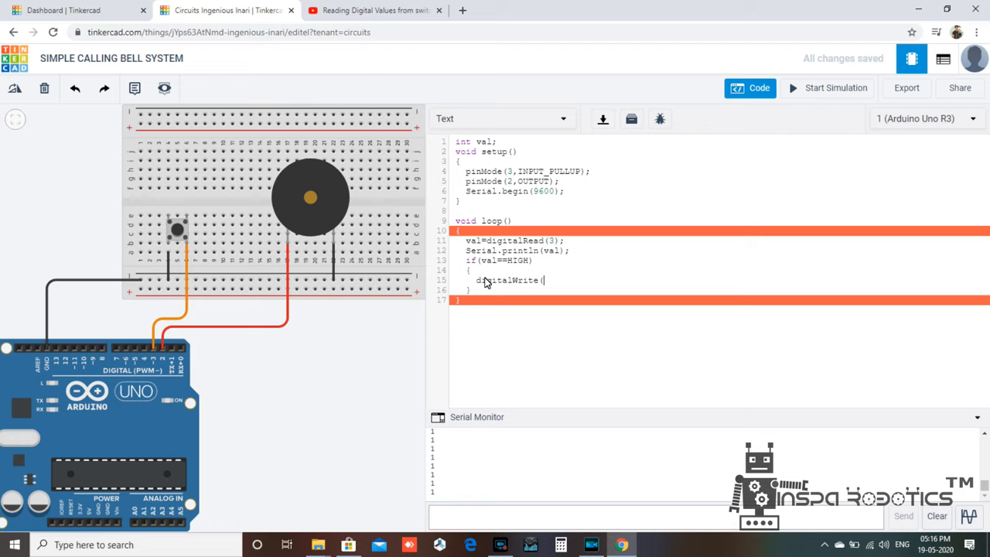
type("2")
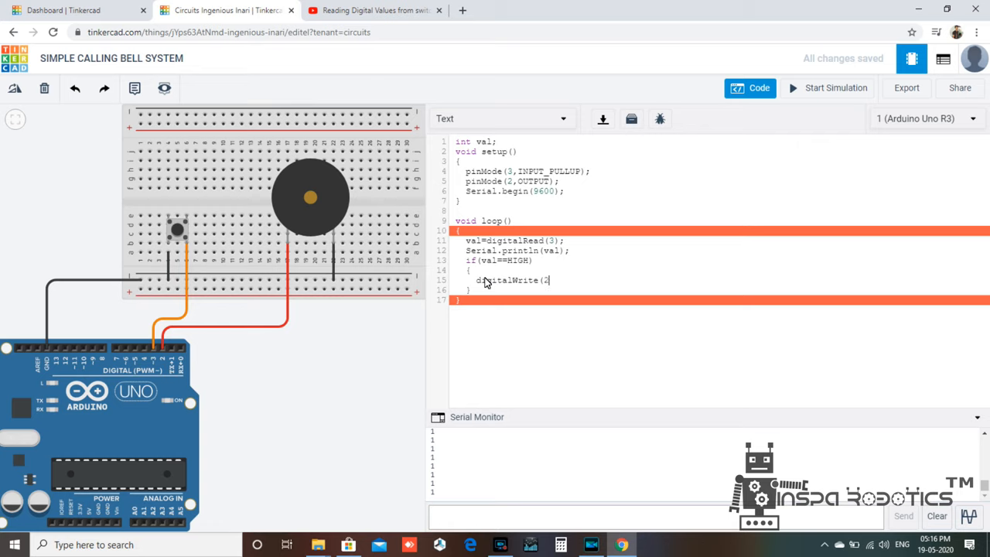
type(",")
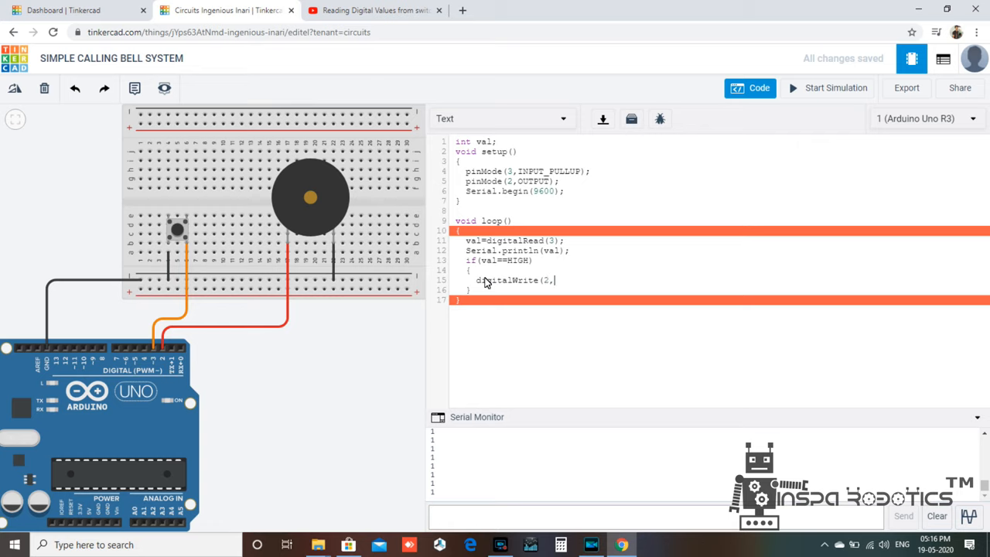
type("1")
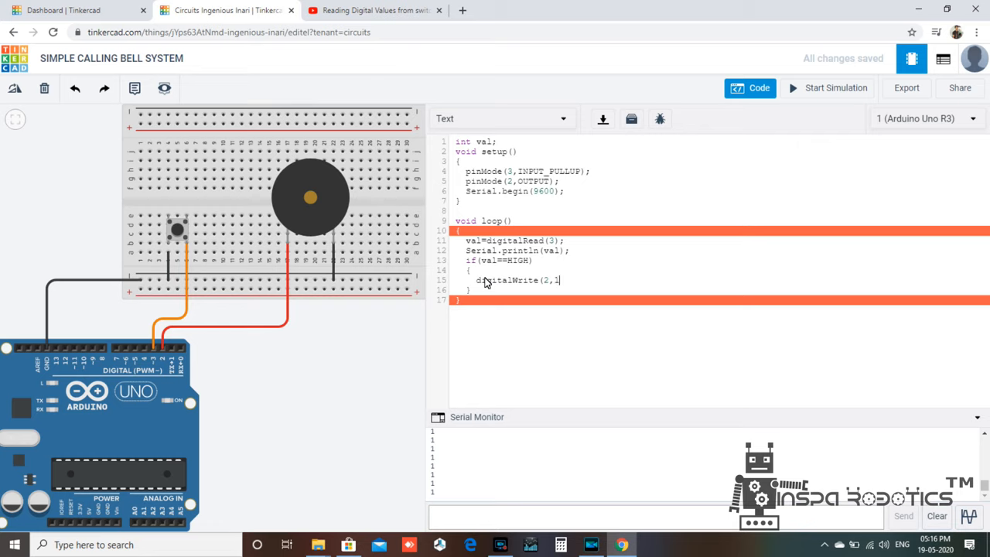
key("Backspace")
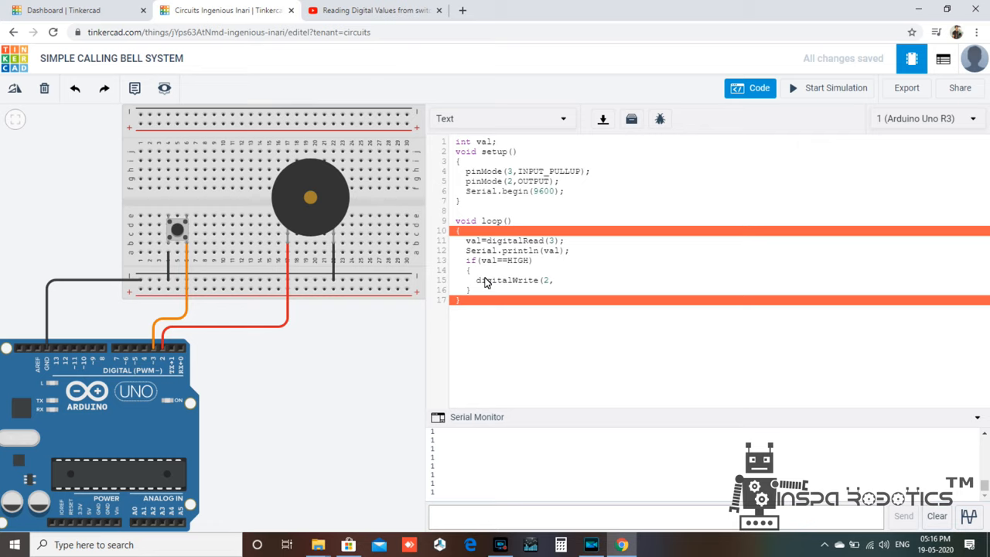
type(",LOW")
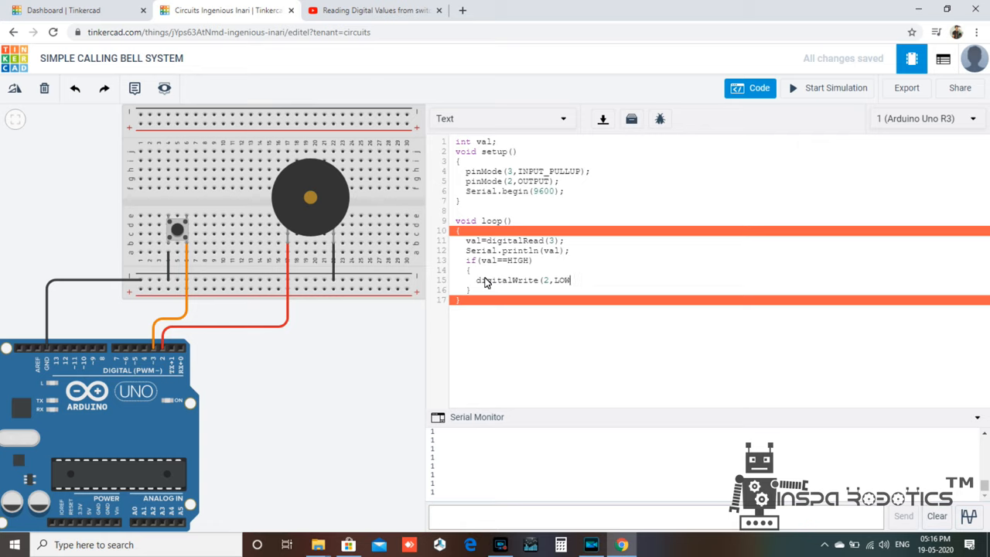
type(");")
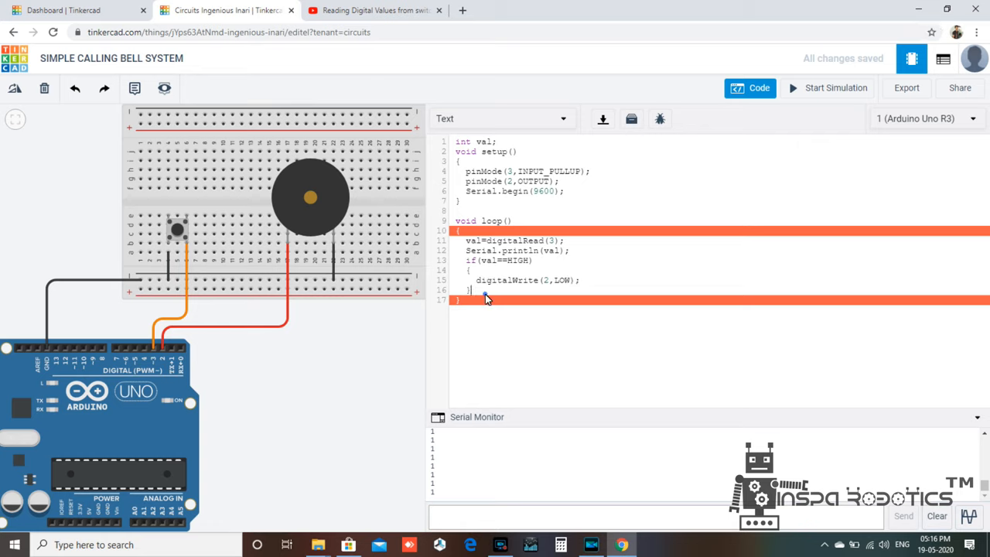
Add an else if (val==LOW) branch below the if block.
key("enter")
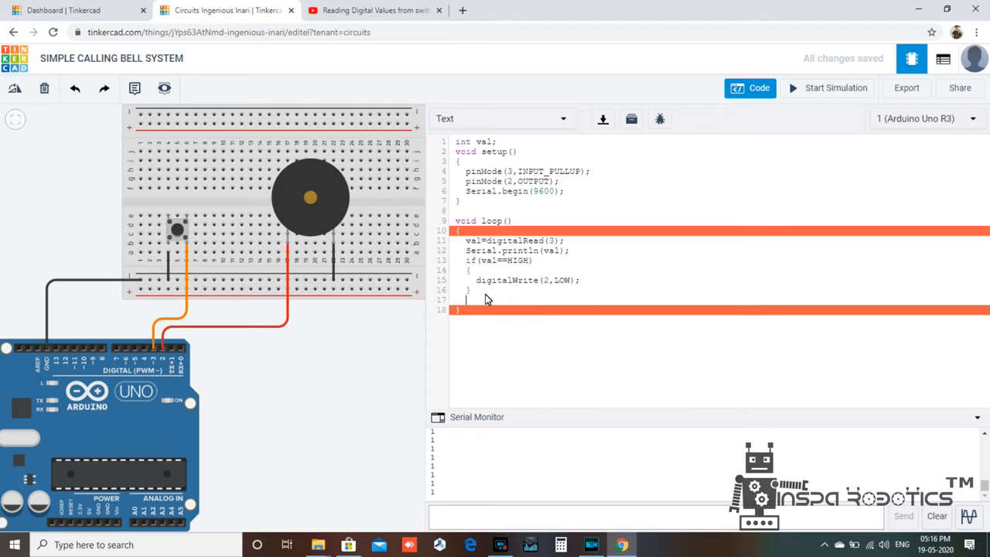
type("E")
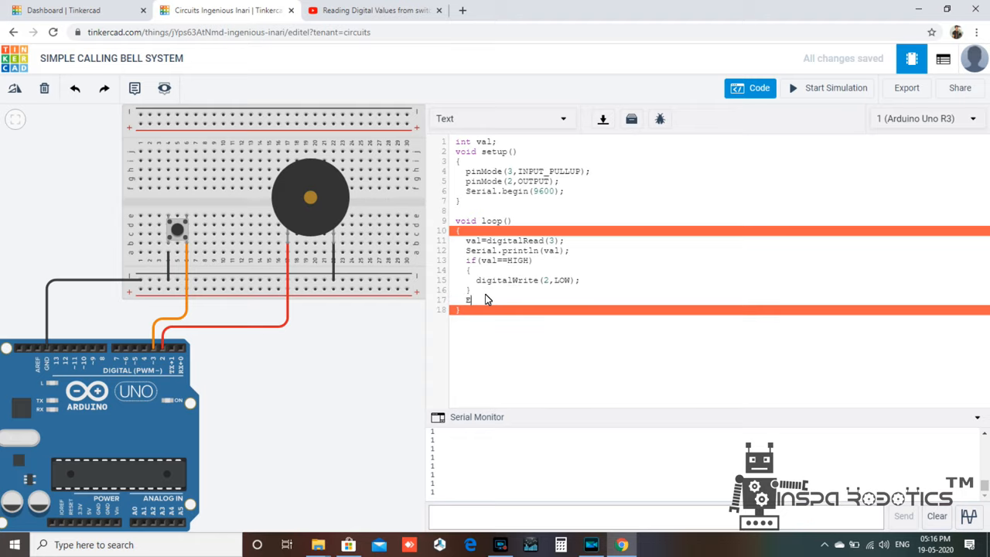
type("else")
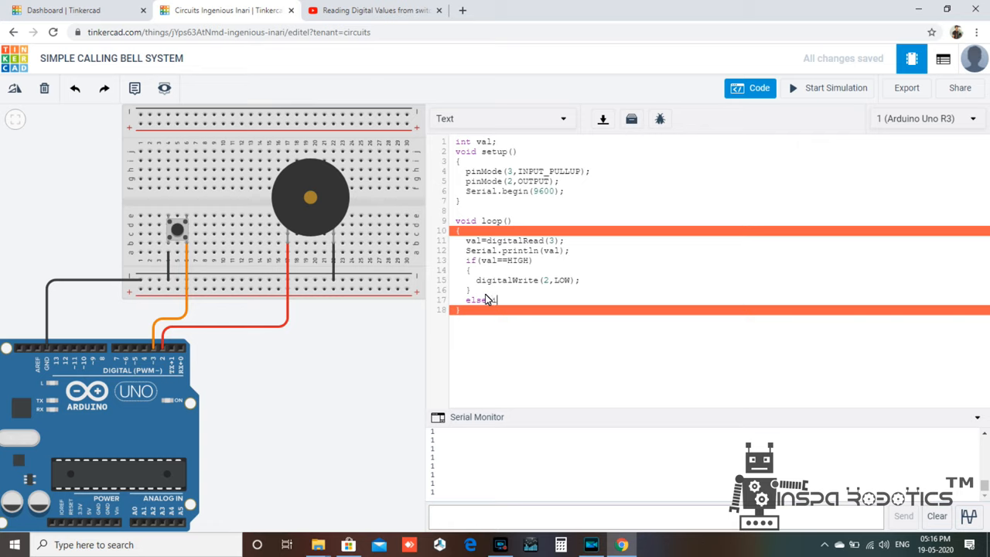
type("if(")
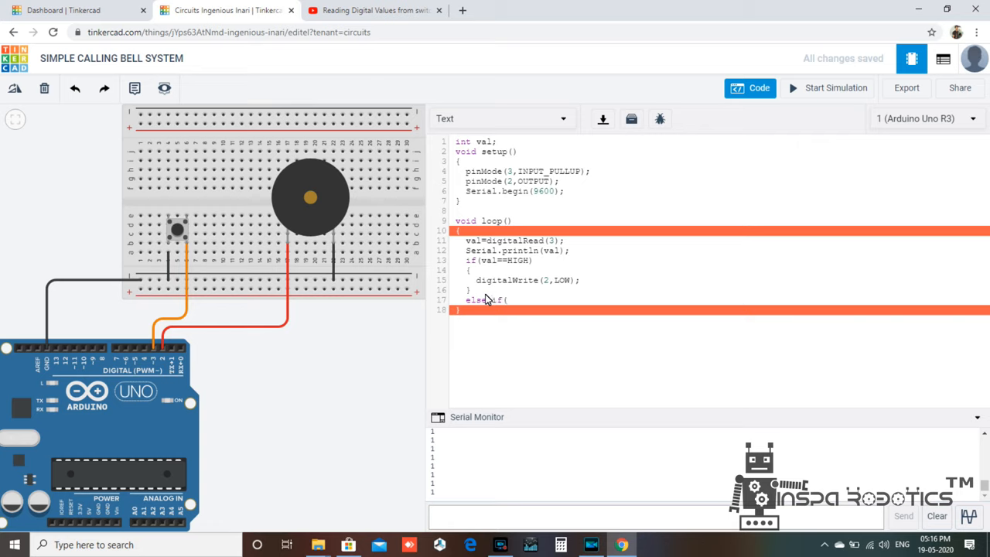
type("val")
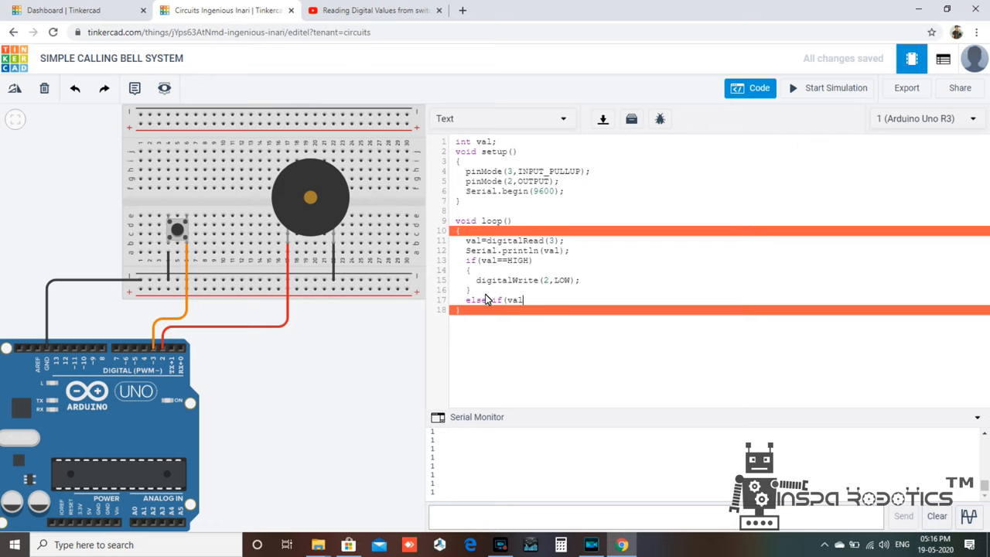
type("==")
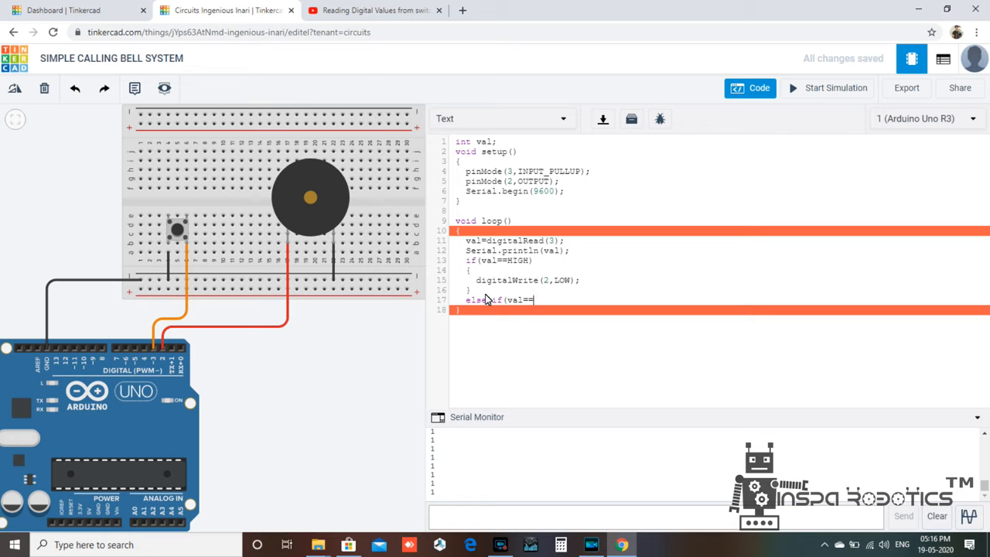
type("1")
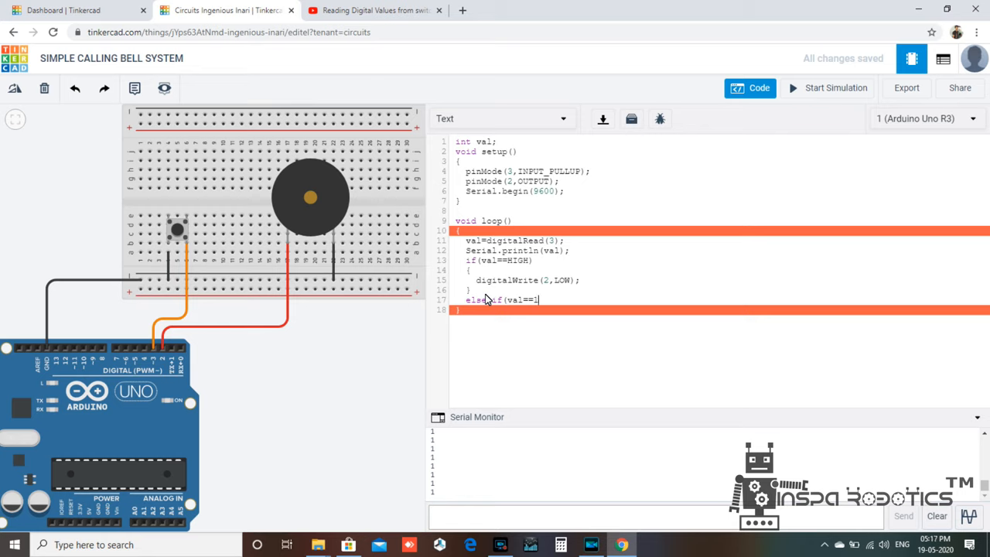
type("OW")
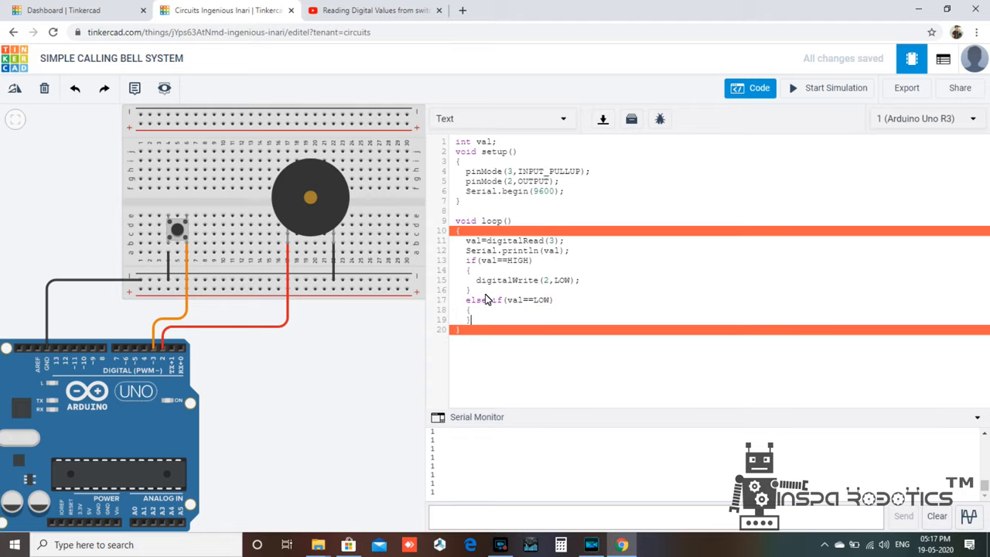
Paste digitalWrite(2,LOW); into the else-if branch and change LOW to HIGH.
left_click(478, 310)
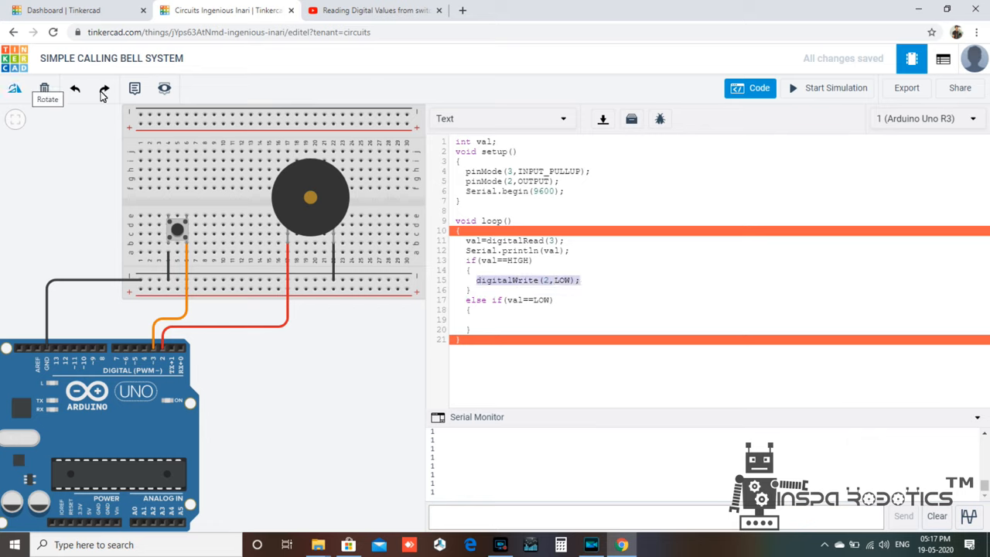
mouse_move(737, 223)
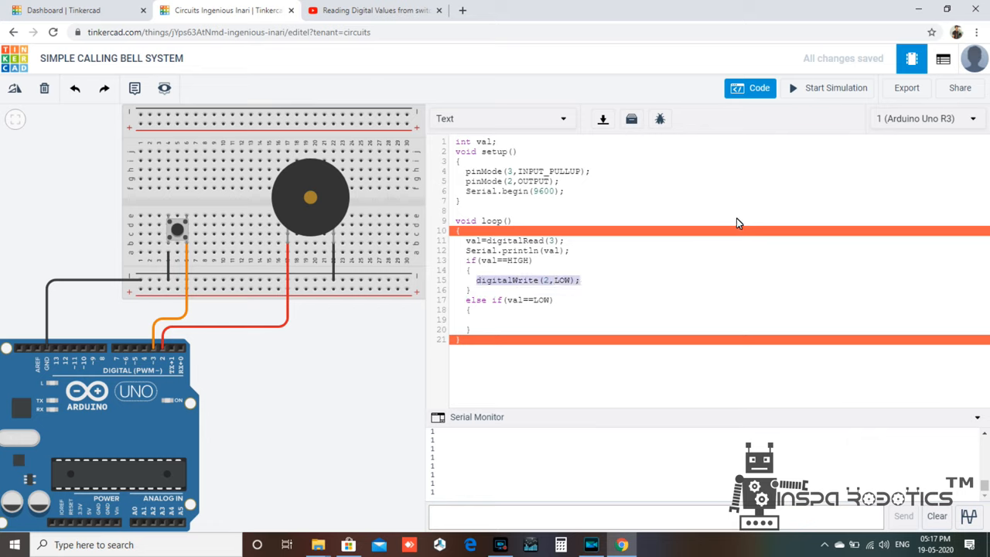
left_click(484, 320)
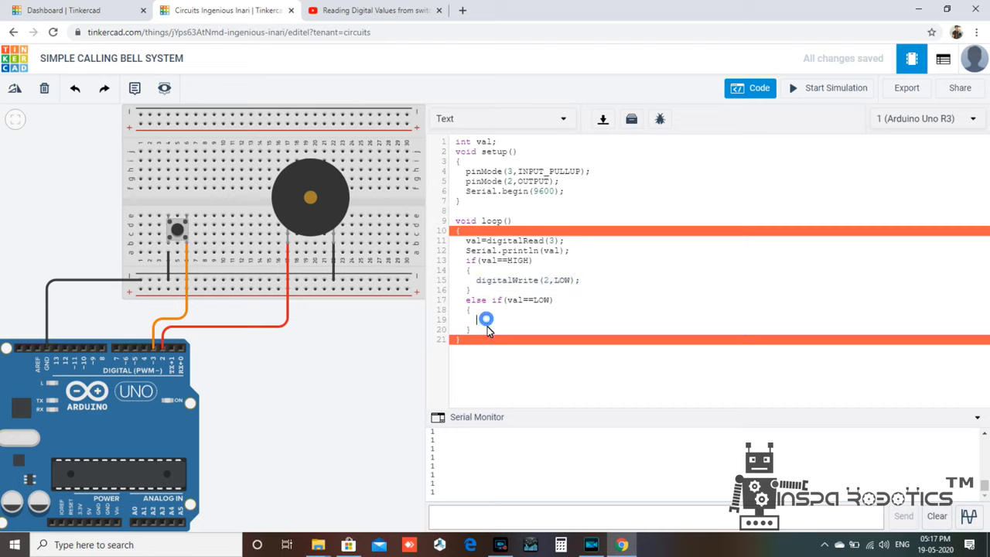
type("digitalWrite(2,LOW);")
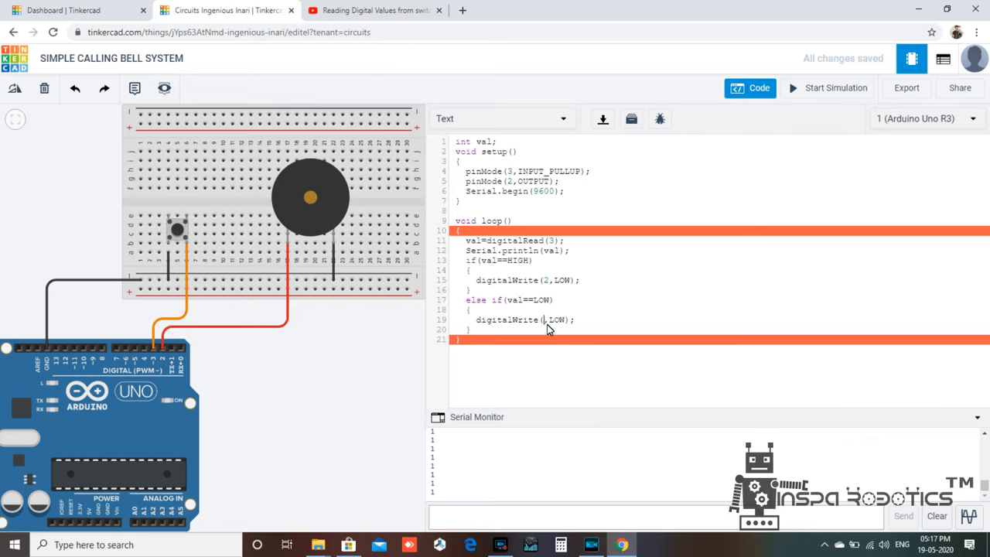
type("2")
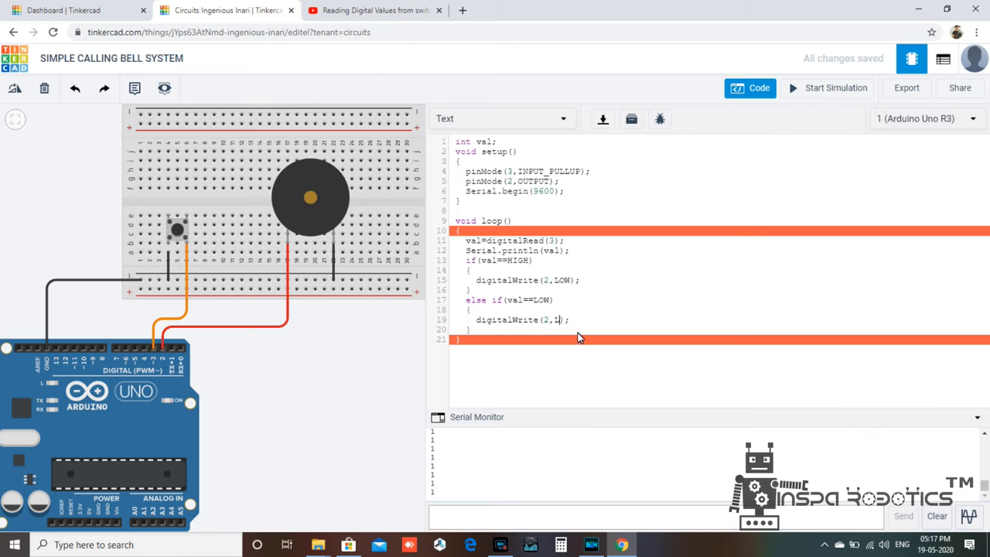
type("HIGH")
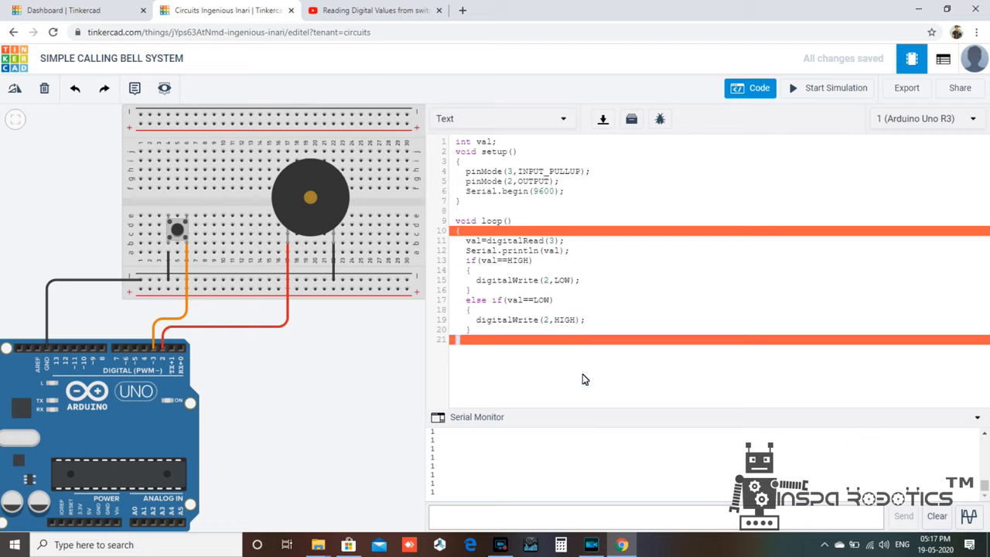
mouse_move(811, 115)
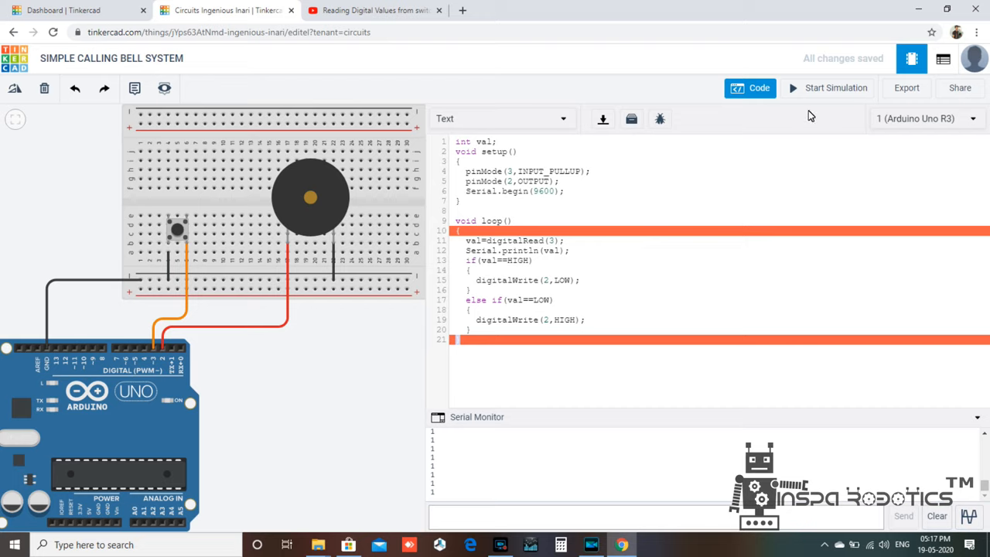
Start the simulation to test the completed if/else-if buzzer code.
left_click(835, 88)
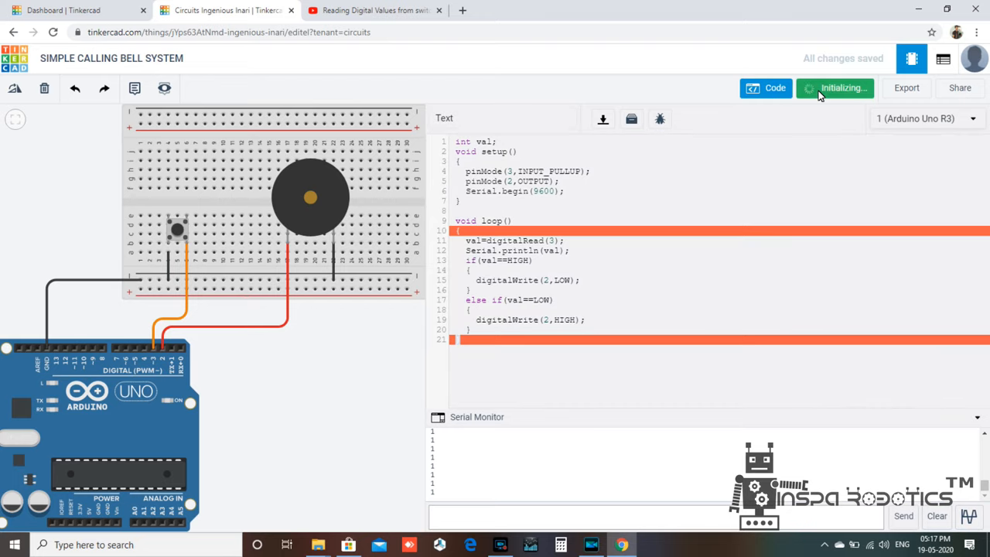
left_click(835, 87)
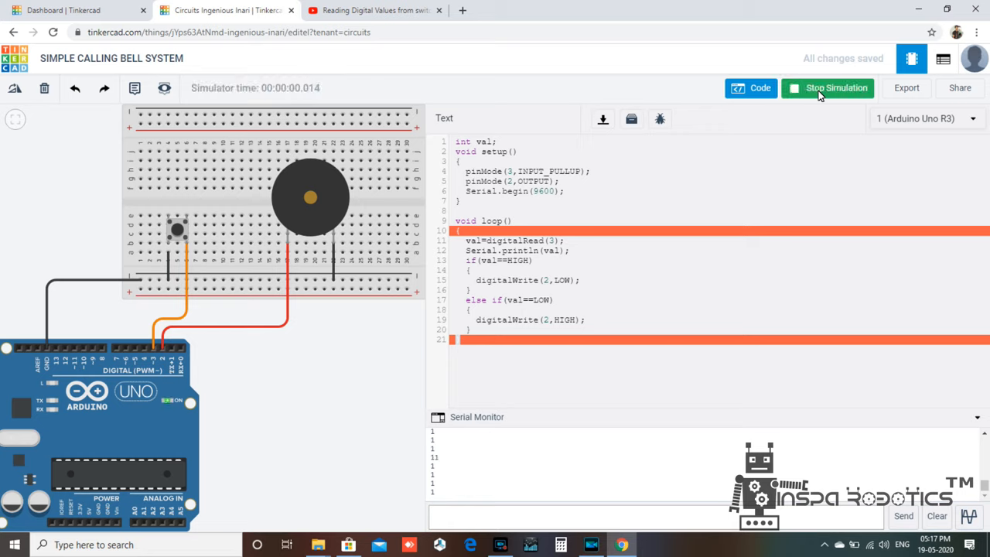
mouse_move(588, 429)
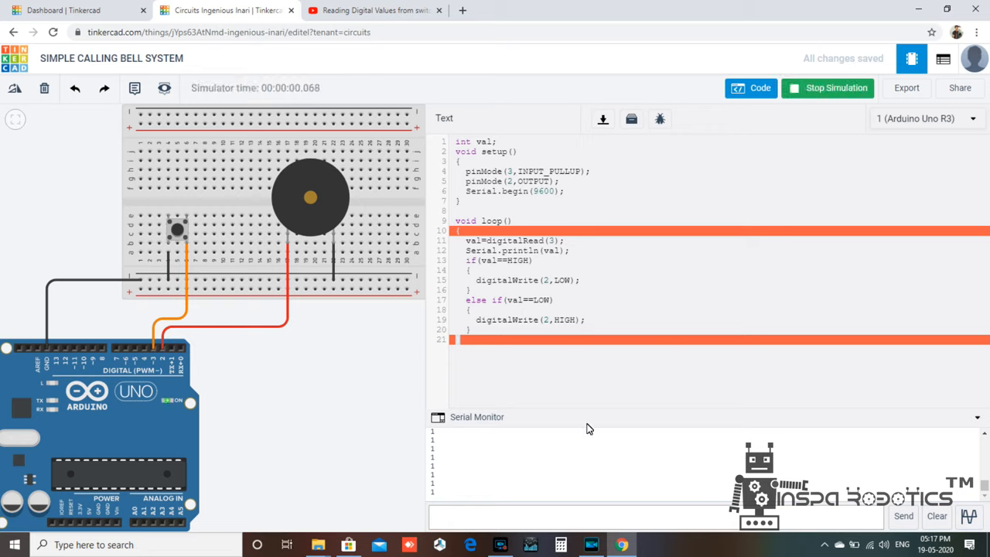